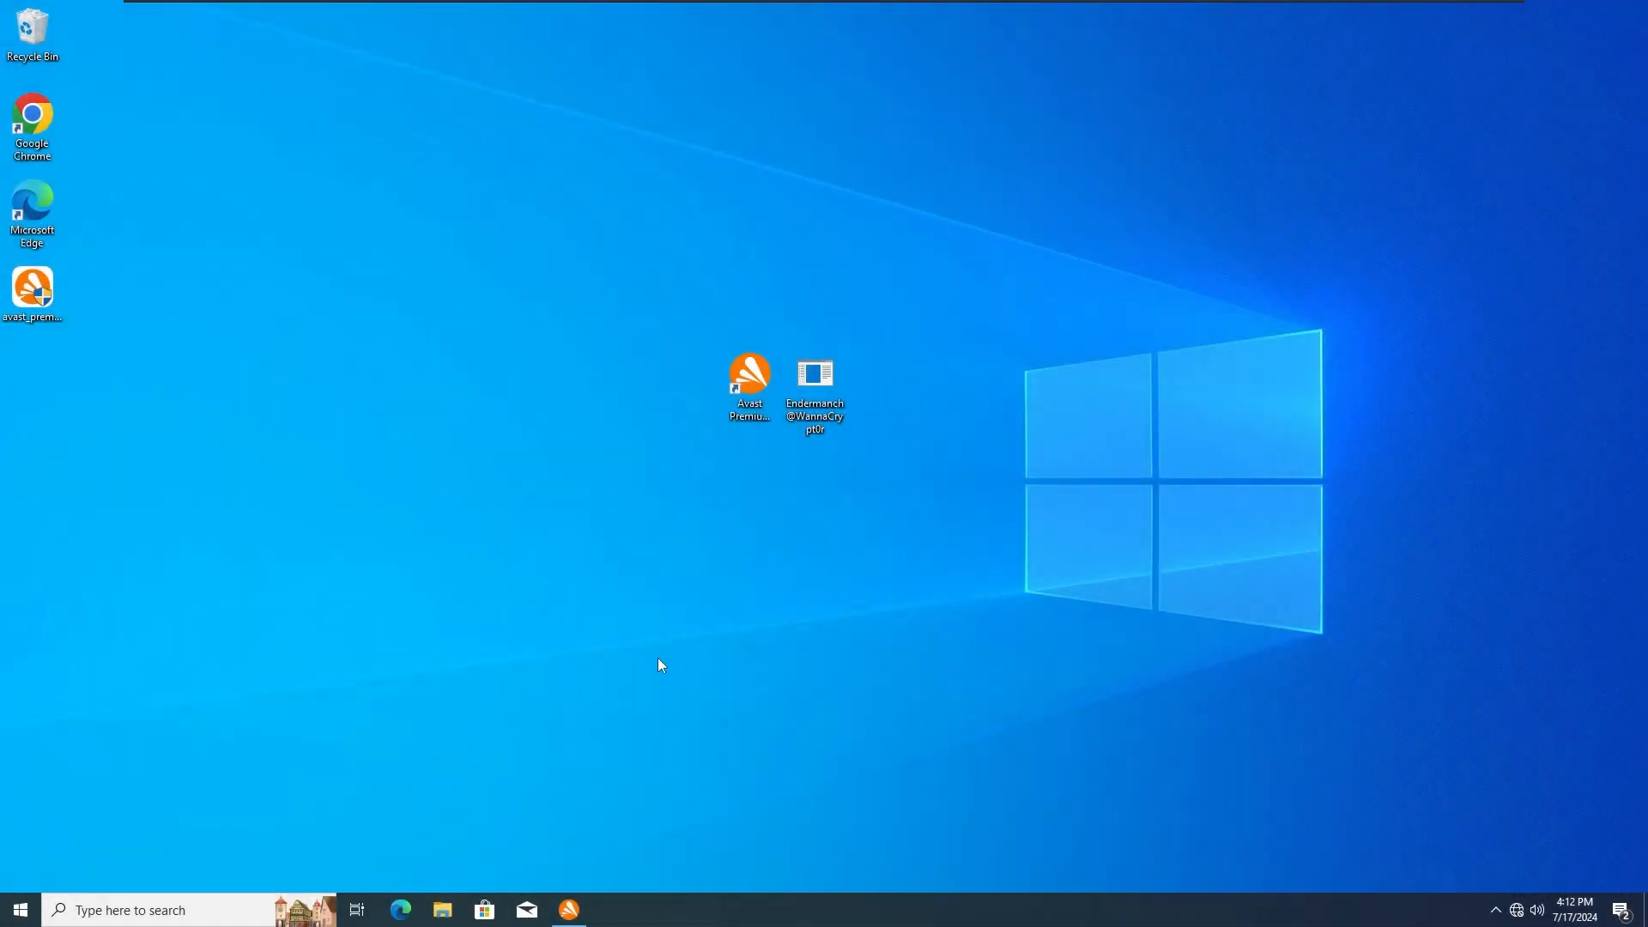
{"action": "mouse_move", "coordinate": [516, 182]}
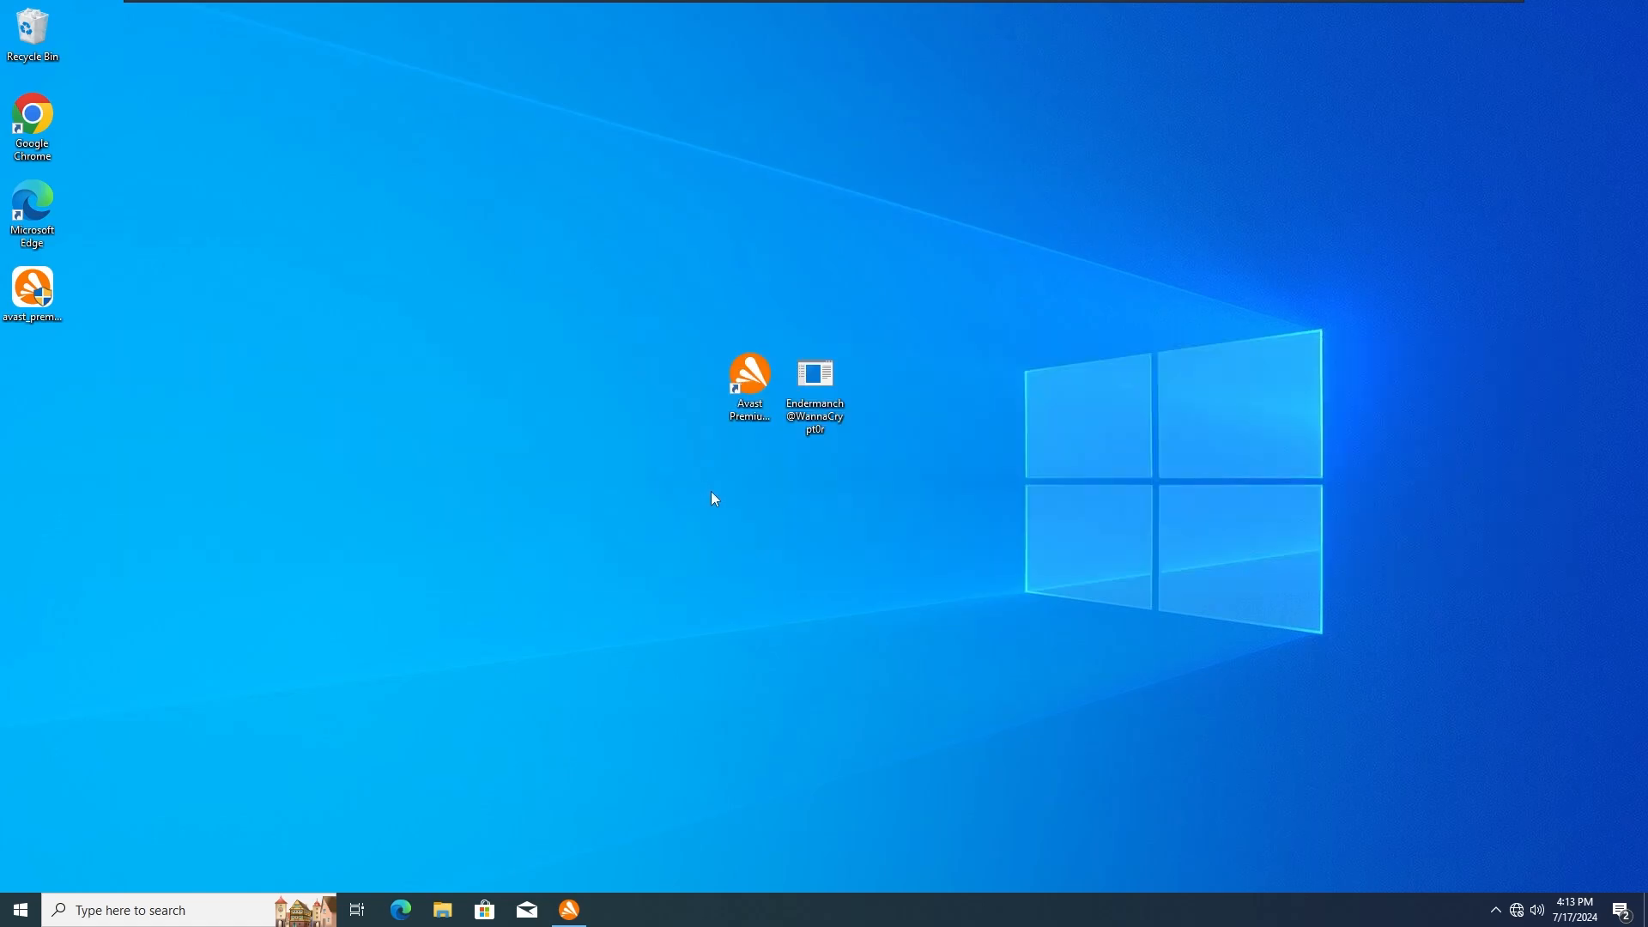
{"action": "mouse_move", "coordinate": [679, 526]}
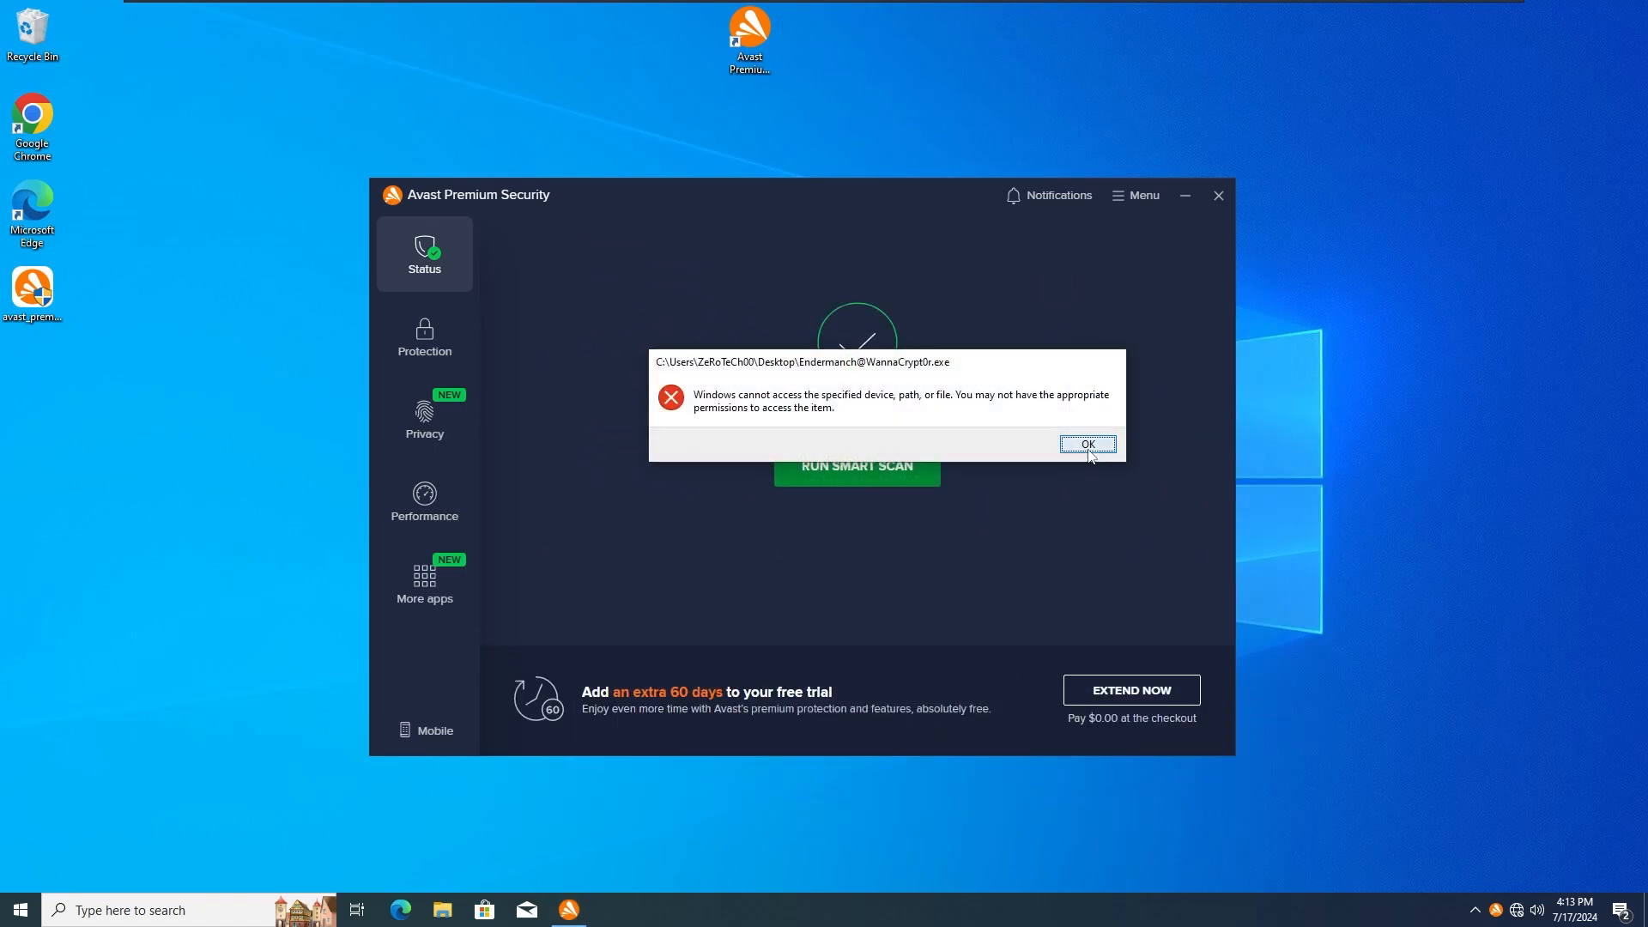
Step: Dismiss the cannot-access error to reveal Avast's 'This computer is protected' status
{"action": "left_click", "coordinate": [1086, 444]}
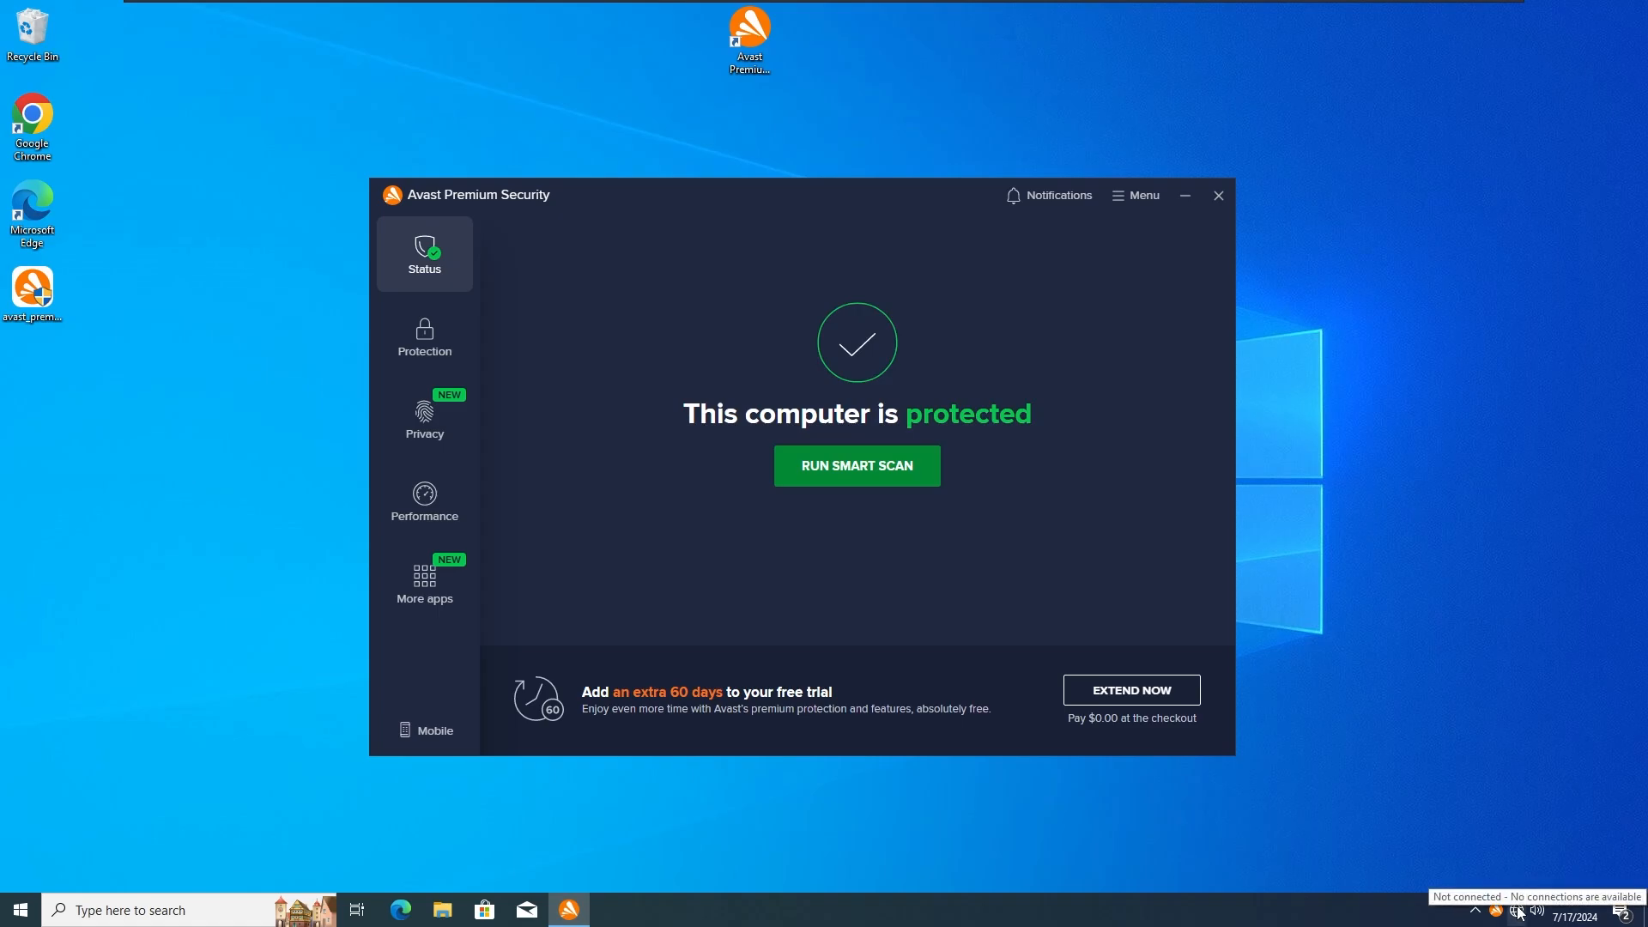
{"action": "mouse_move", "coordinate": [938, 244]}
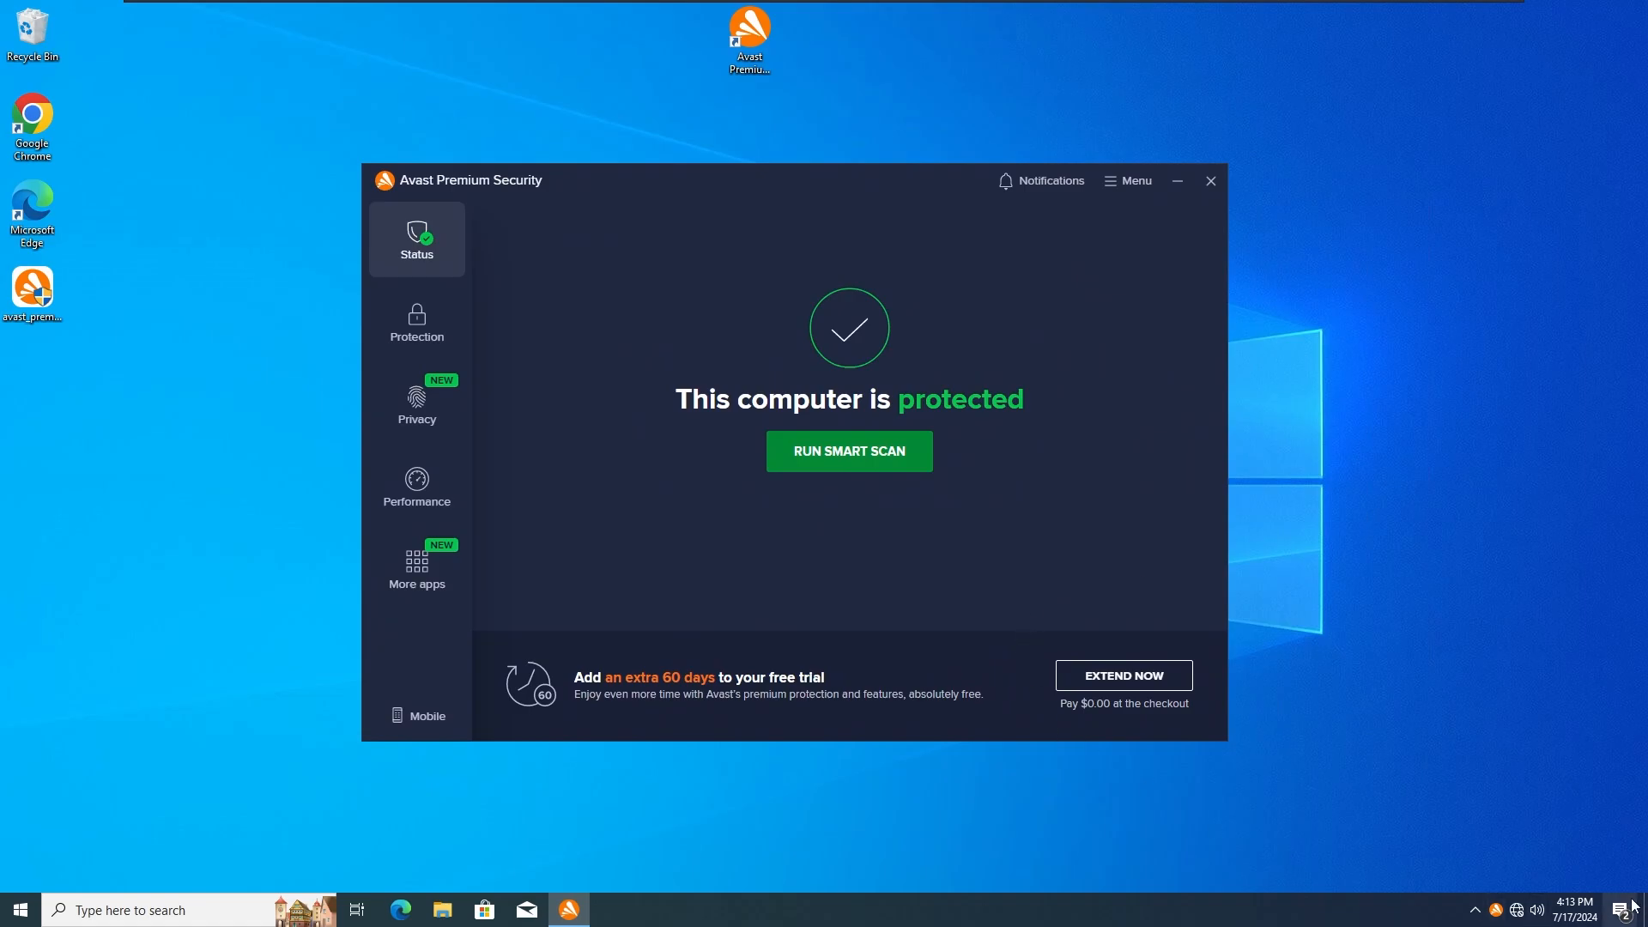
{"action": "mouse_move", "coordinate": [903, 591]}
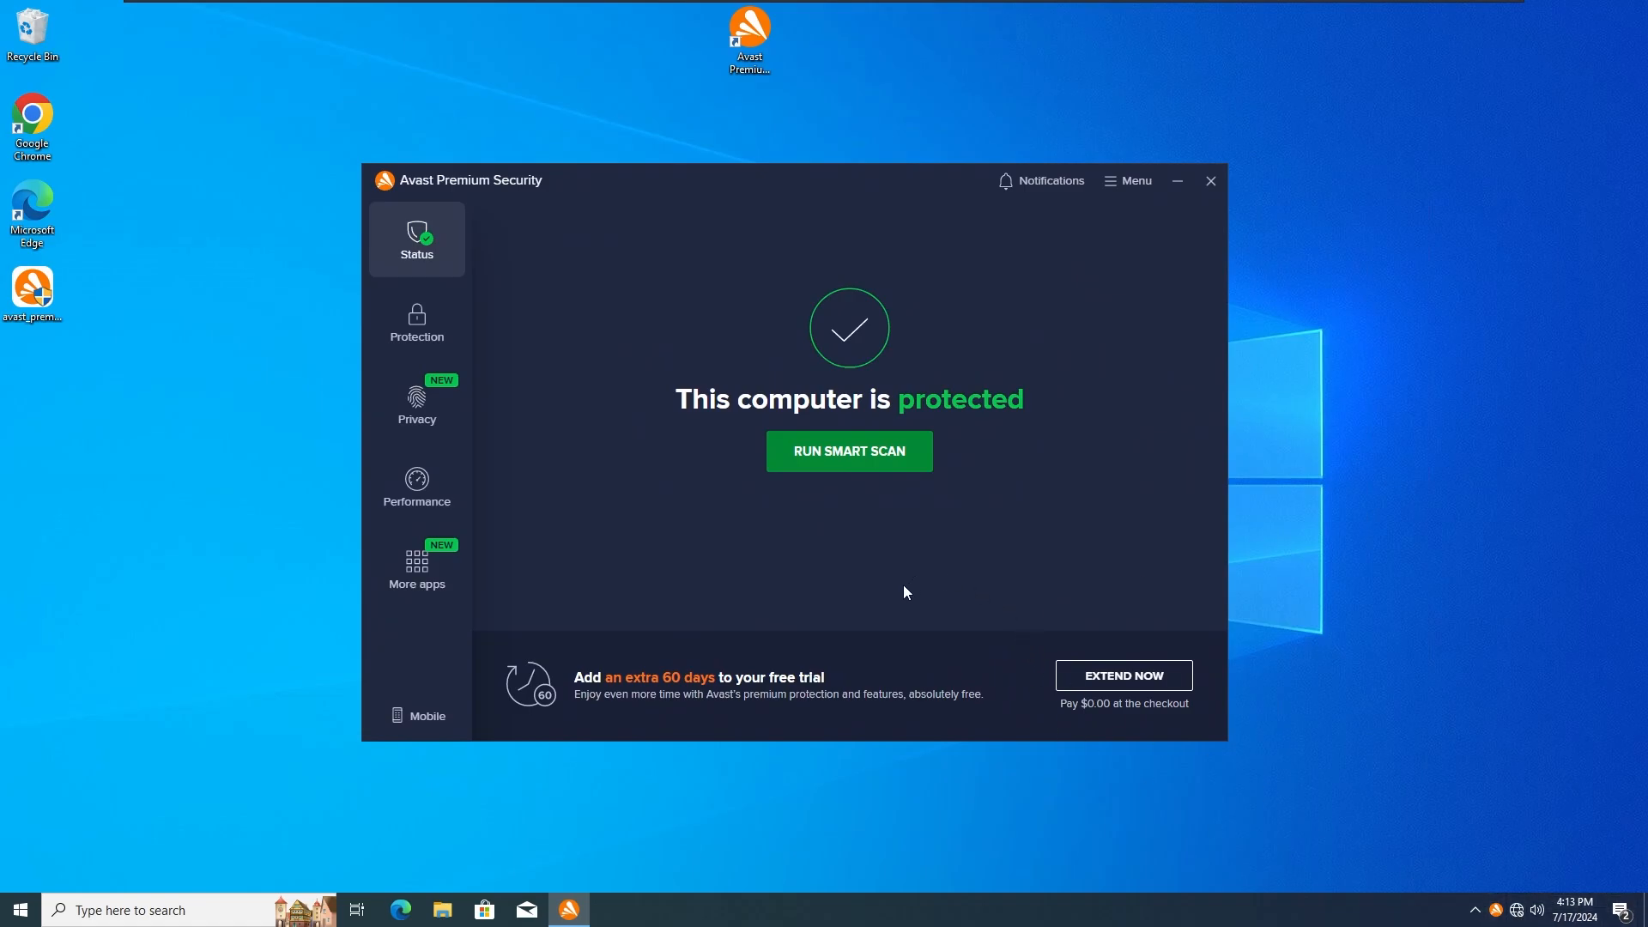
{"action": "mouse_move", "coordinate": [749, 727]}
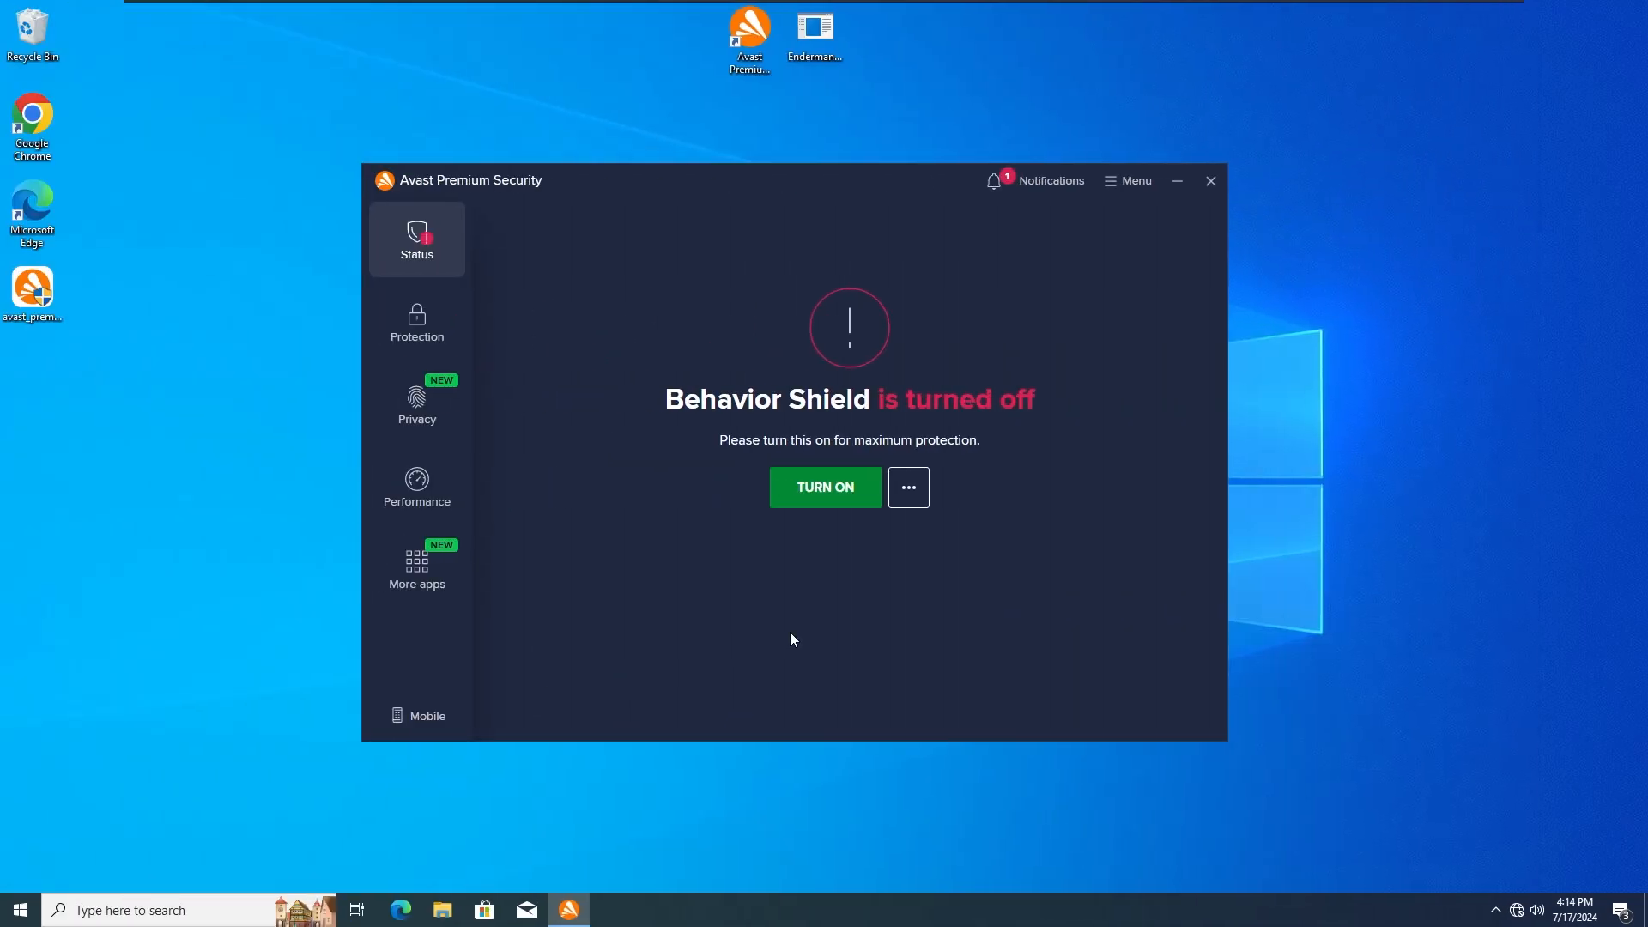
{"action": "mouse_move", "coordinate": [907, 486]}
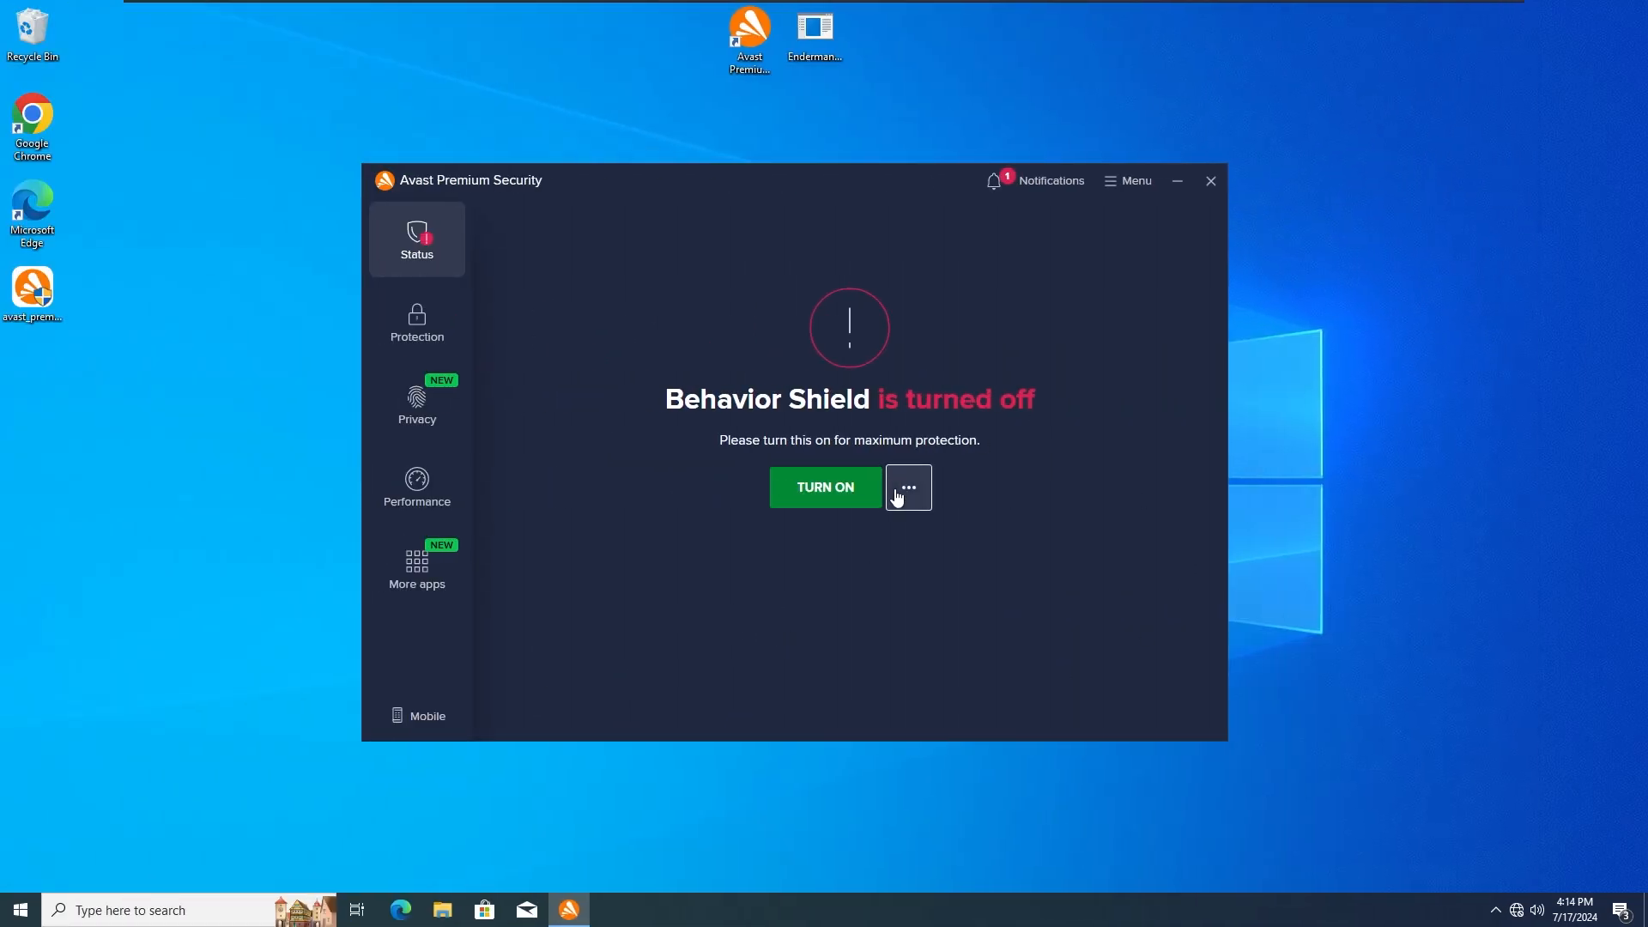
{"action": "mouse_move", "coordinate": [754, 228]}
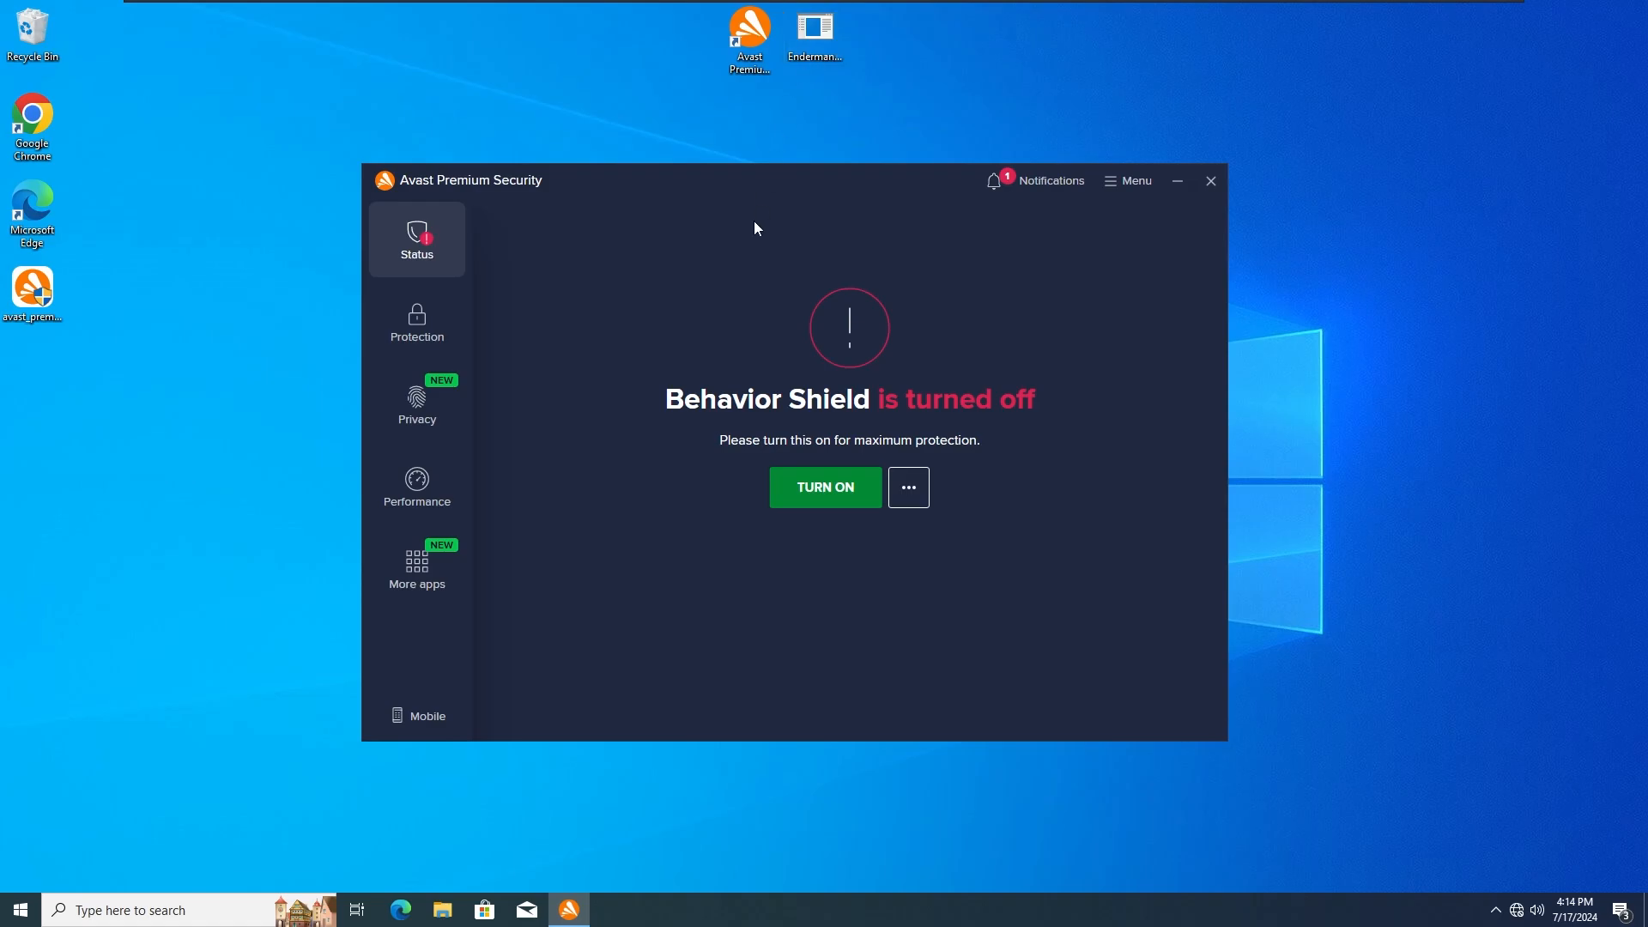
{"action": "mouse_move", "coordinate": [972, 345]}
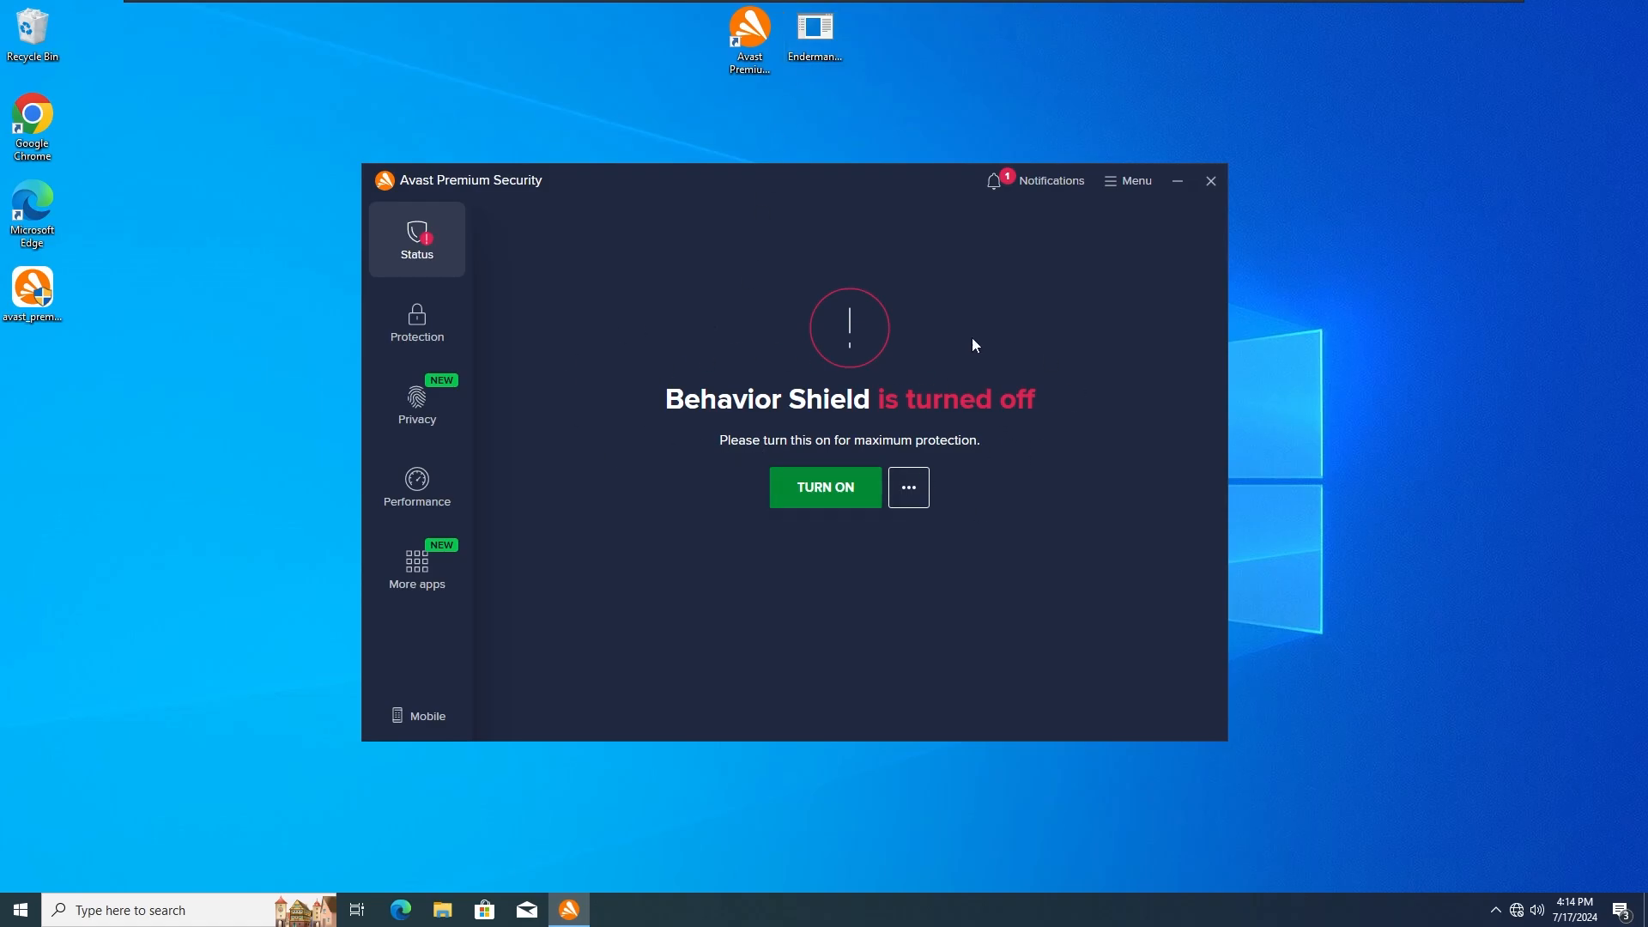
{"action": "mouse_move", "coordinate": [593, 284]}
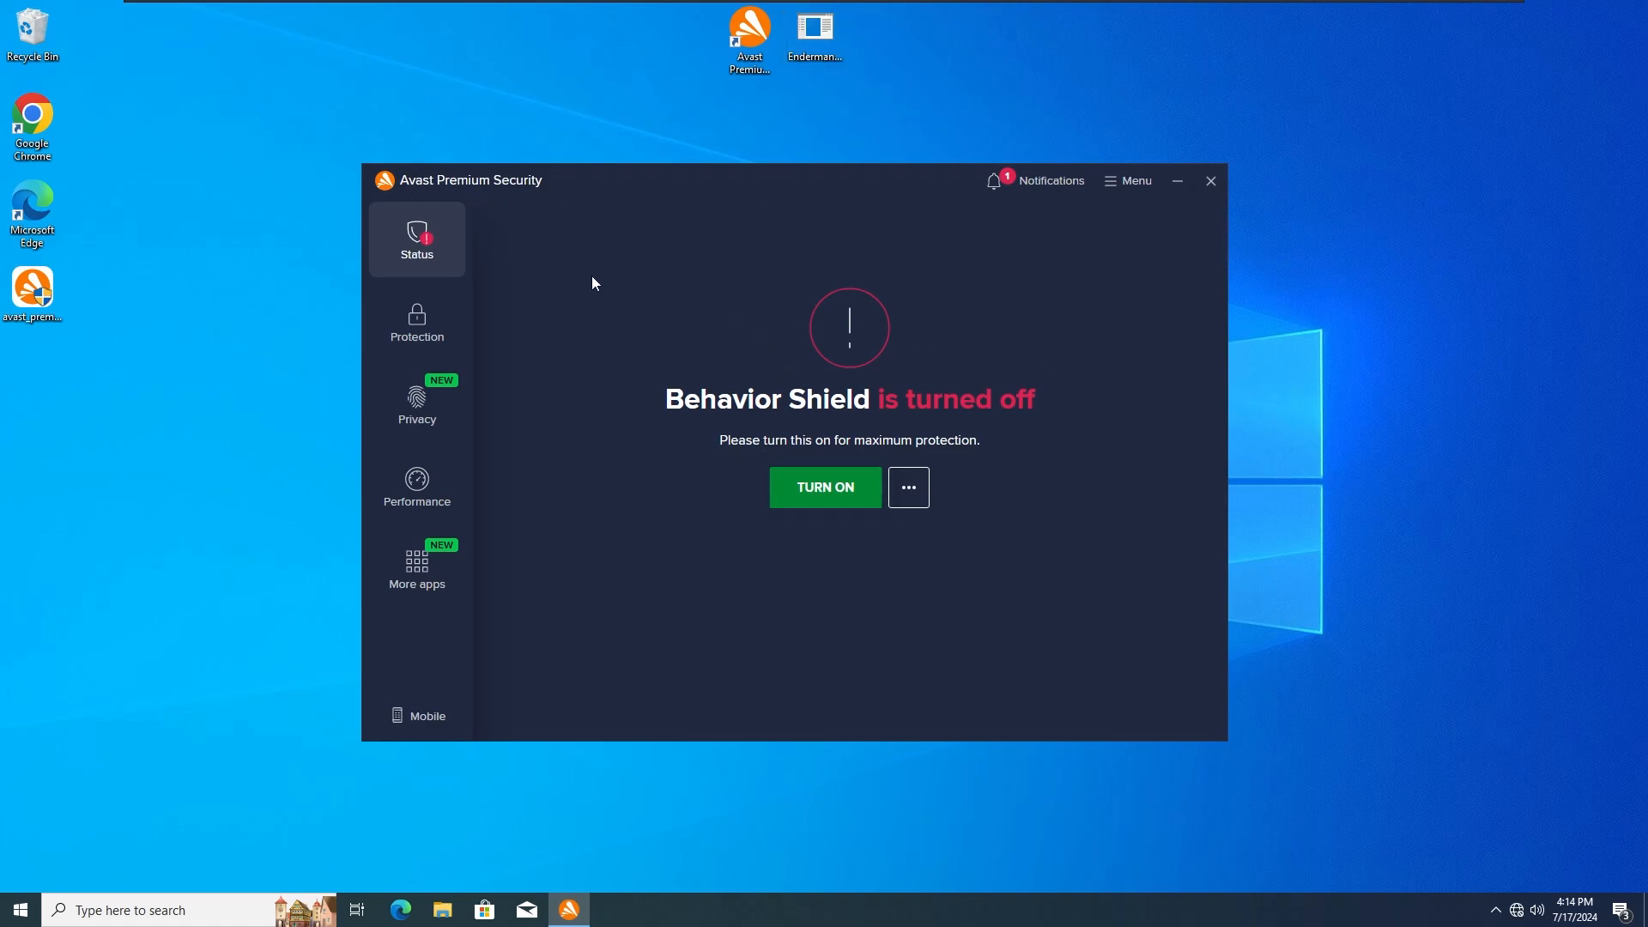
{"action": "mouse_move", "coordinate": [633, 281]}
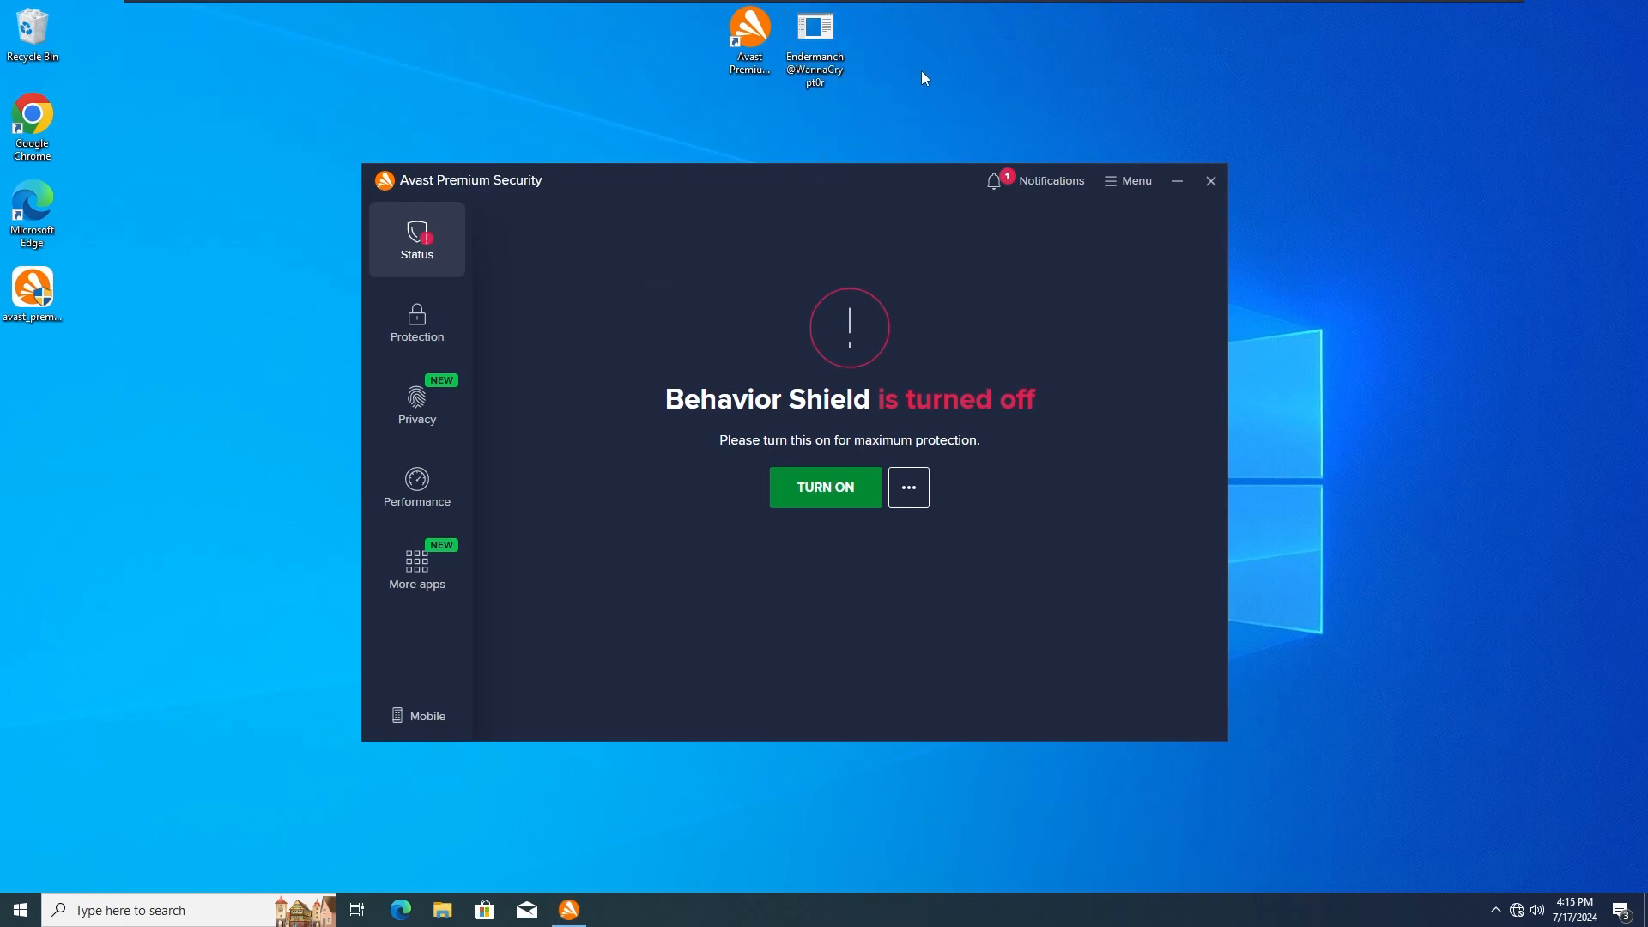
Step: Run the WannaCry file again, then dismiss the access error and the Restart needed notice
{"action": "double_click", "coordinate": [814, 29]}
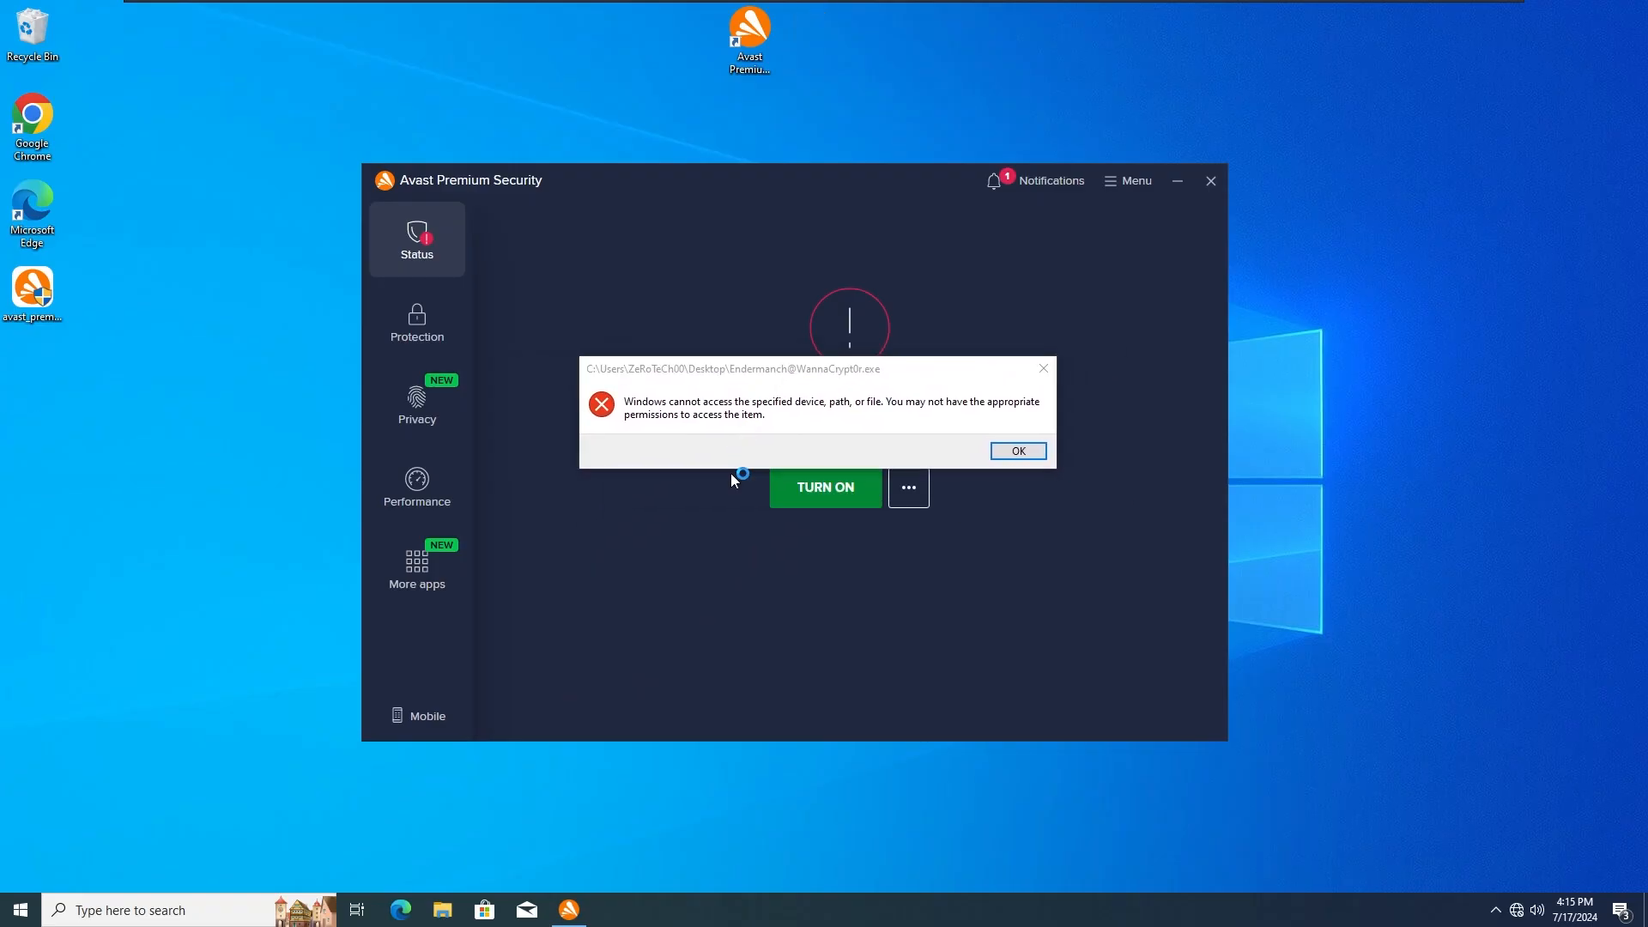
{"action": "left_click", "coordinate": [1015, 450]}
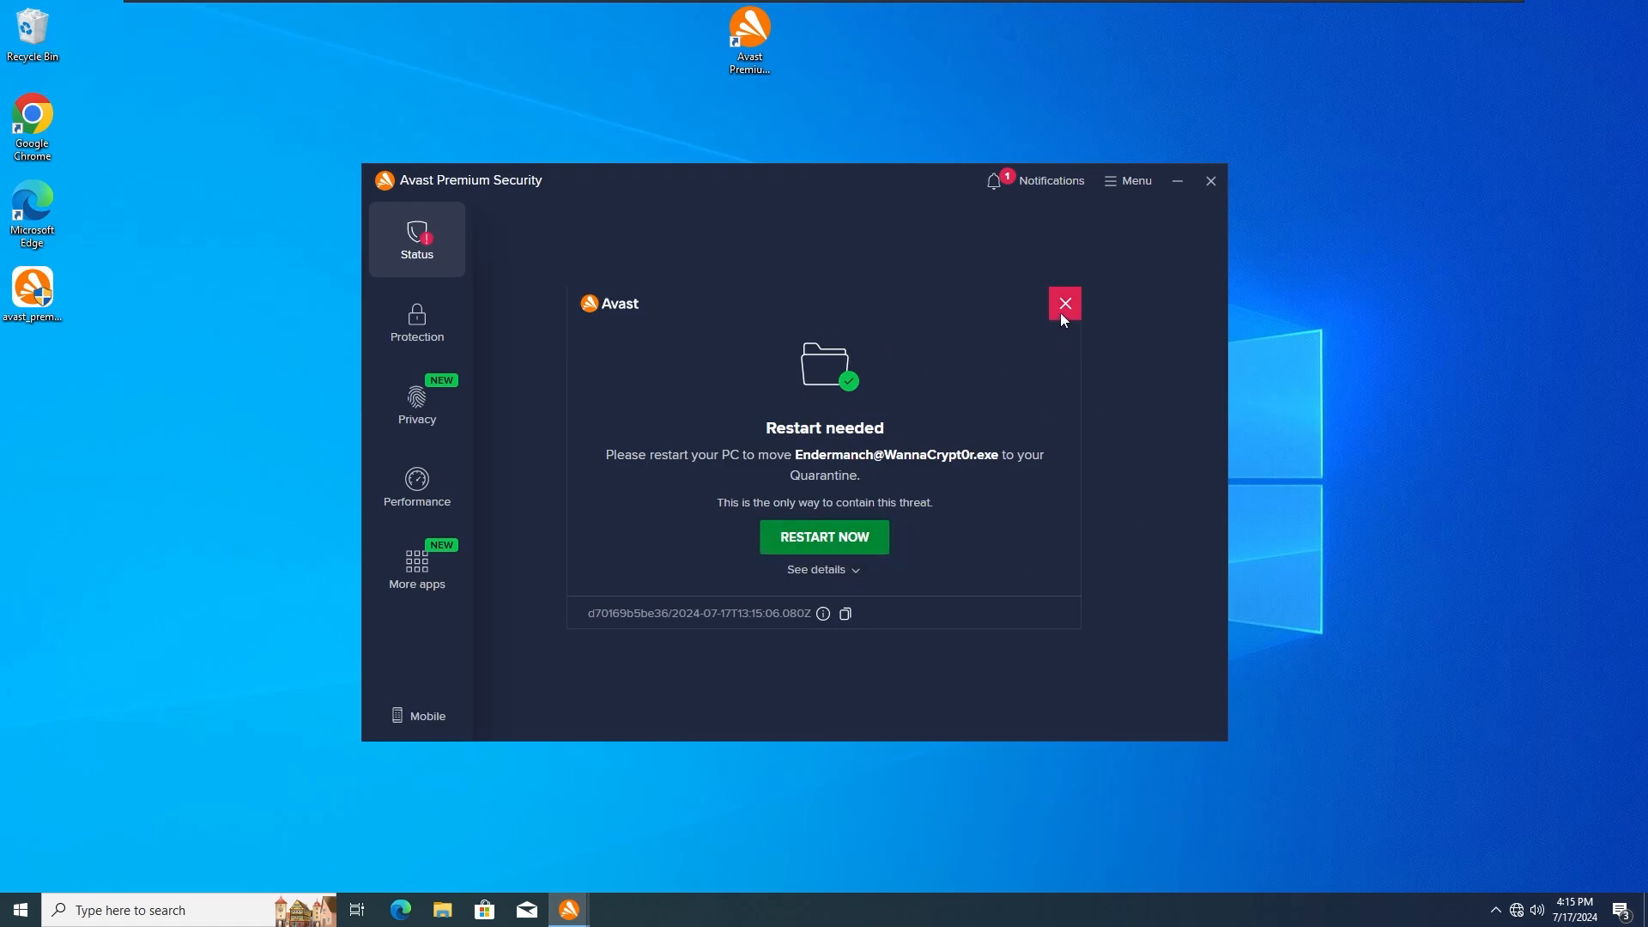
{"action": "left_click", "coordinate": [1063, 303]}
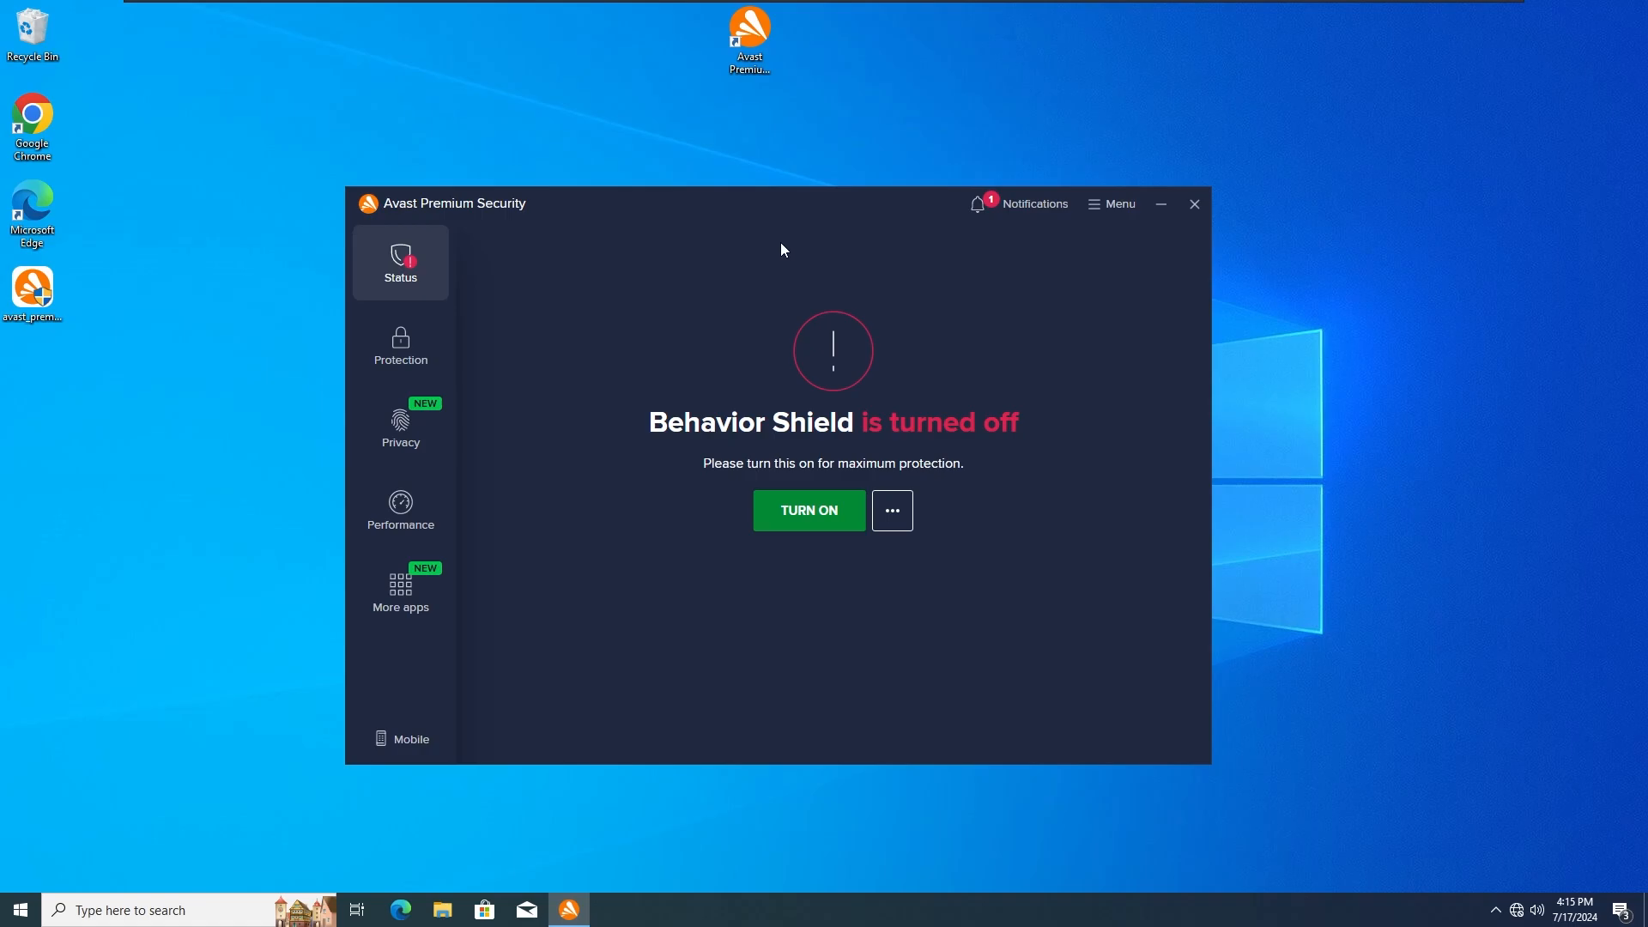
{"action": "mouse_move", "coordinate": [192, 613]}
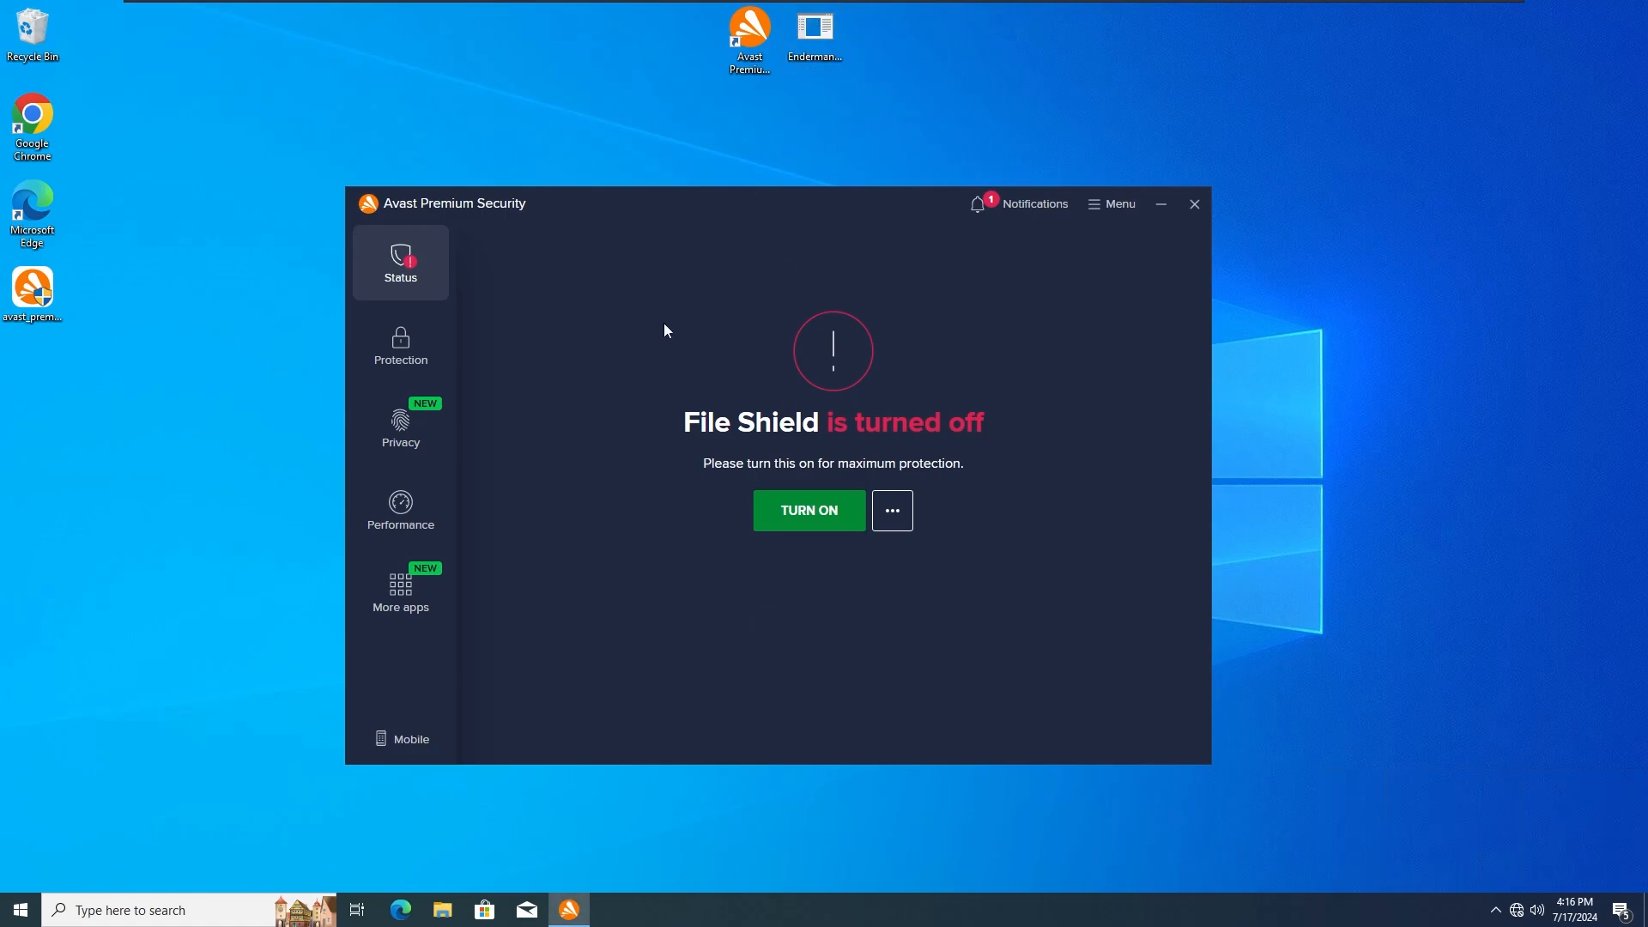
{"action": "mouse_move", "coordinate": [861, 576]}
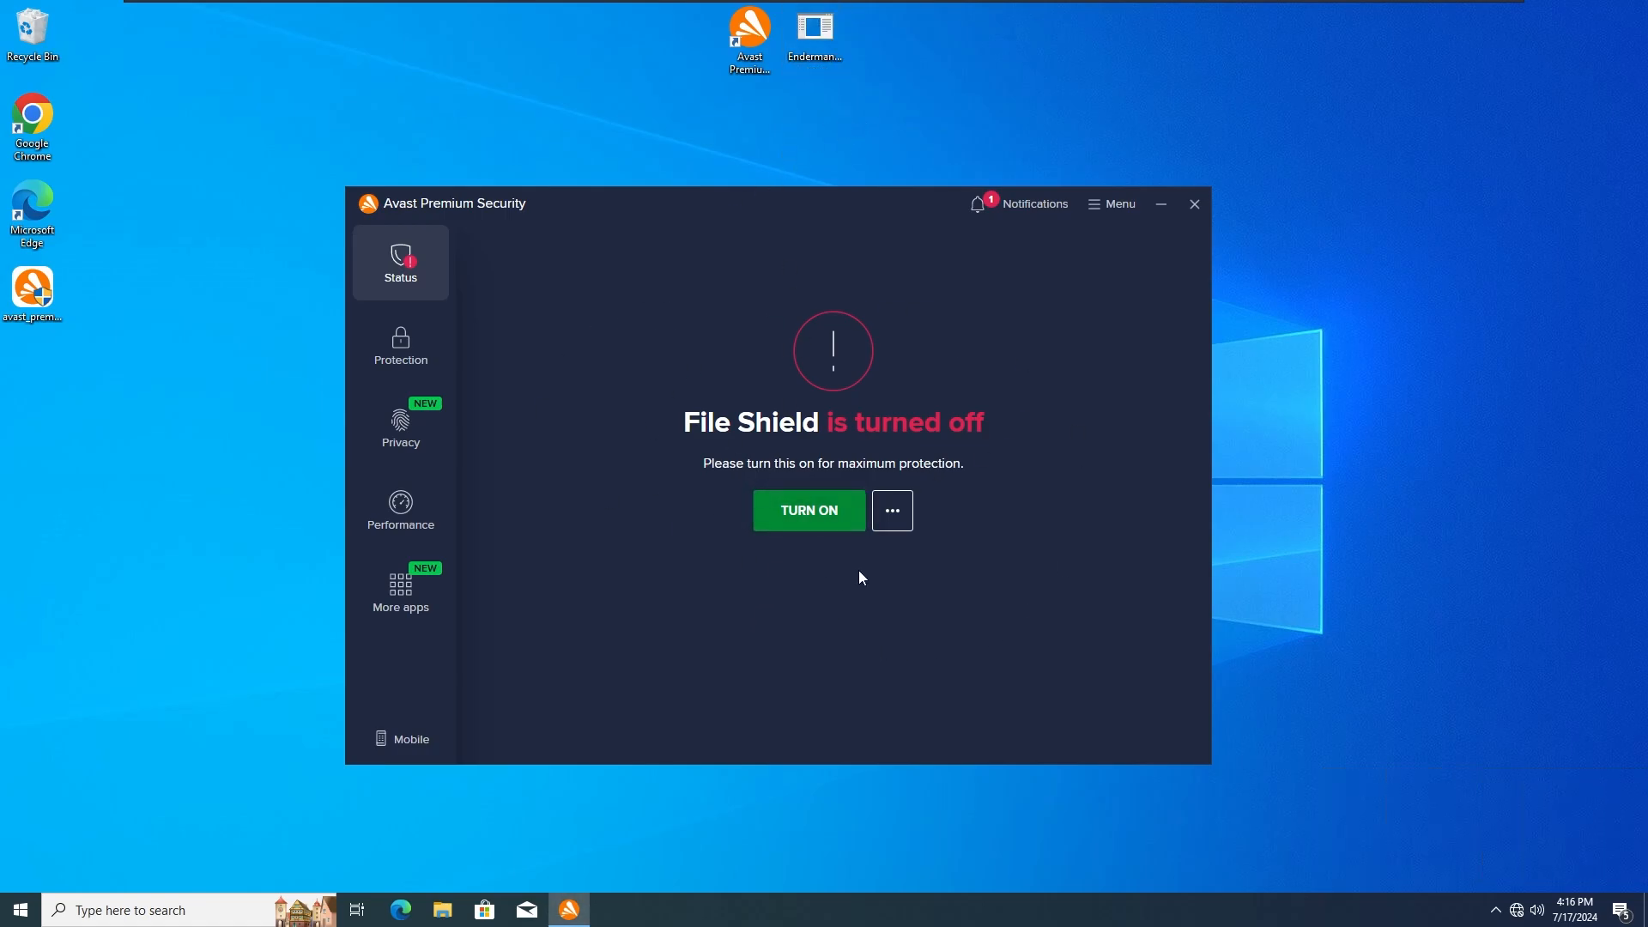
{"action": "mouse_move", "coordinate": [722, 375]}
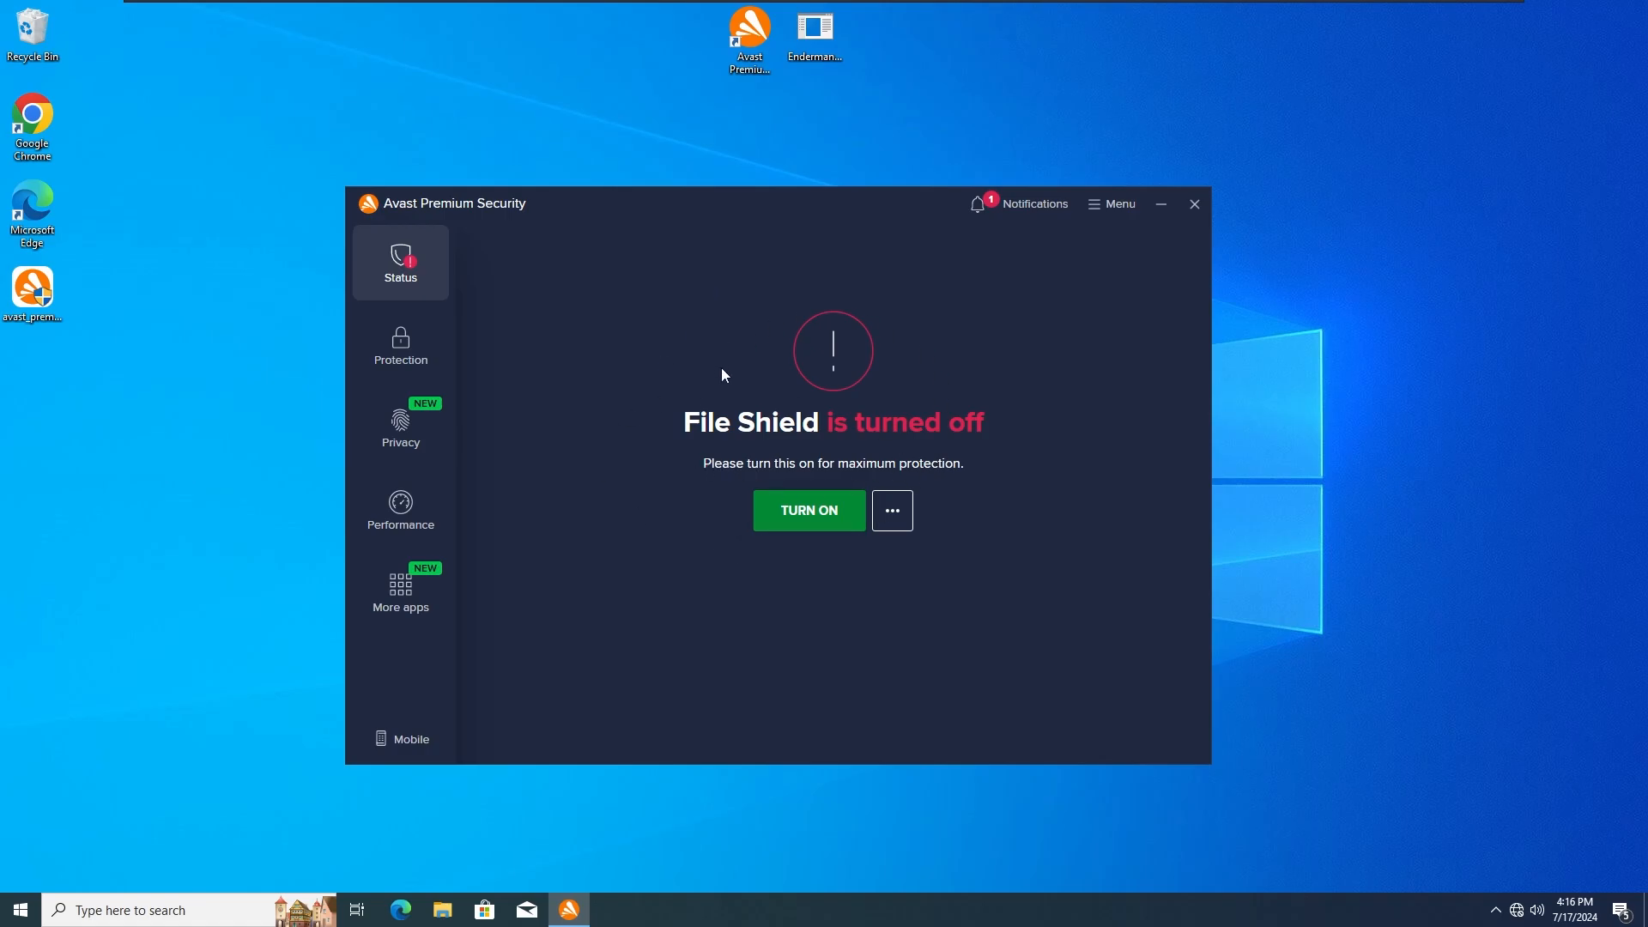
{"action": "mouse_move", "coordinate": [781, 275]}
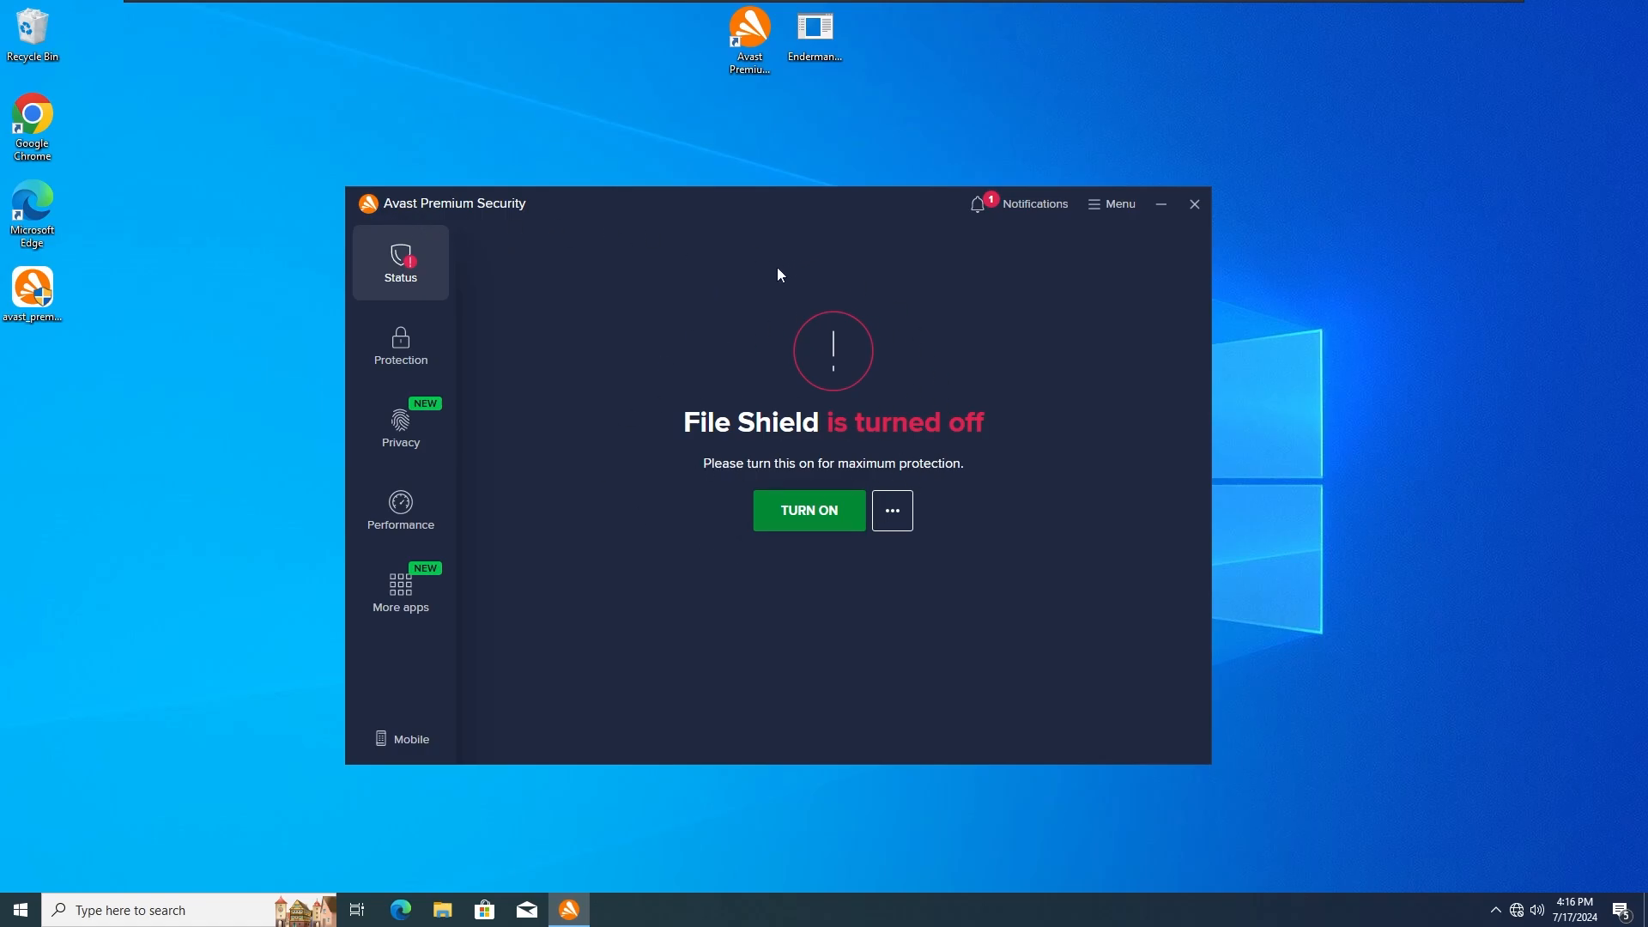
{"action": "mouse_move", "coordinate": [796, 239]}
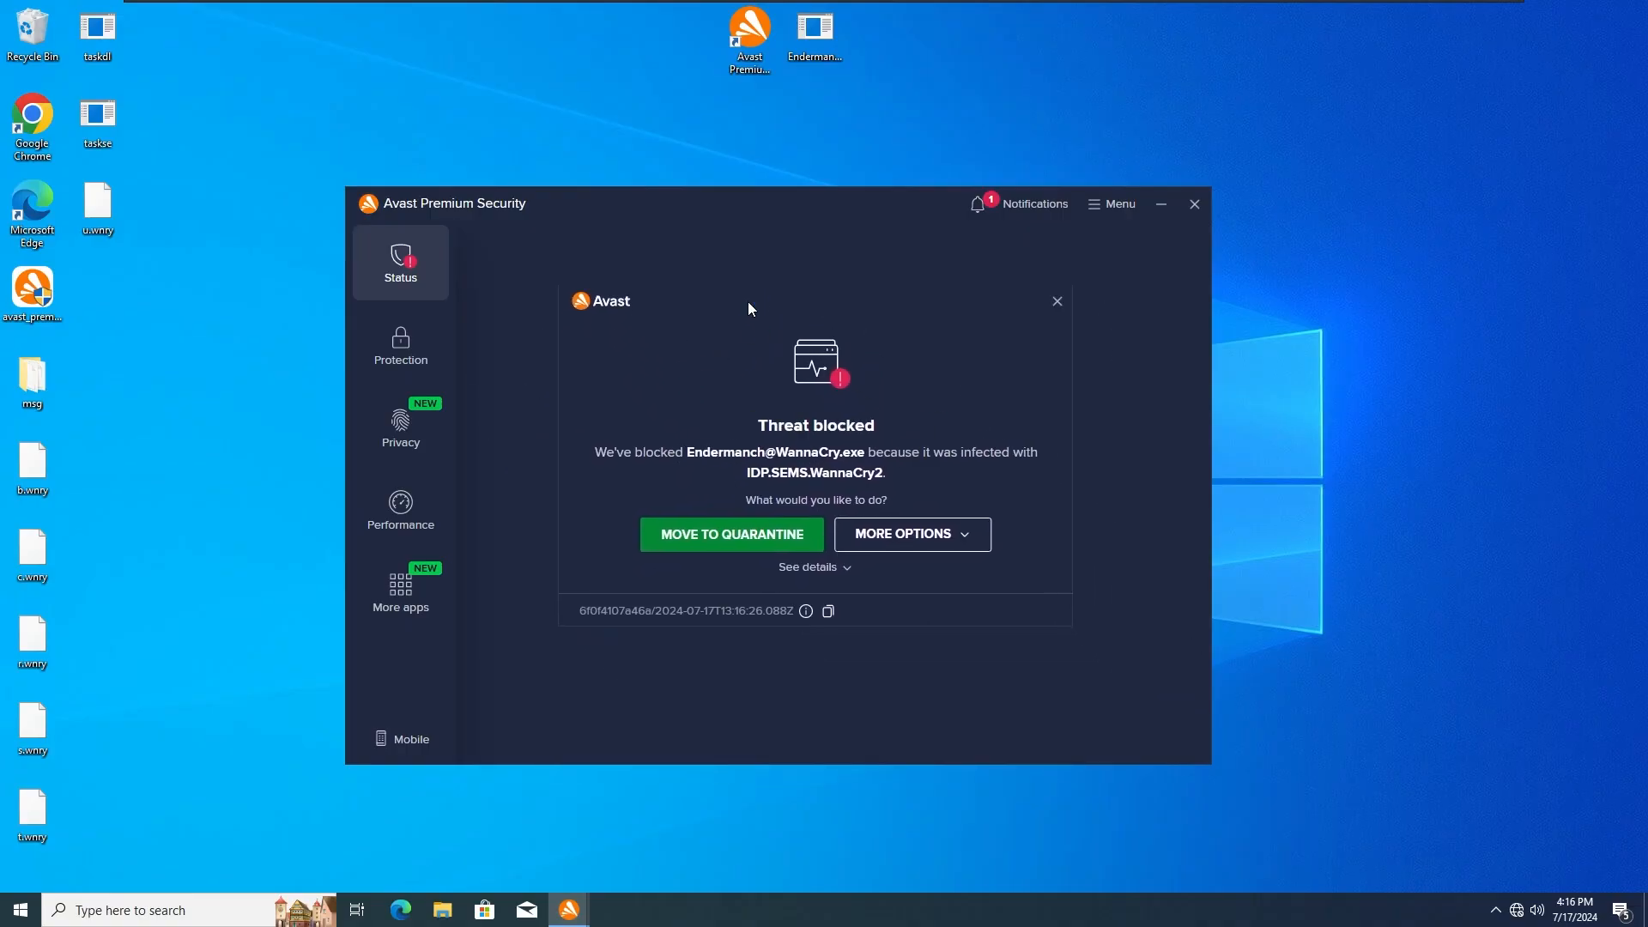
{"action": "mouse_move", "coordinate": [649, 505]}
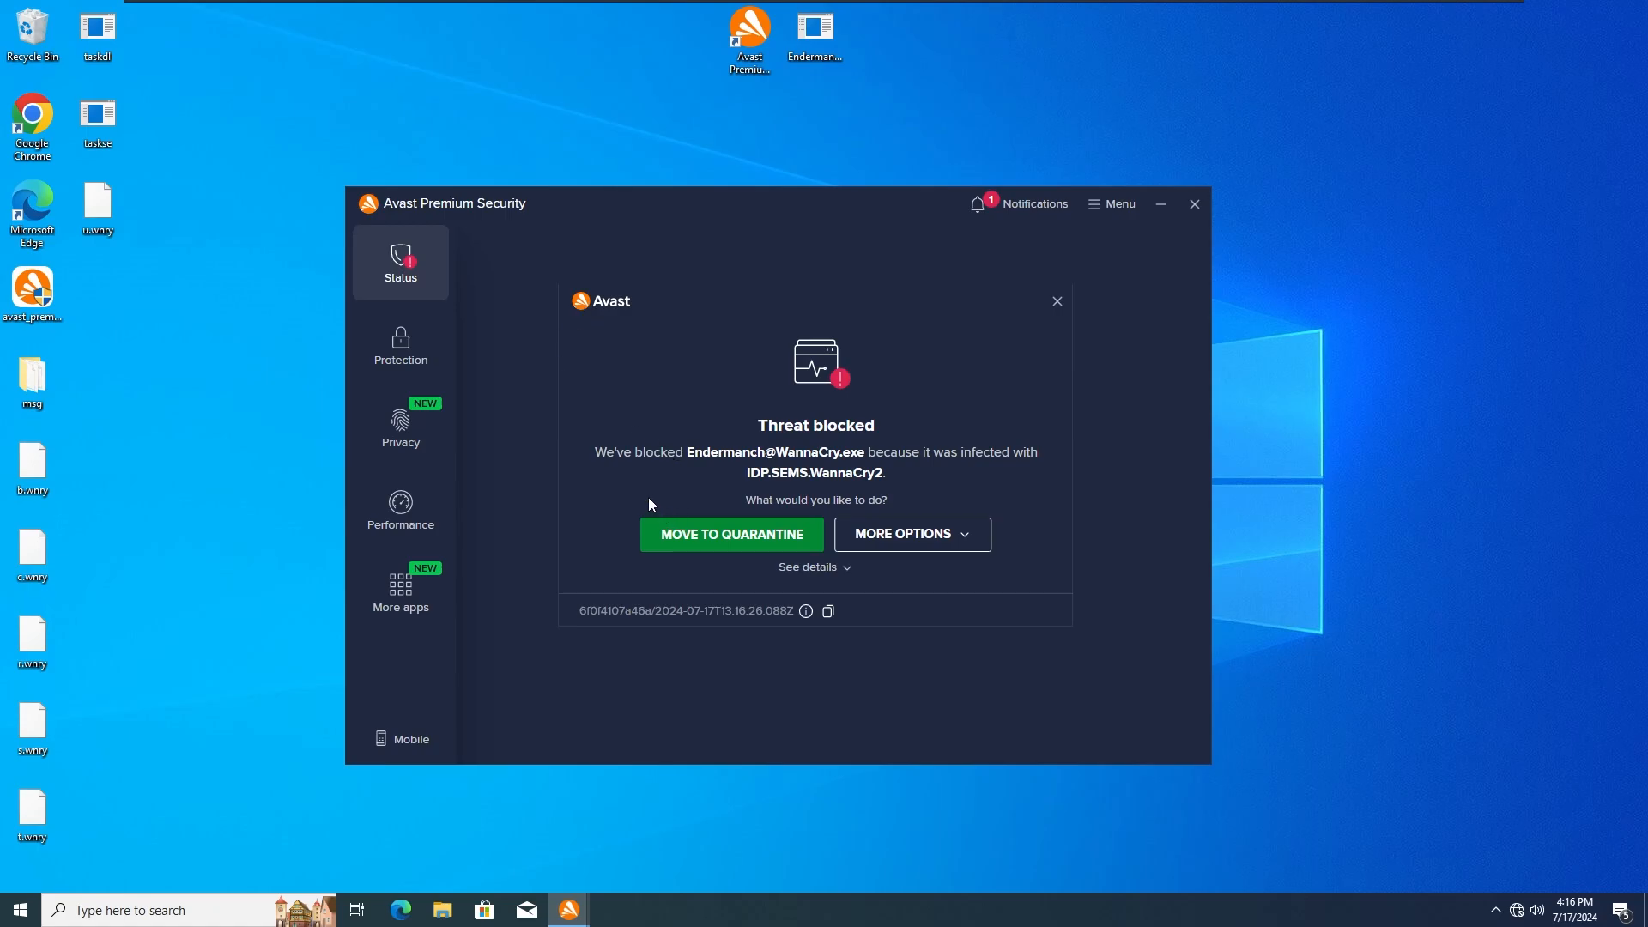
{"action": "mouse_move", "coordinate": [653, 469]}
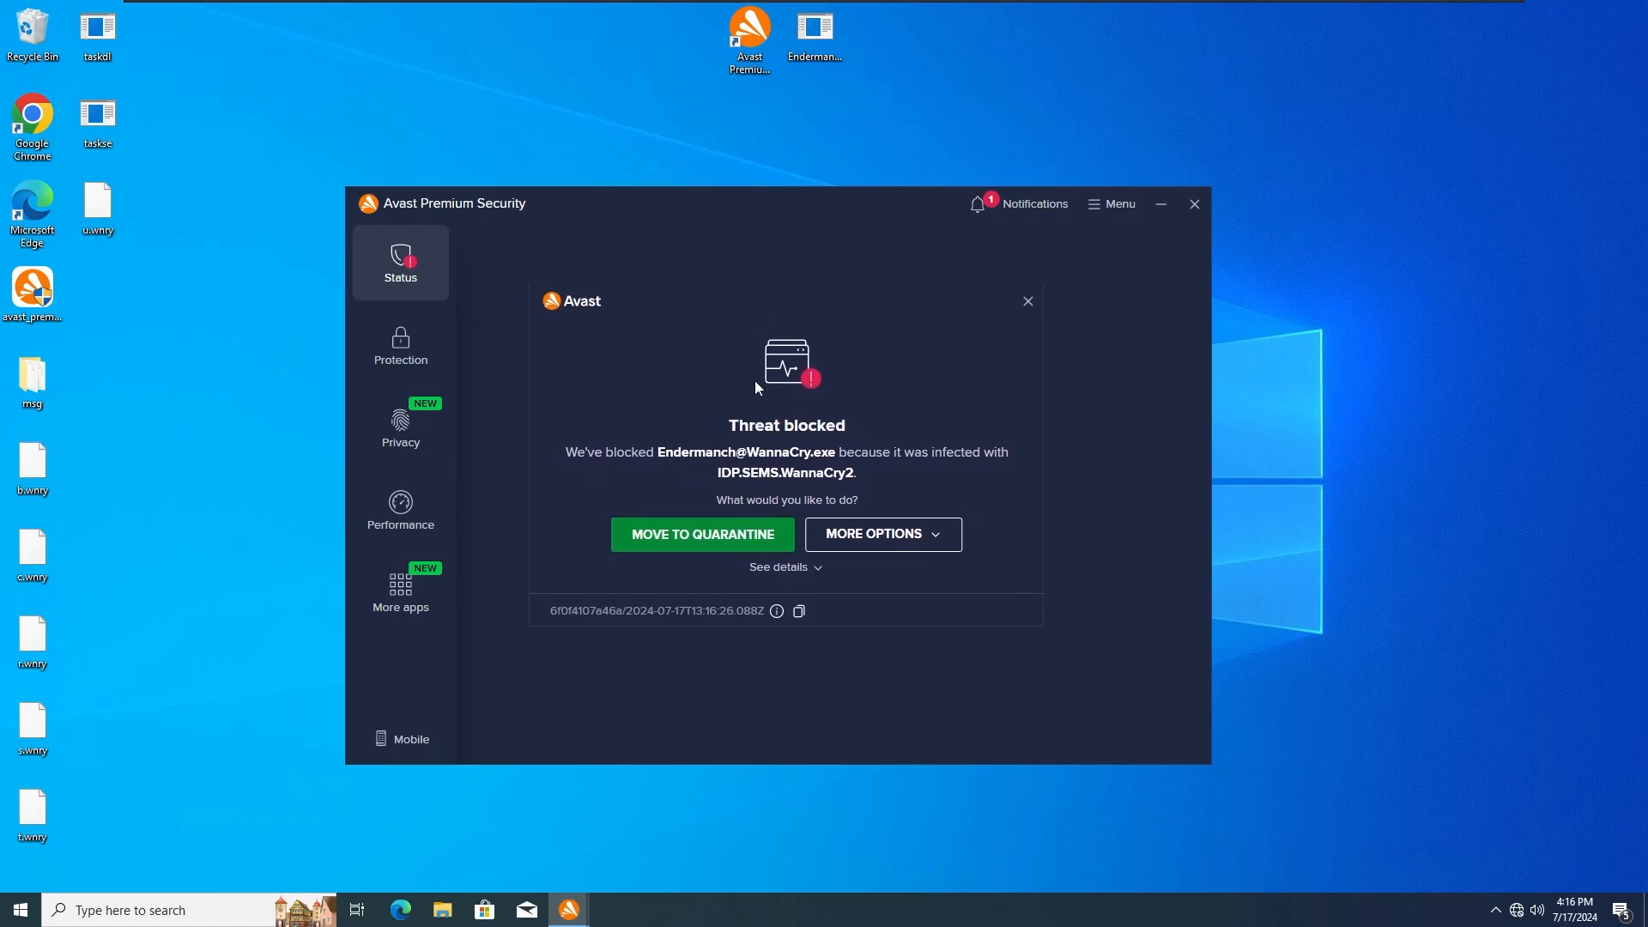
{"action": "mouse_move", "coordinate": [908, 483]}
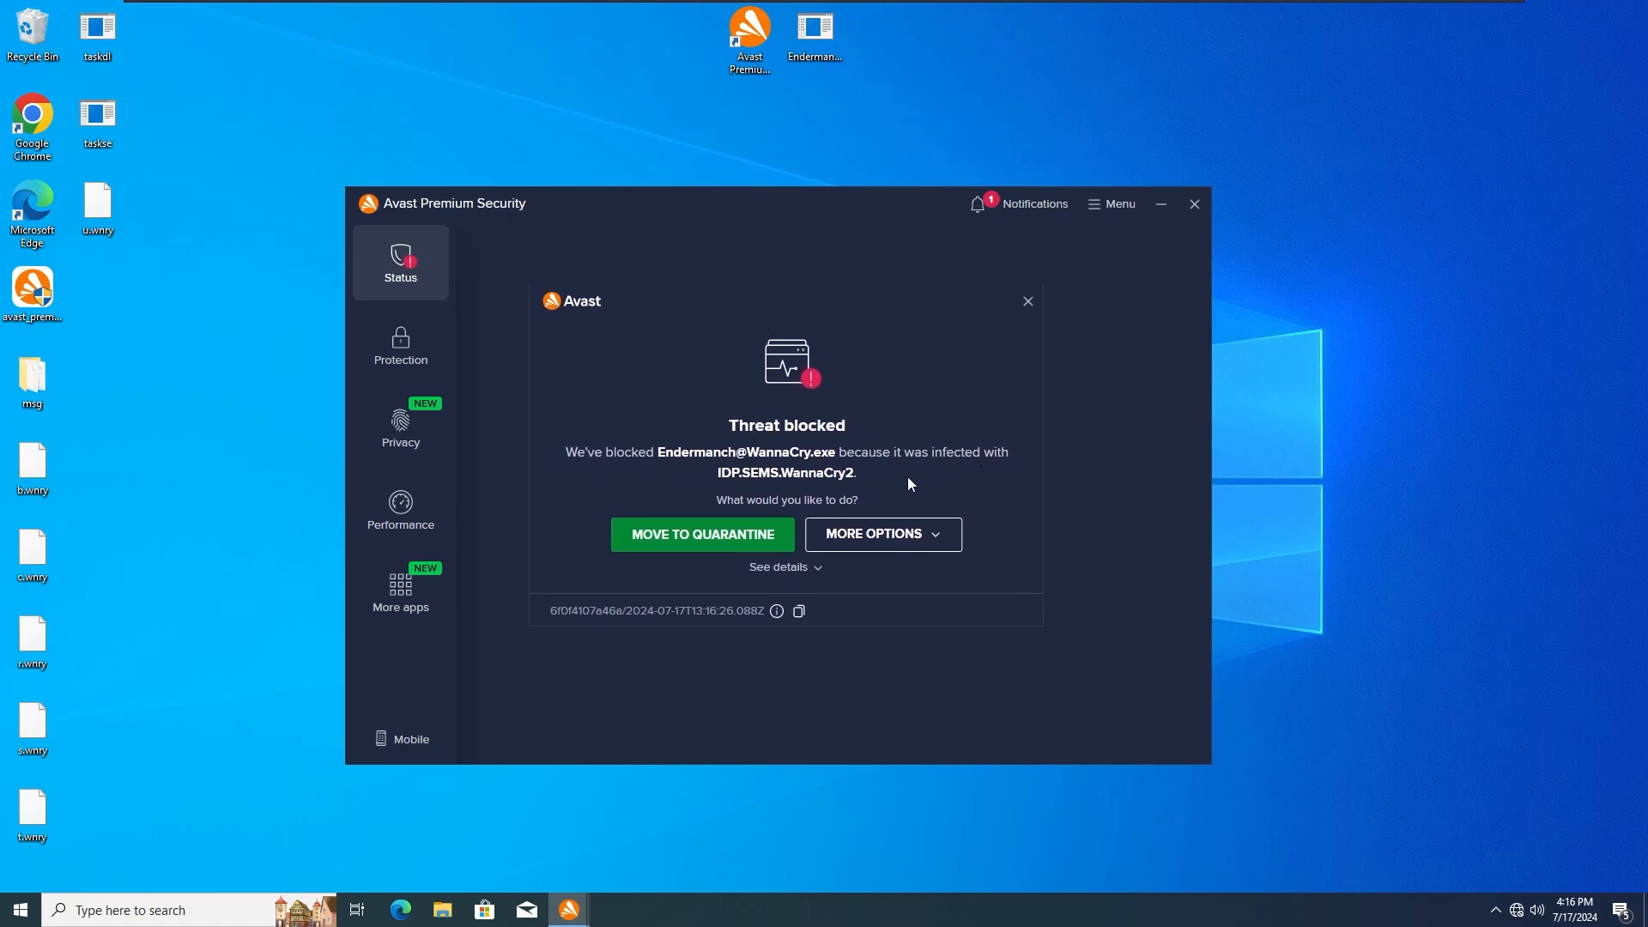
{"action": "mouse_move", "coordinate": [804, 501]}
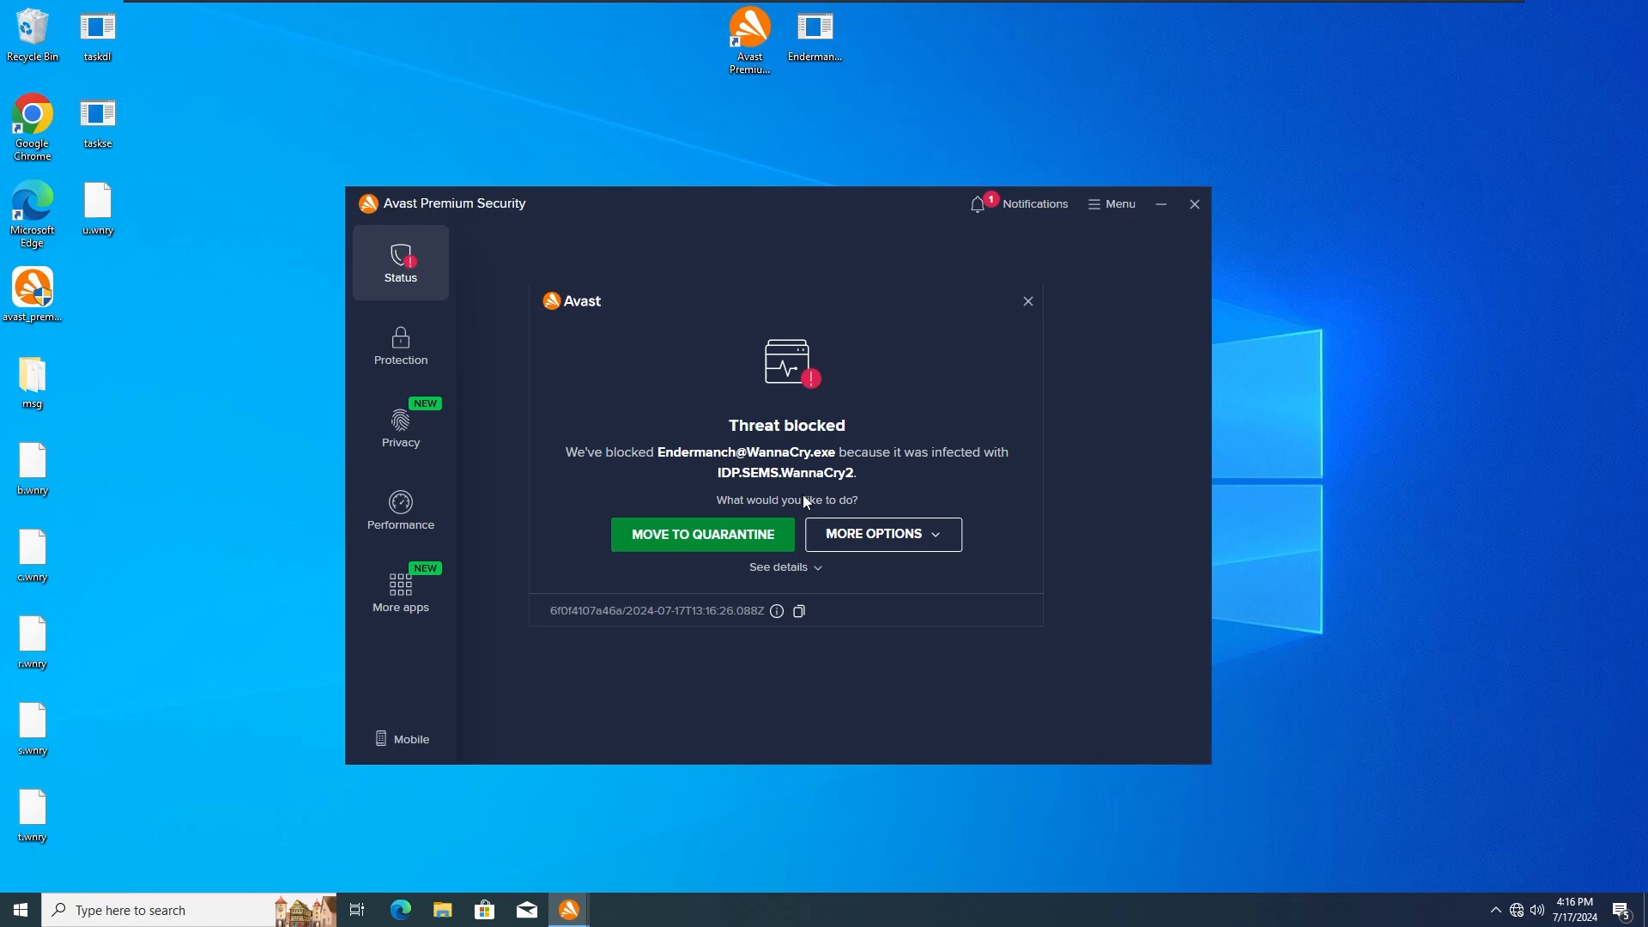
{"action": "mouse_move", "coordinate": [764, 467]}
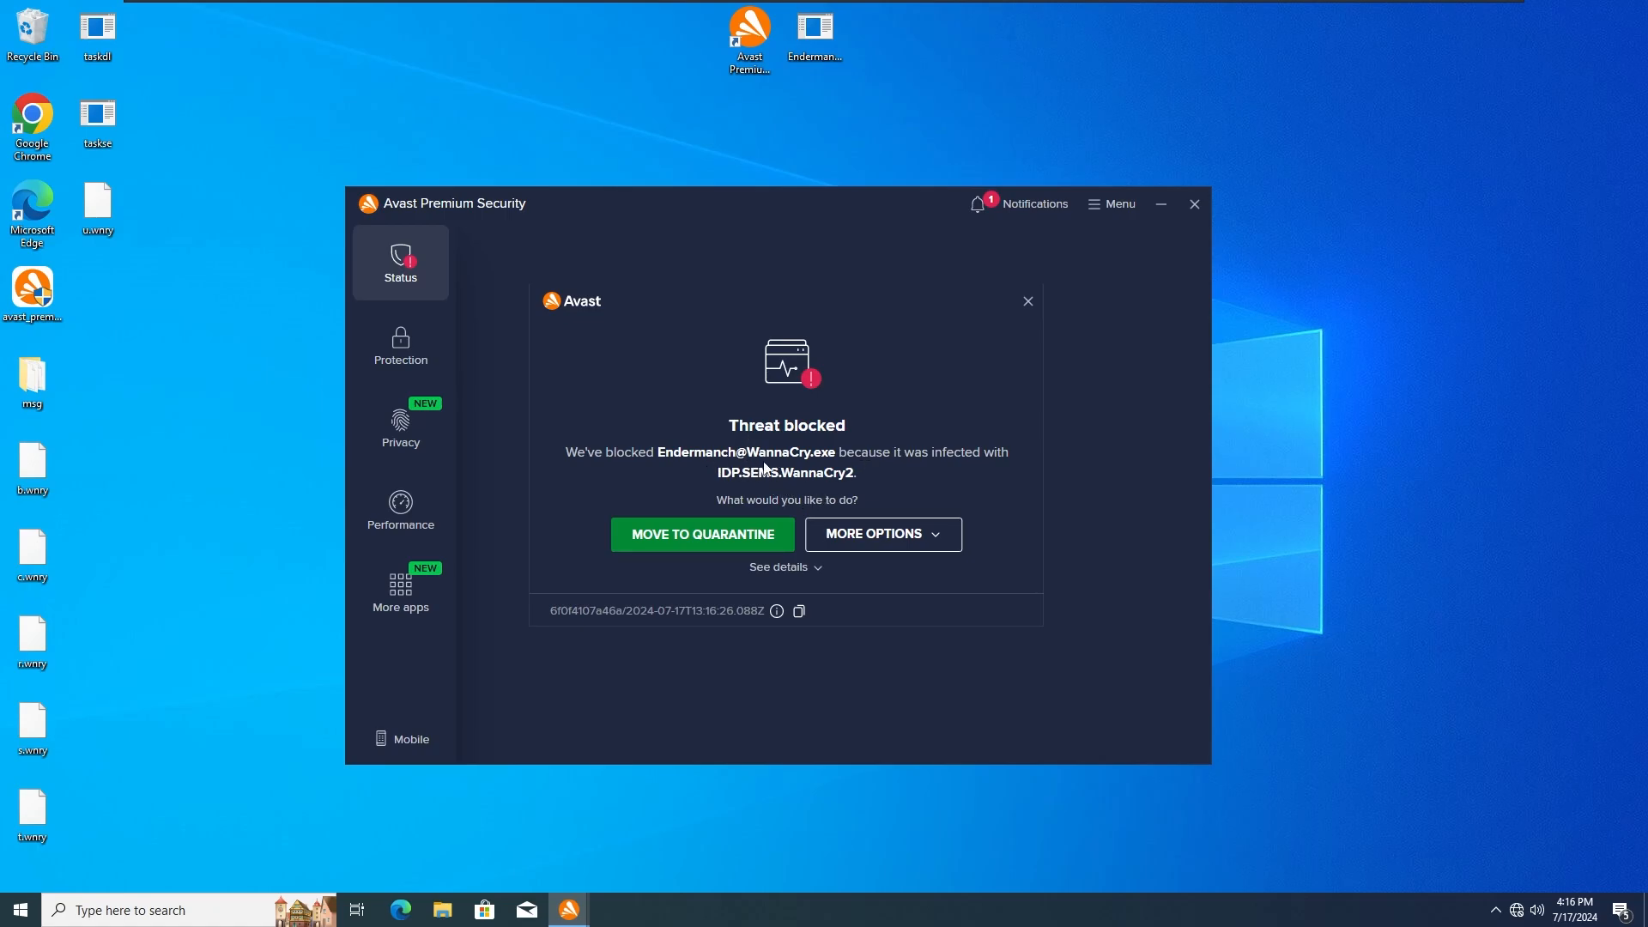
{"action": "mouse_move", "coordinate": [796, 509]}
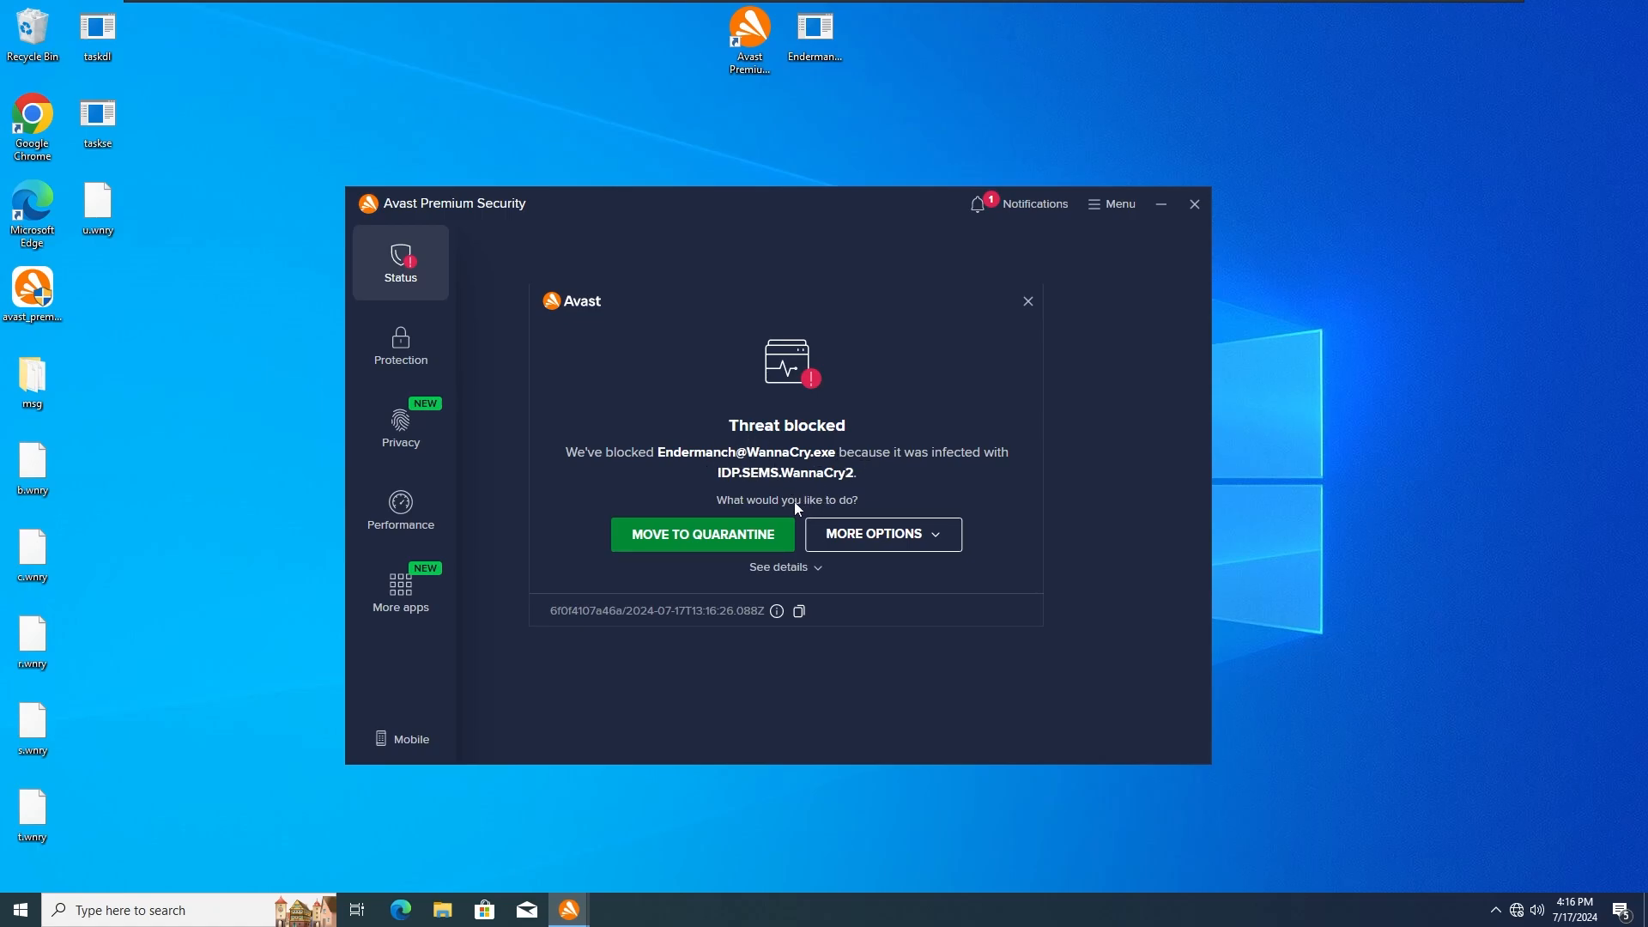
{"action": "left_click", "coordinate": [702, 534]}
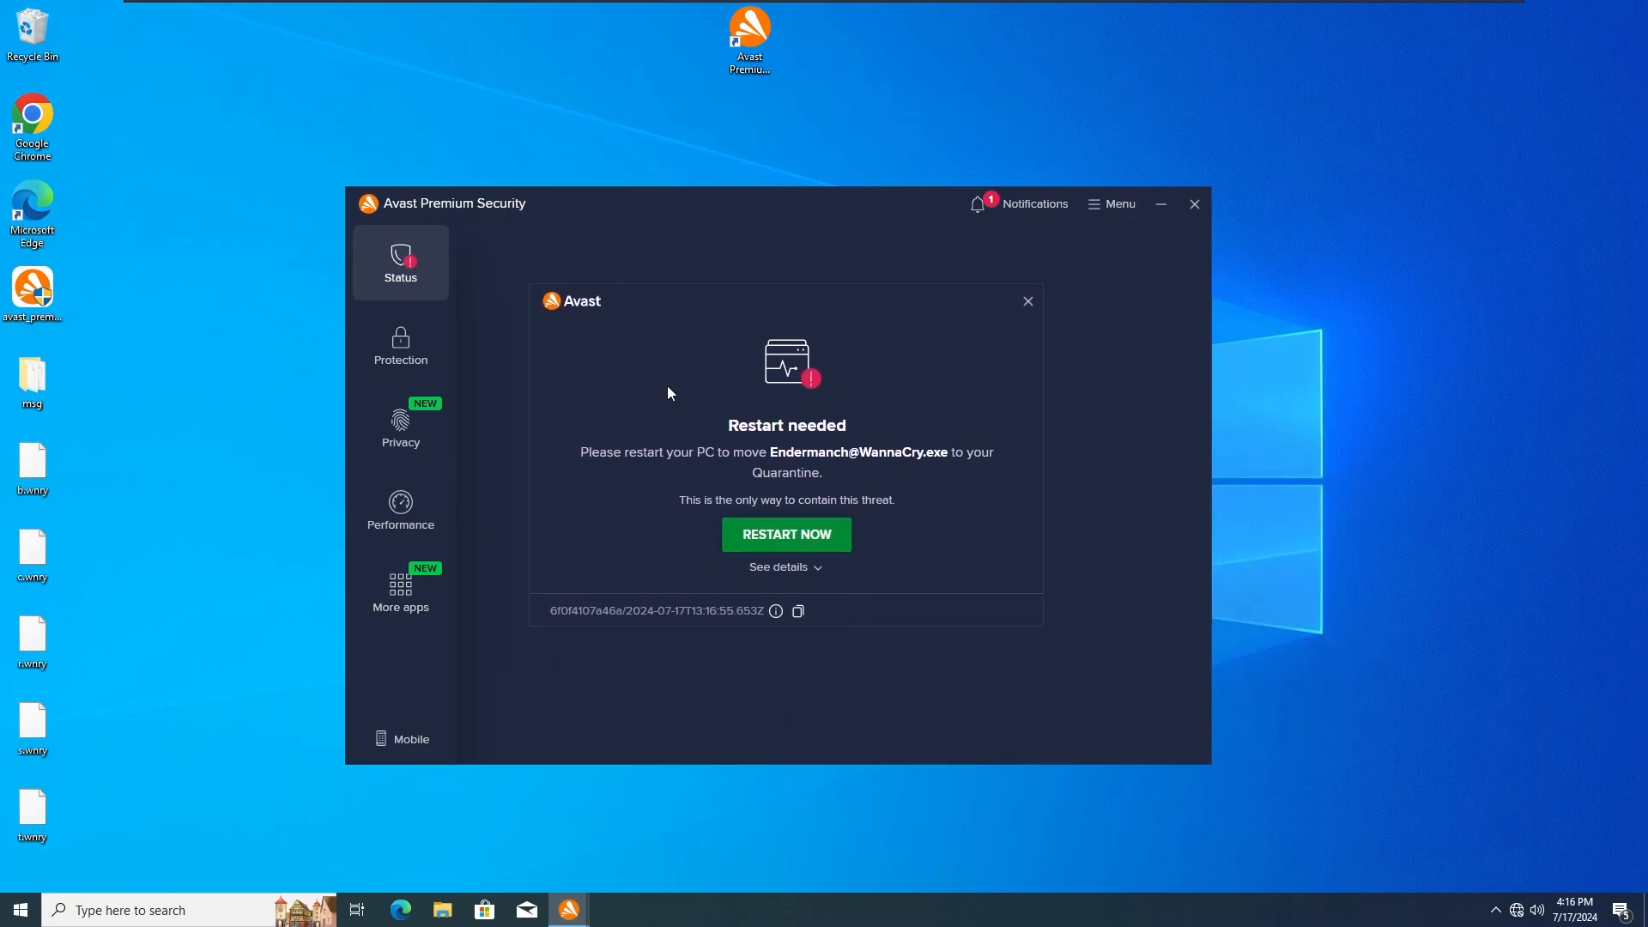
{"action": "mouse_move", "coordinate": [725, 467]}
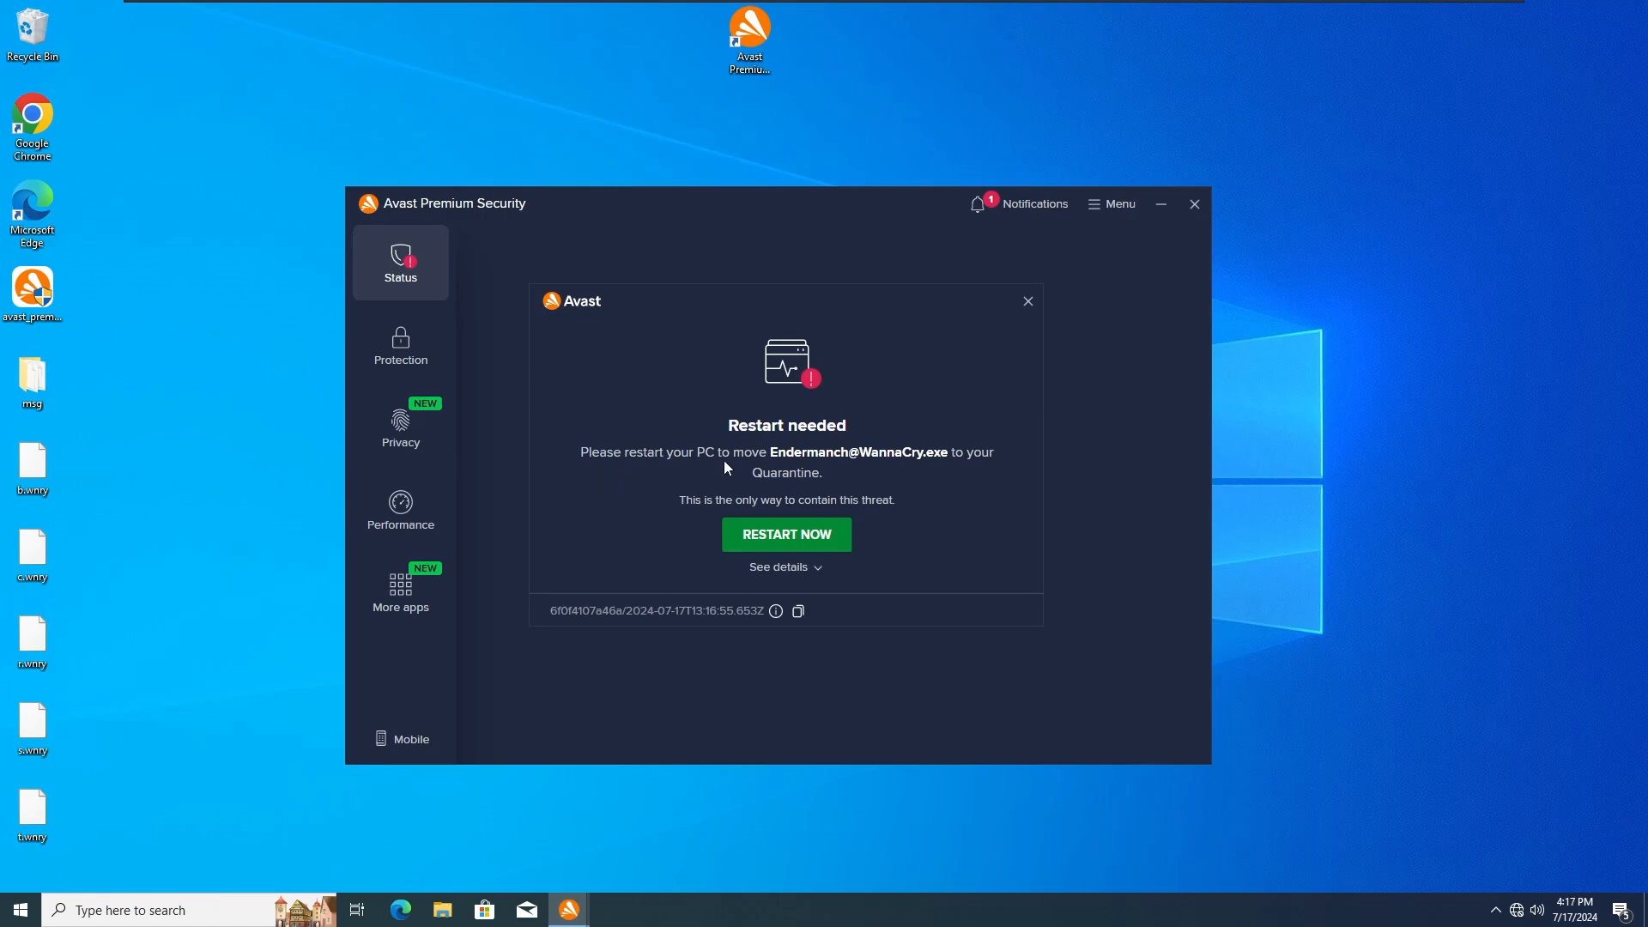
{"action": "left_click", "coordinate": [1025, 301]}
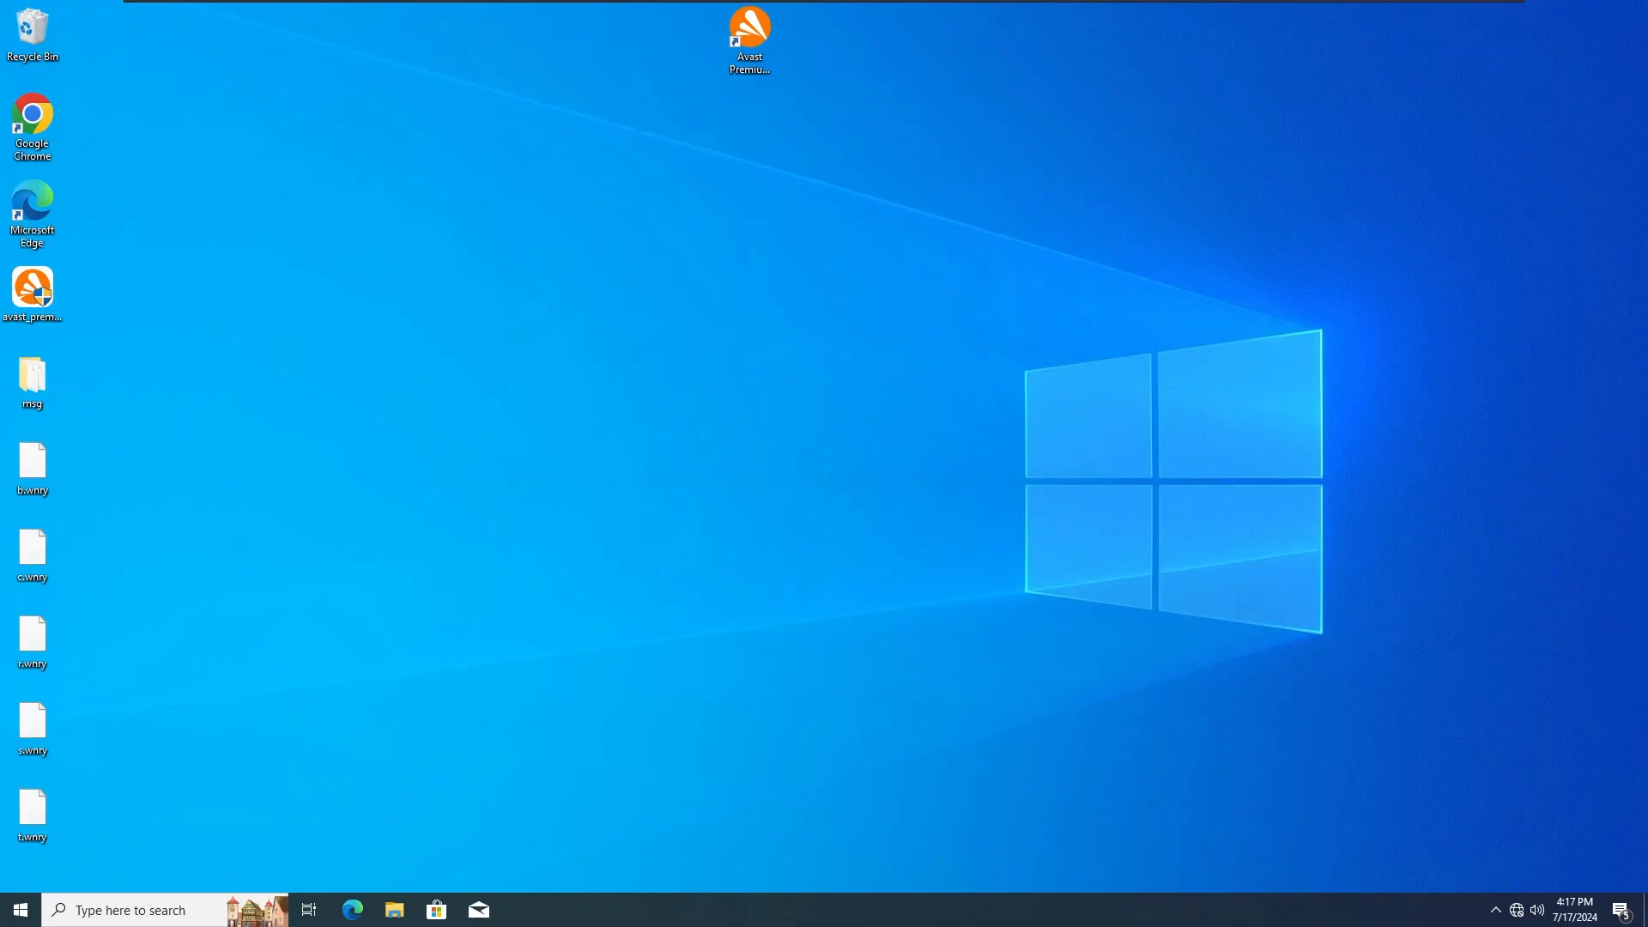
{"action": "mouse_move", "coordinate": [762, 352]}
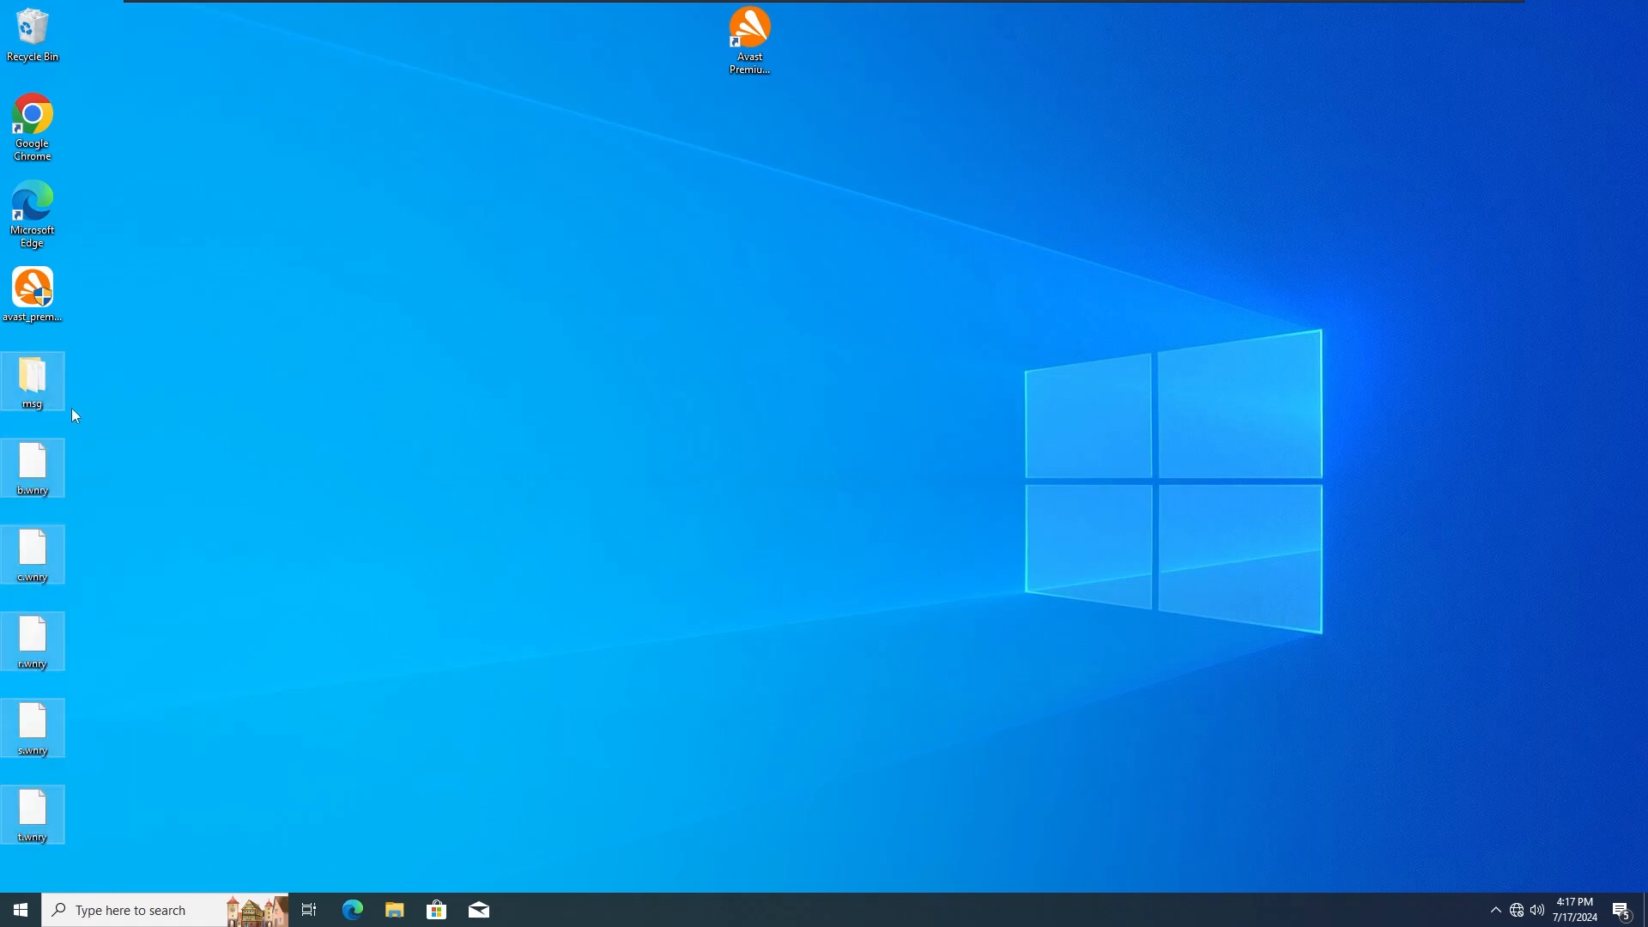
Step: Empty the Recycle Bin, permanently deleting its 8 items
{"action": "right_click", "coordinate": [32, 31]}
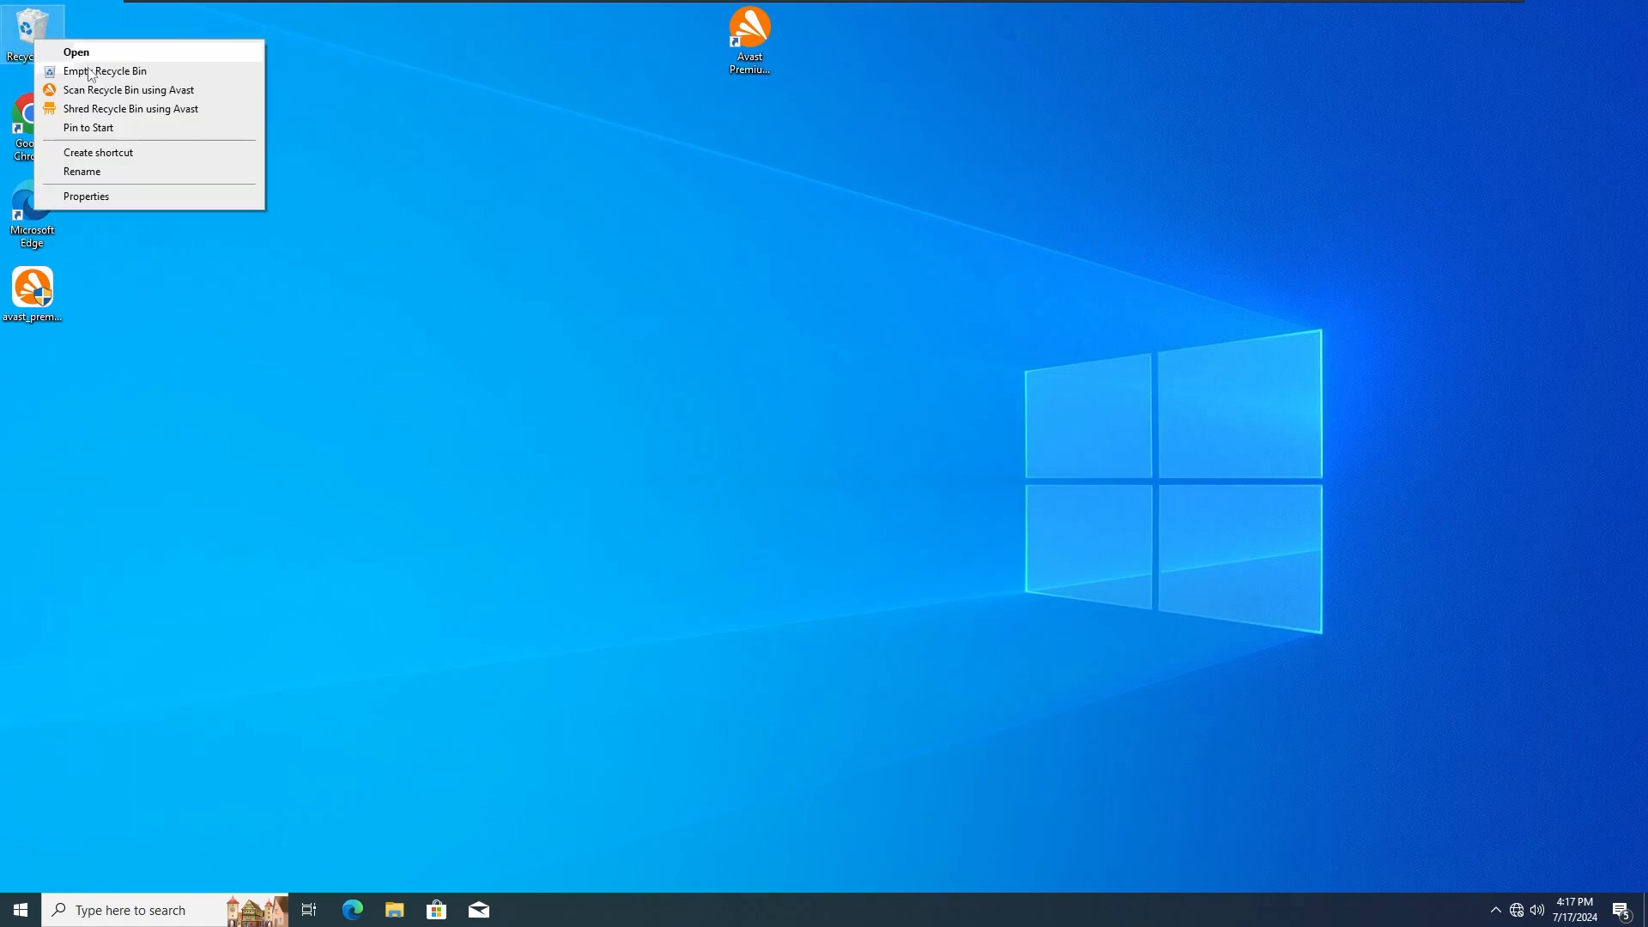
{"action": "left_click", "coordinate": [105, 70]}
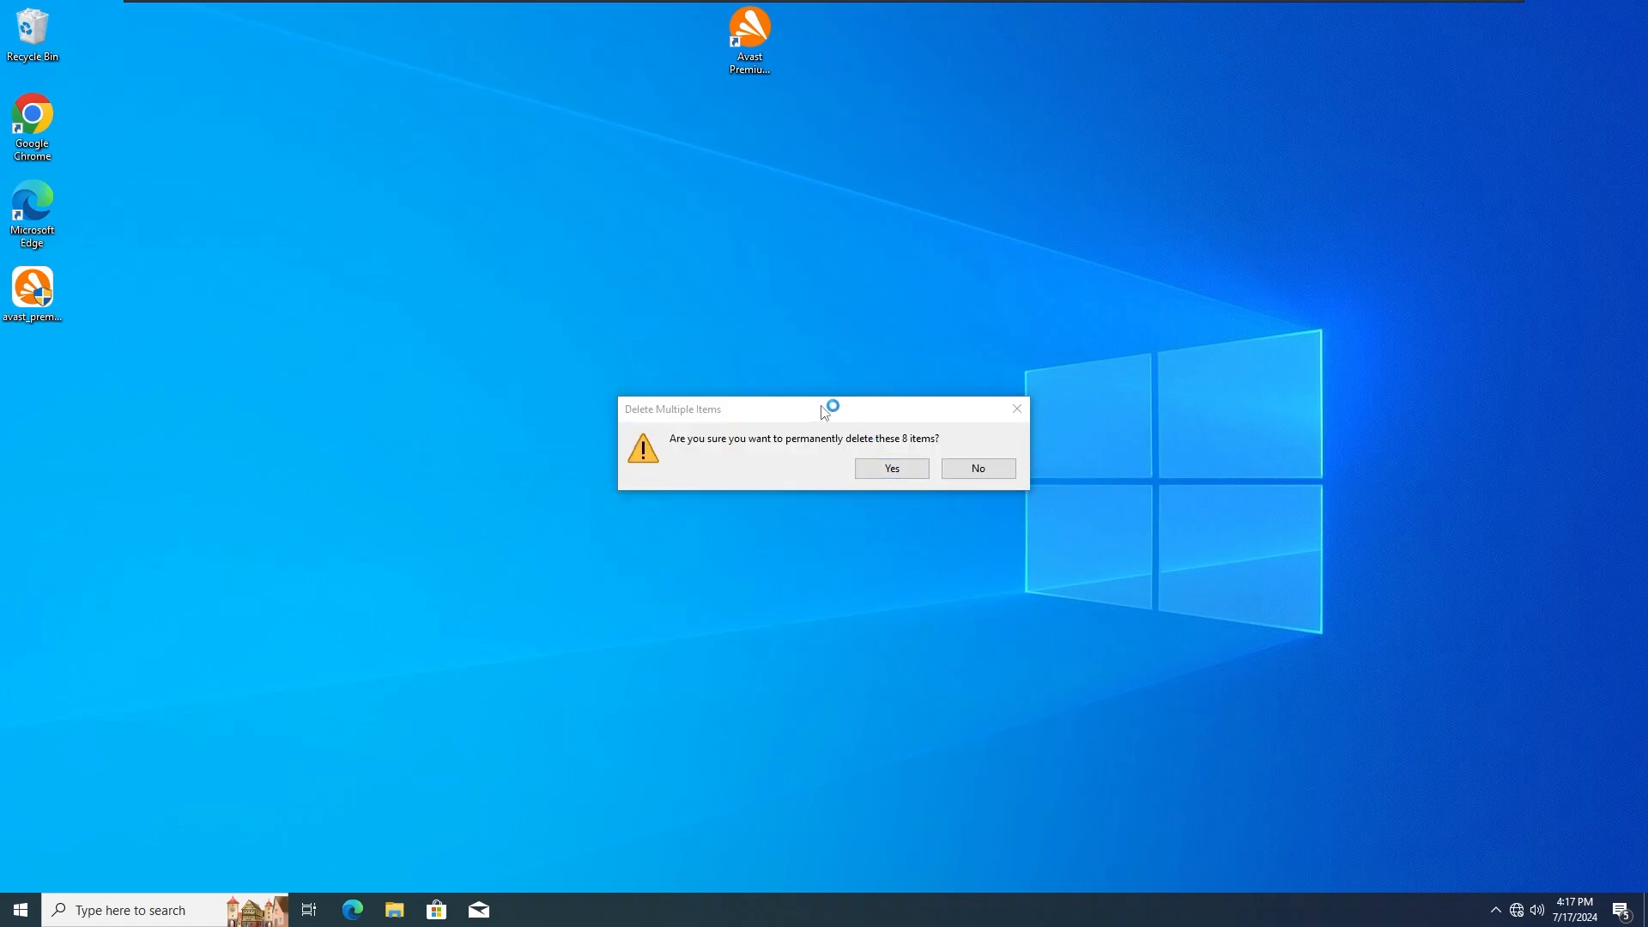
{"action": "left_click", "coordinate": [889, 468]}
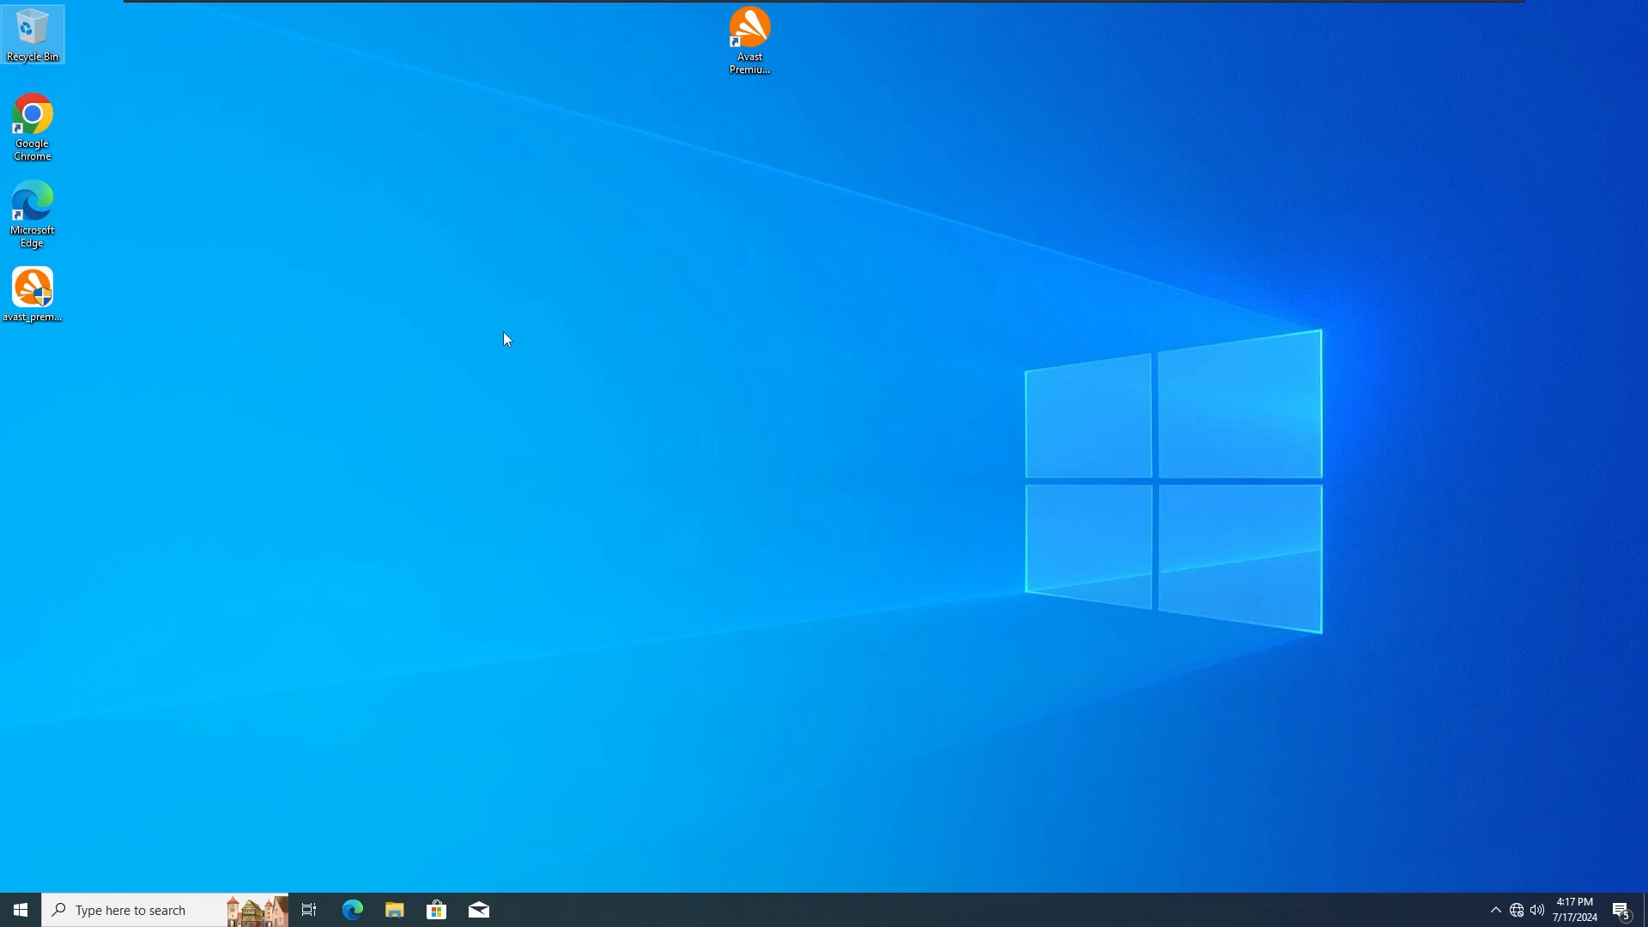
{"action": "mouse_move", "coordinate": [1221, 640]}
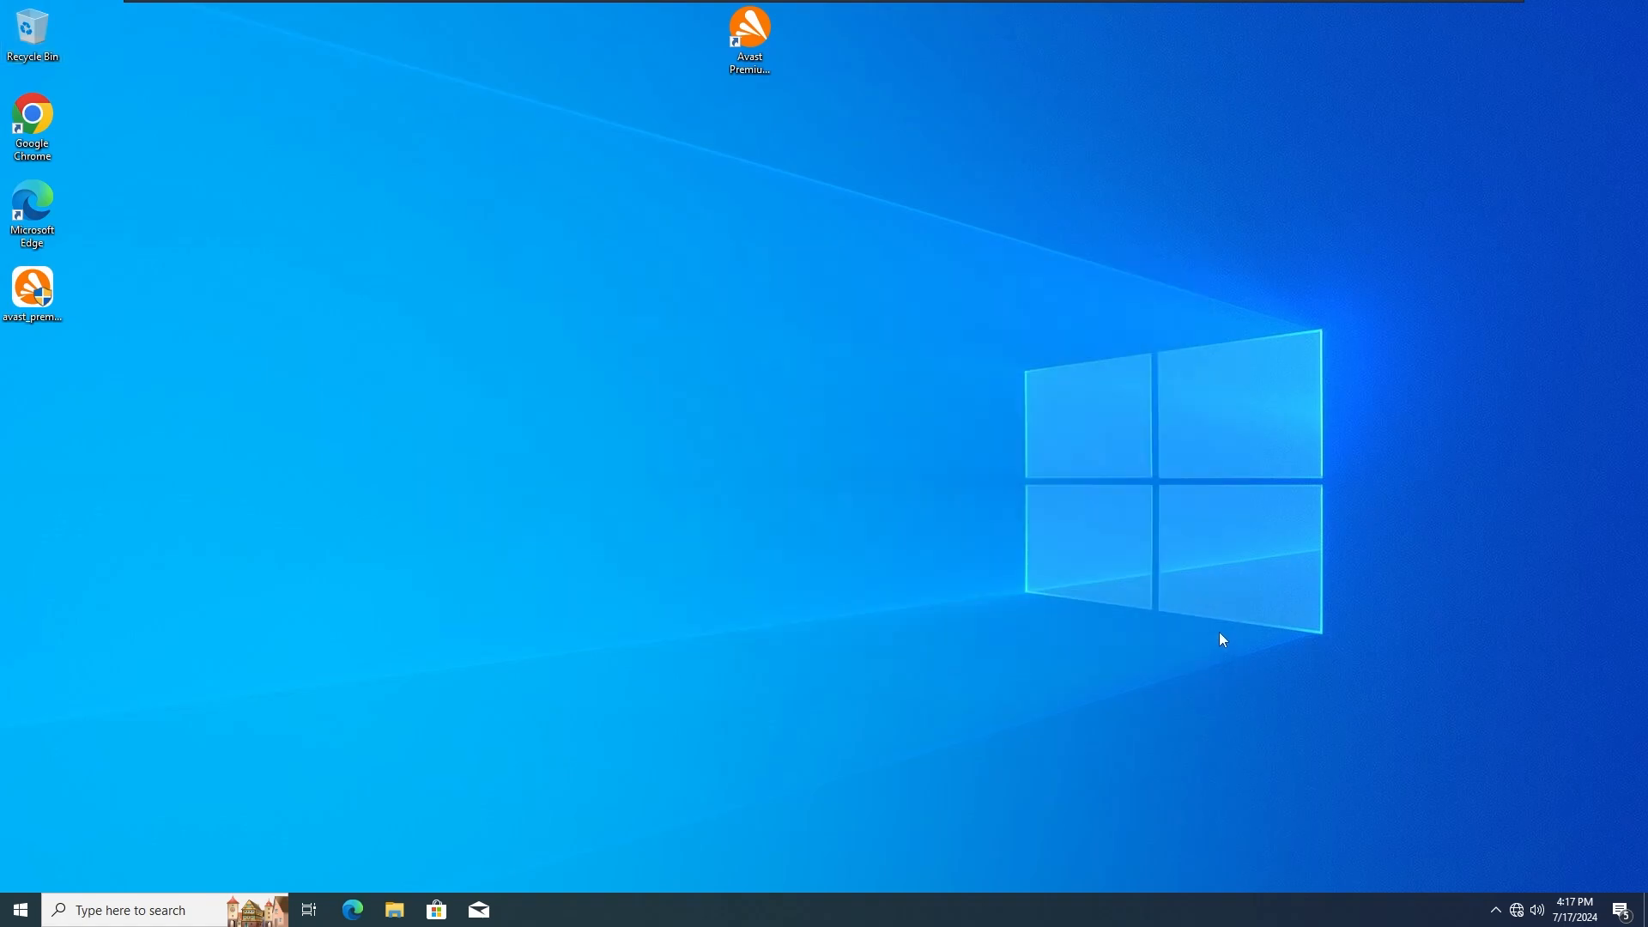
{"action": "mouse_move", "coordinate": [1164, 595]}
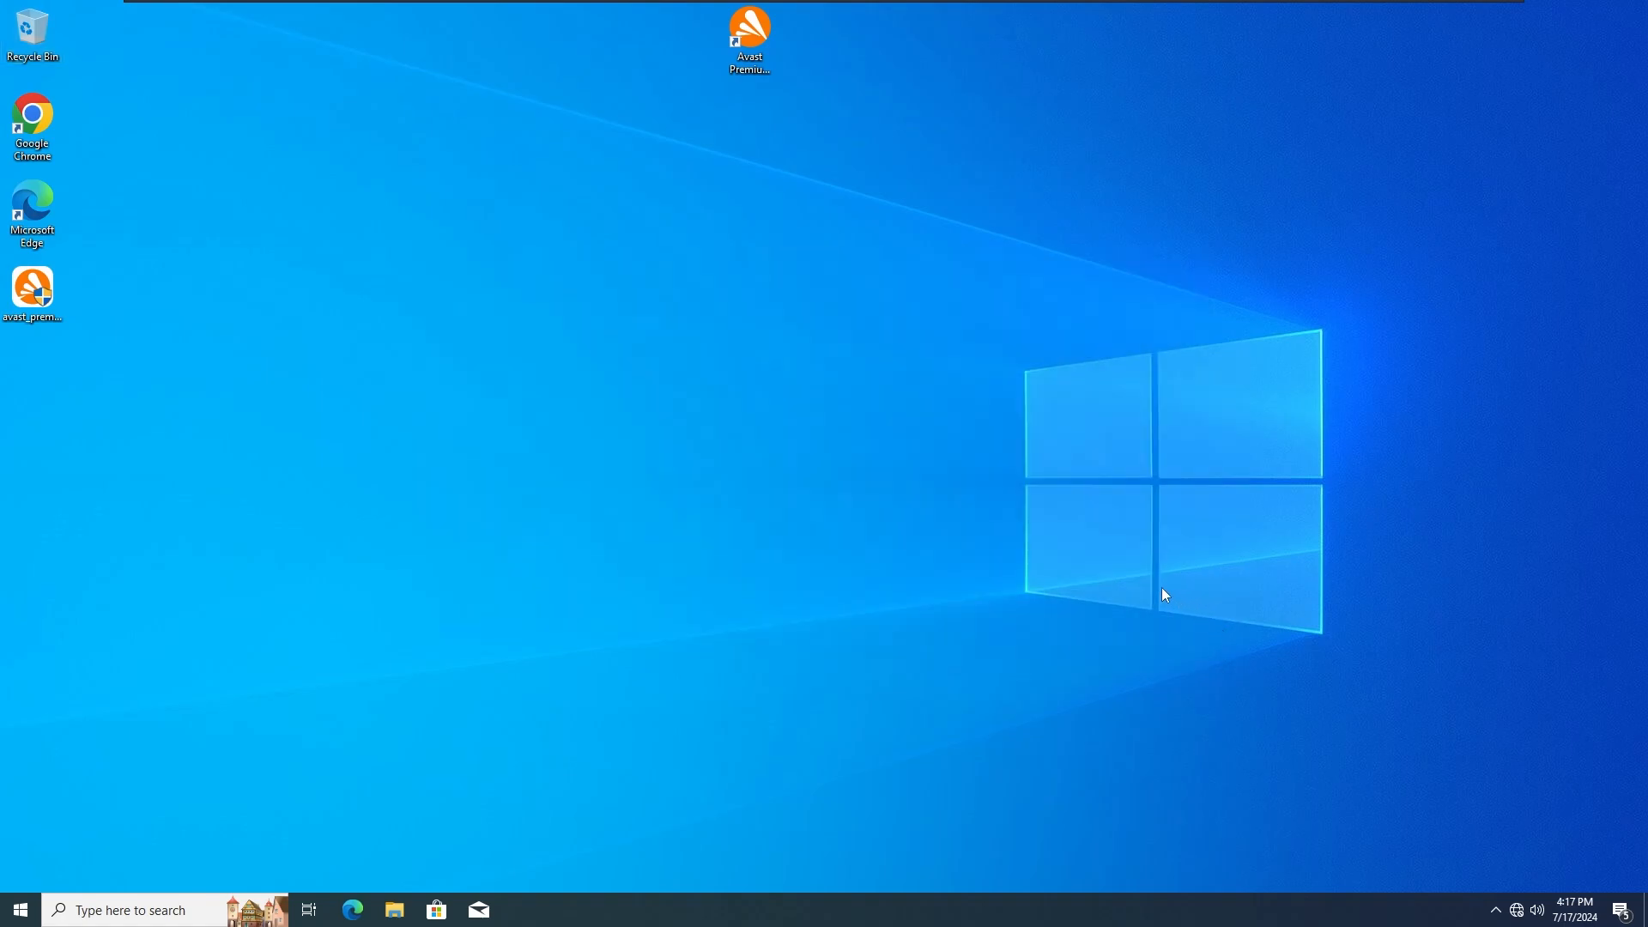
{"action": "mouse_move", "coordinate": [946, 833]}
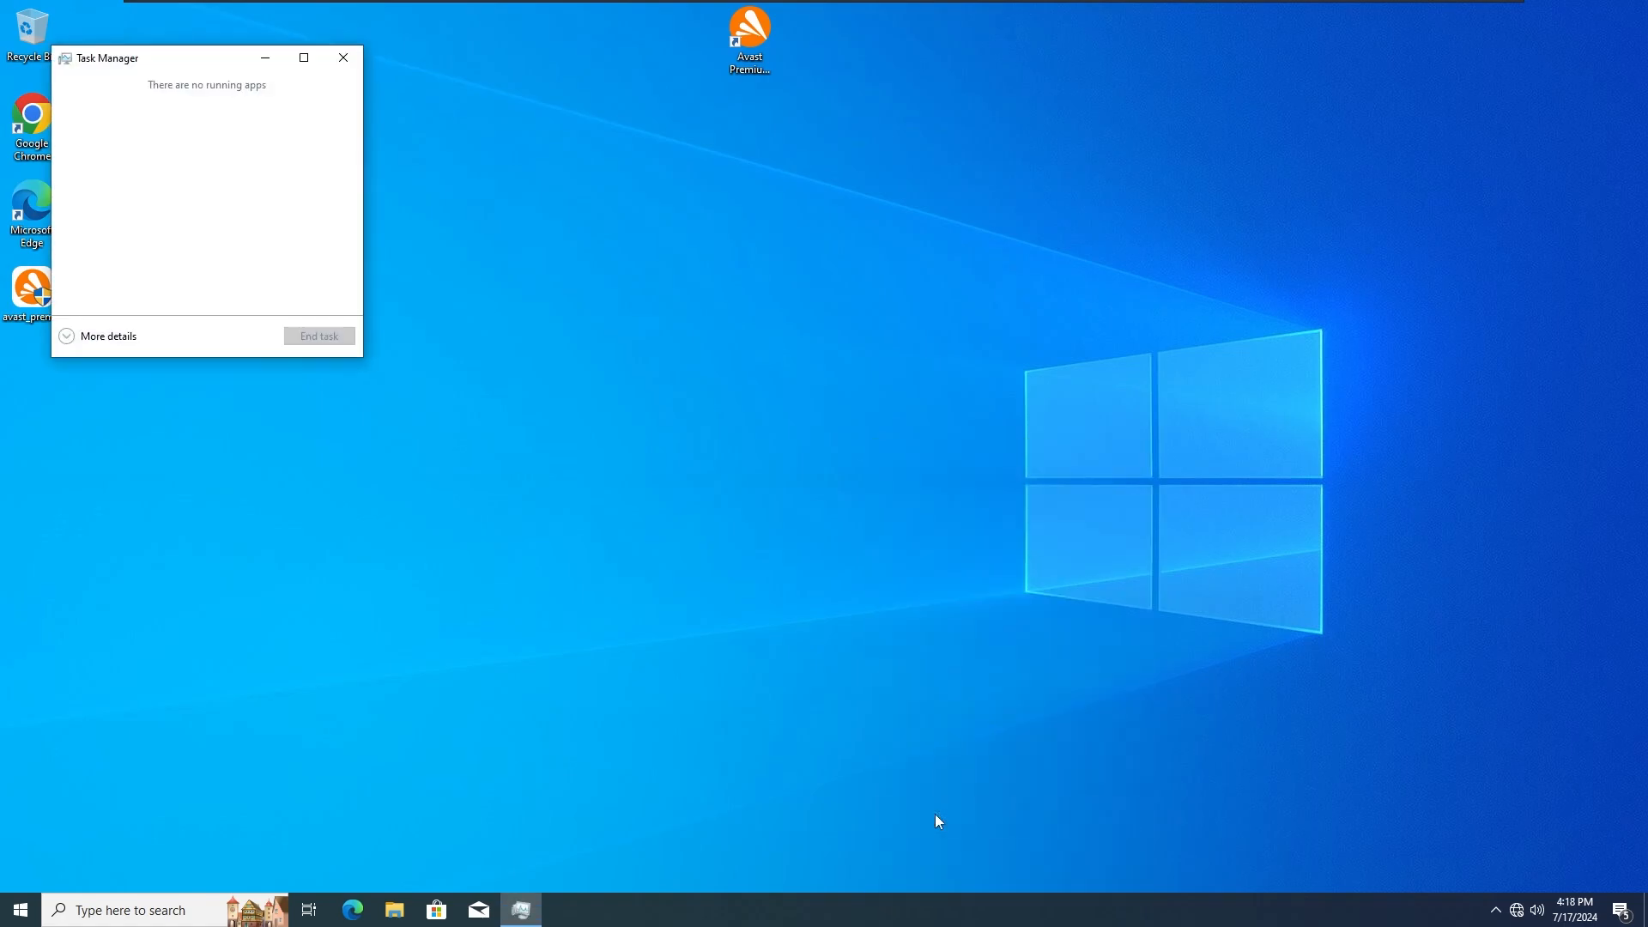
Step: Expand Task Manager to full details, browse the process list, and return to the Processes overview
{"action": "left_click", "coordinate": [106, 335]}
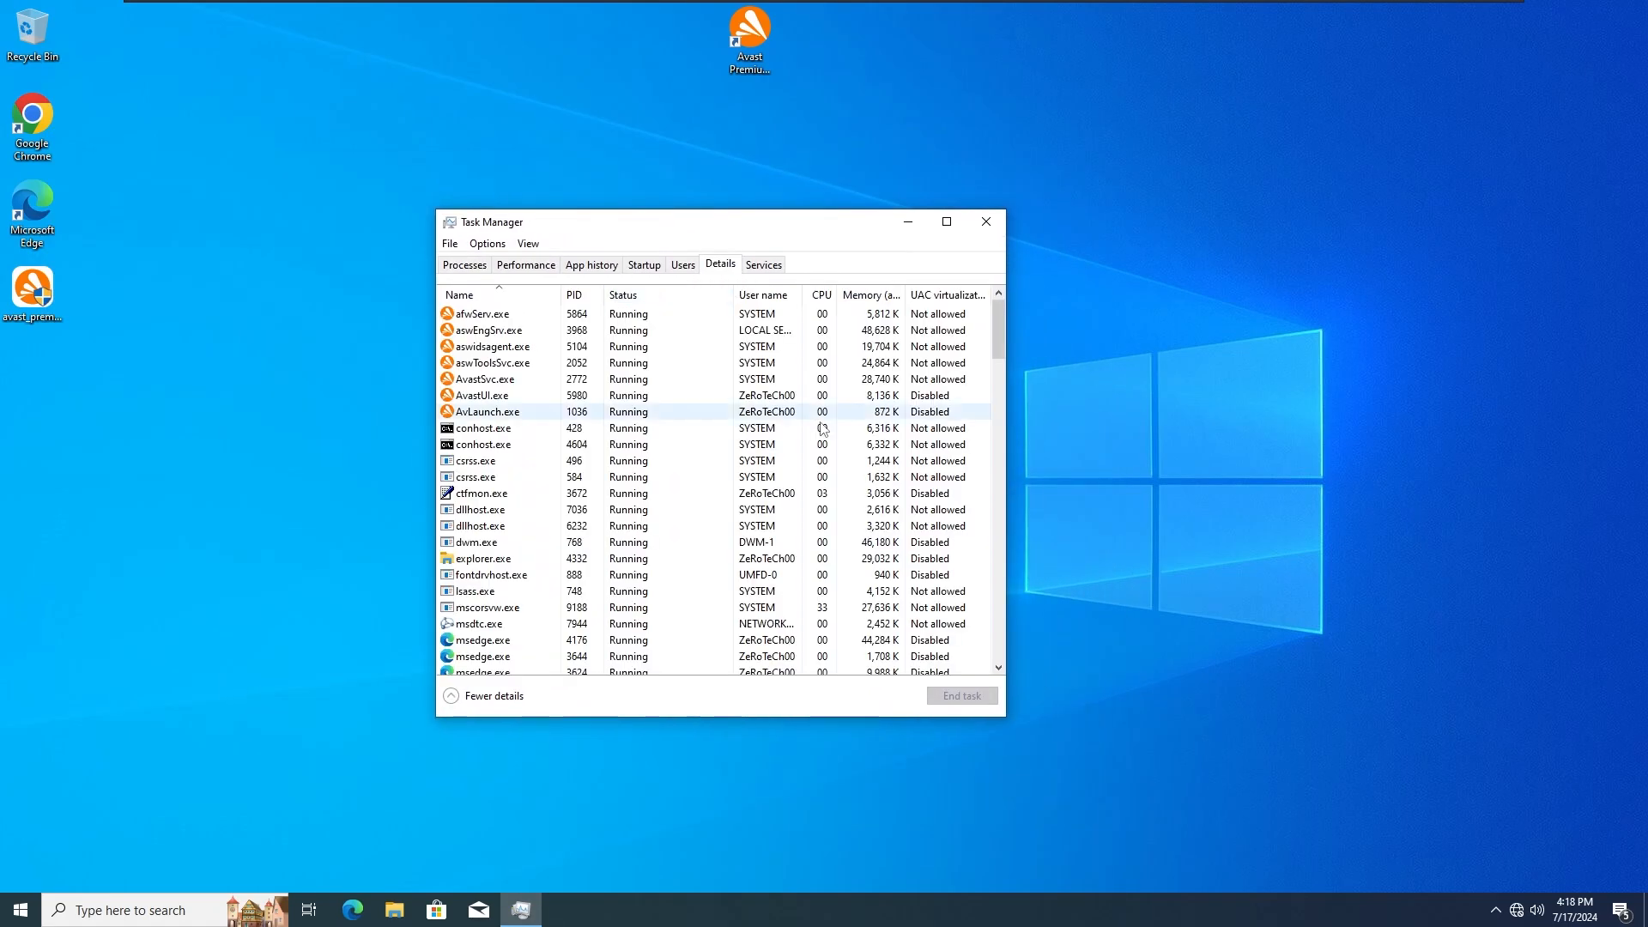
{"action": "scroll", "scroll_direction": "down", "scroll_amount": 3}
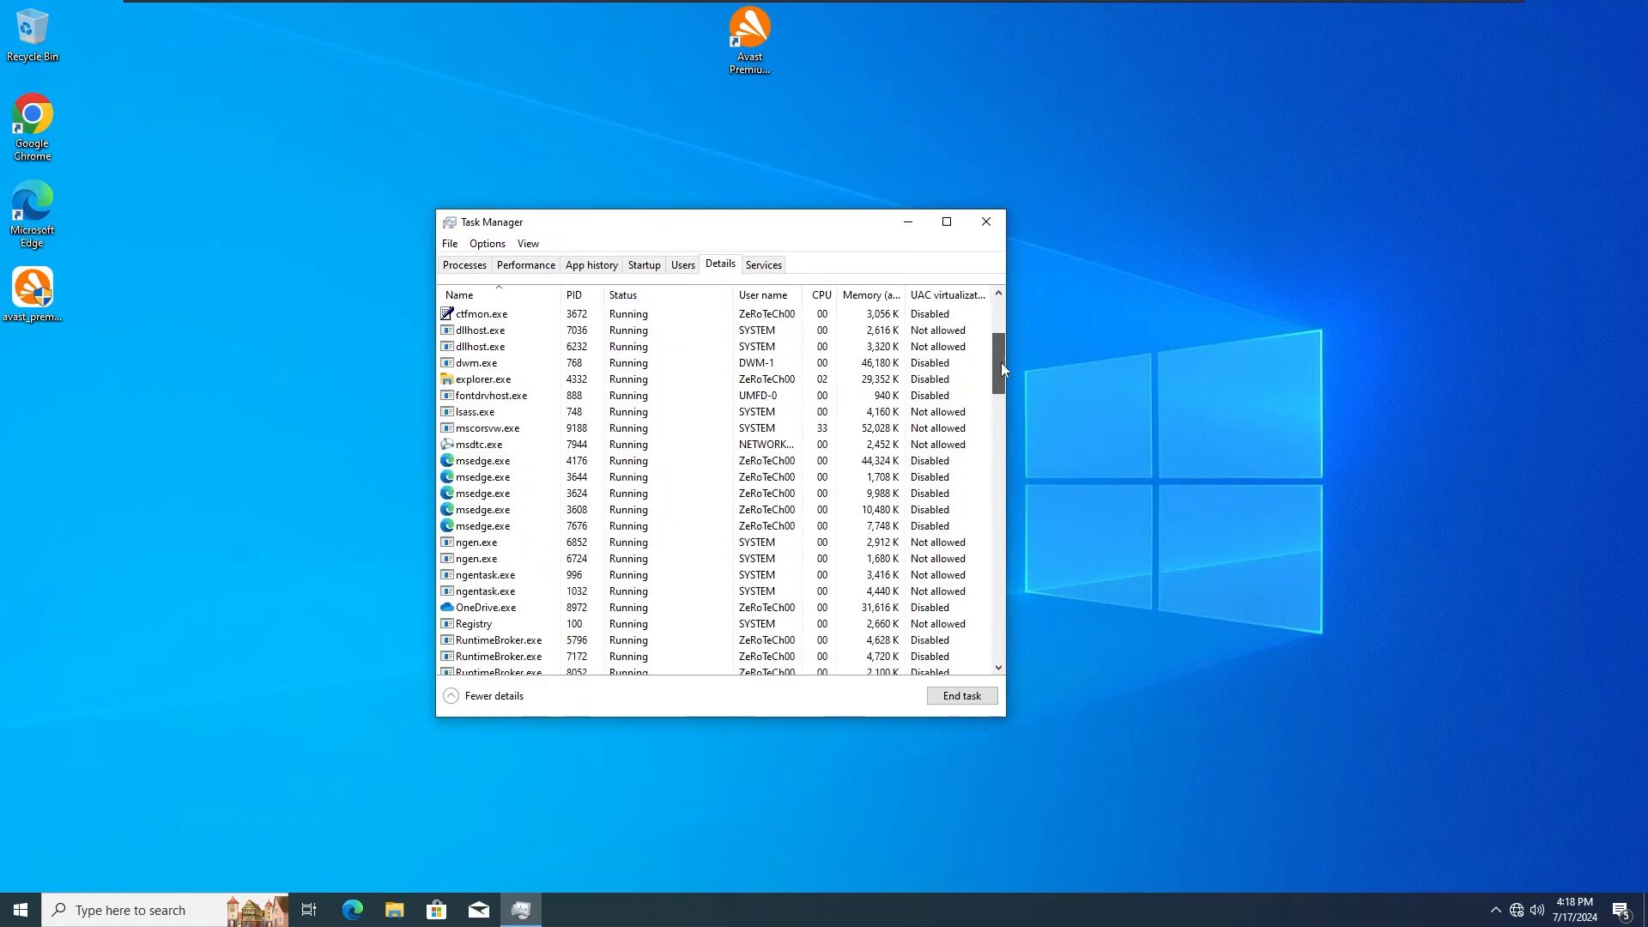
{"action": "scroll", "scroll_direction": "down", "scroll_amount": 3}
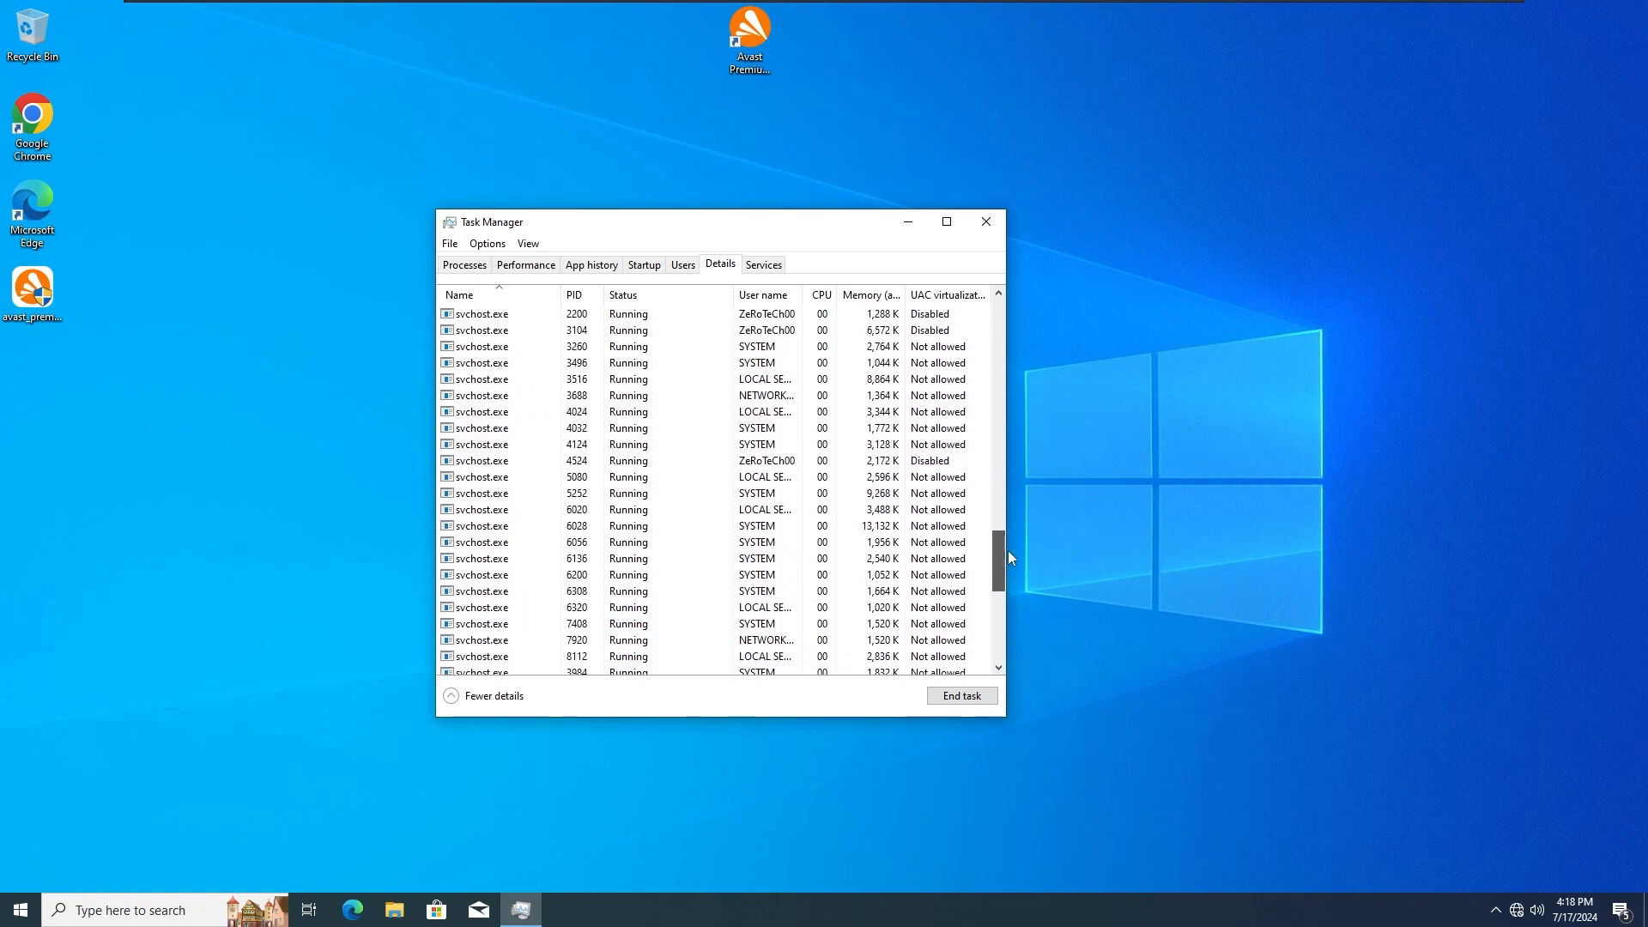
{"action": "scroll", "scroll_direction": "up", "scroll_amount": 3}
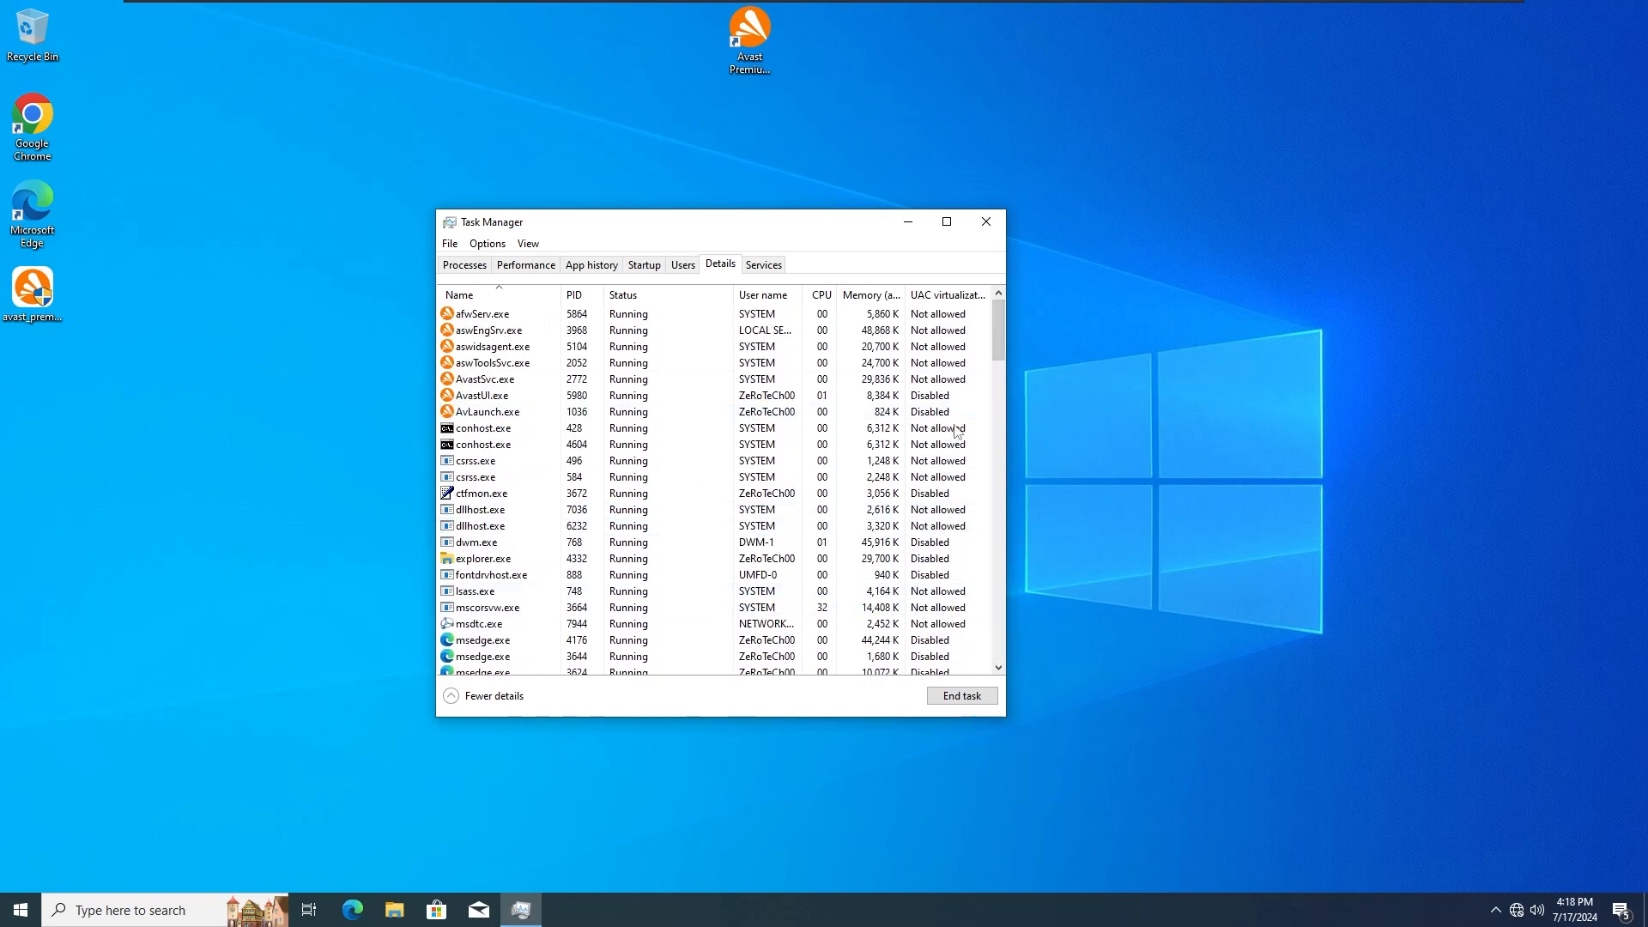
{"action": "mouse_move", "coordinate": [1028, 343]}
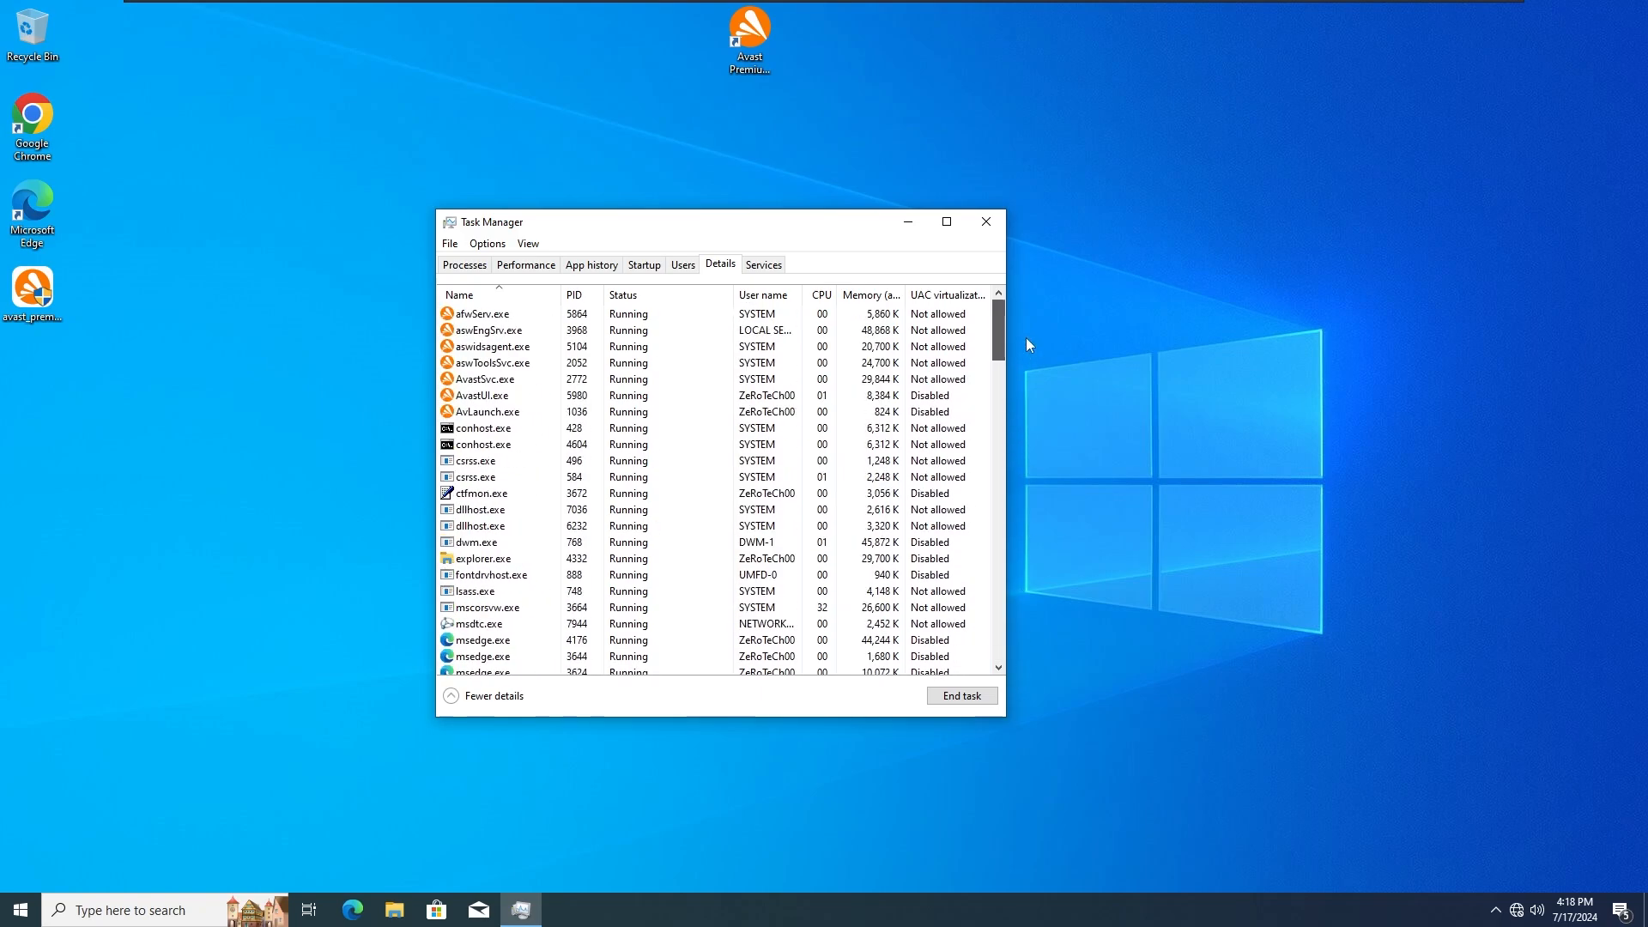
{"action": "left_click", "coordinate": [464, 264]}
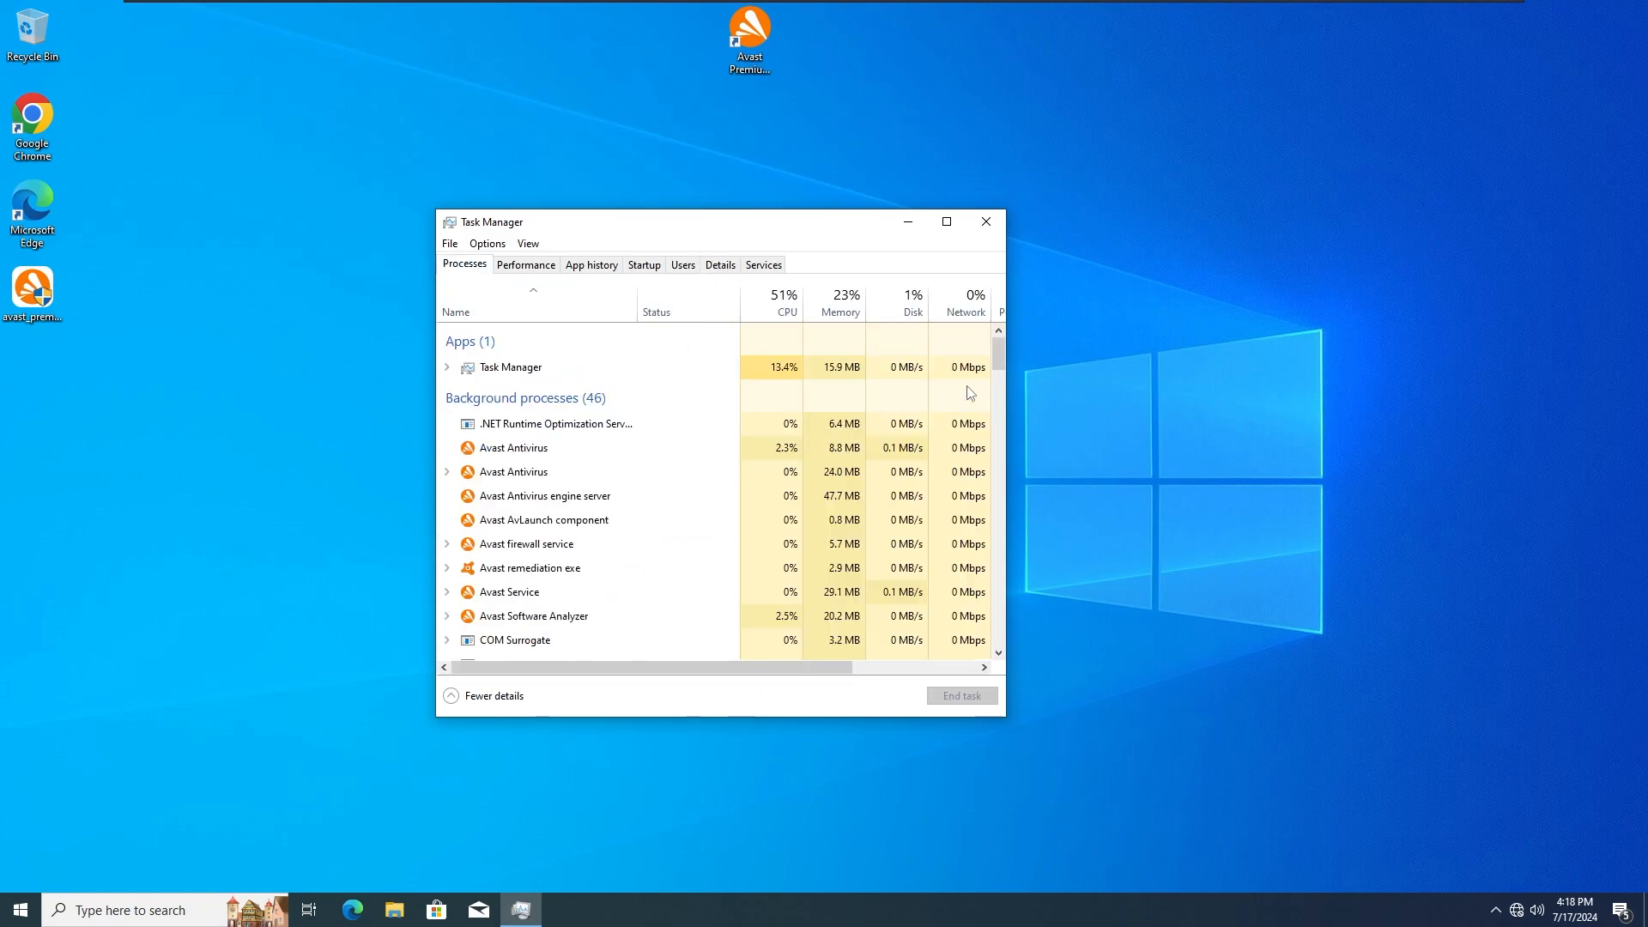
Step: Close Task Manager, relaunch Avast Premium Security from its desktop shortcut, and reposition its window
{"action": "left_click", "coordinate": [983, 222]}
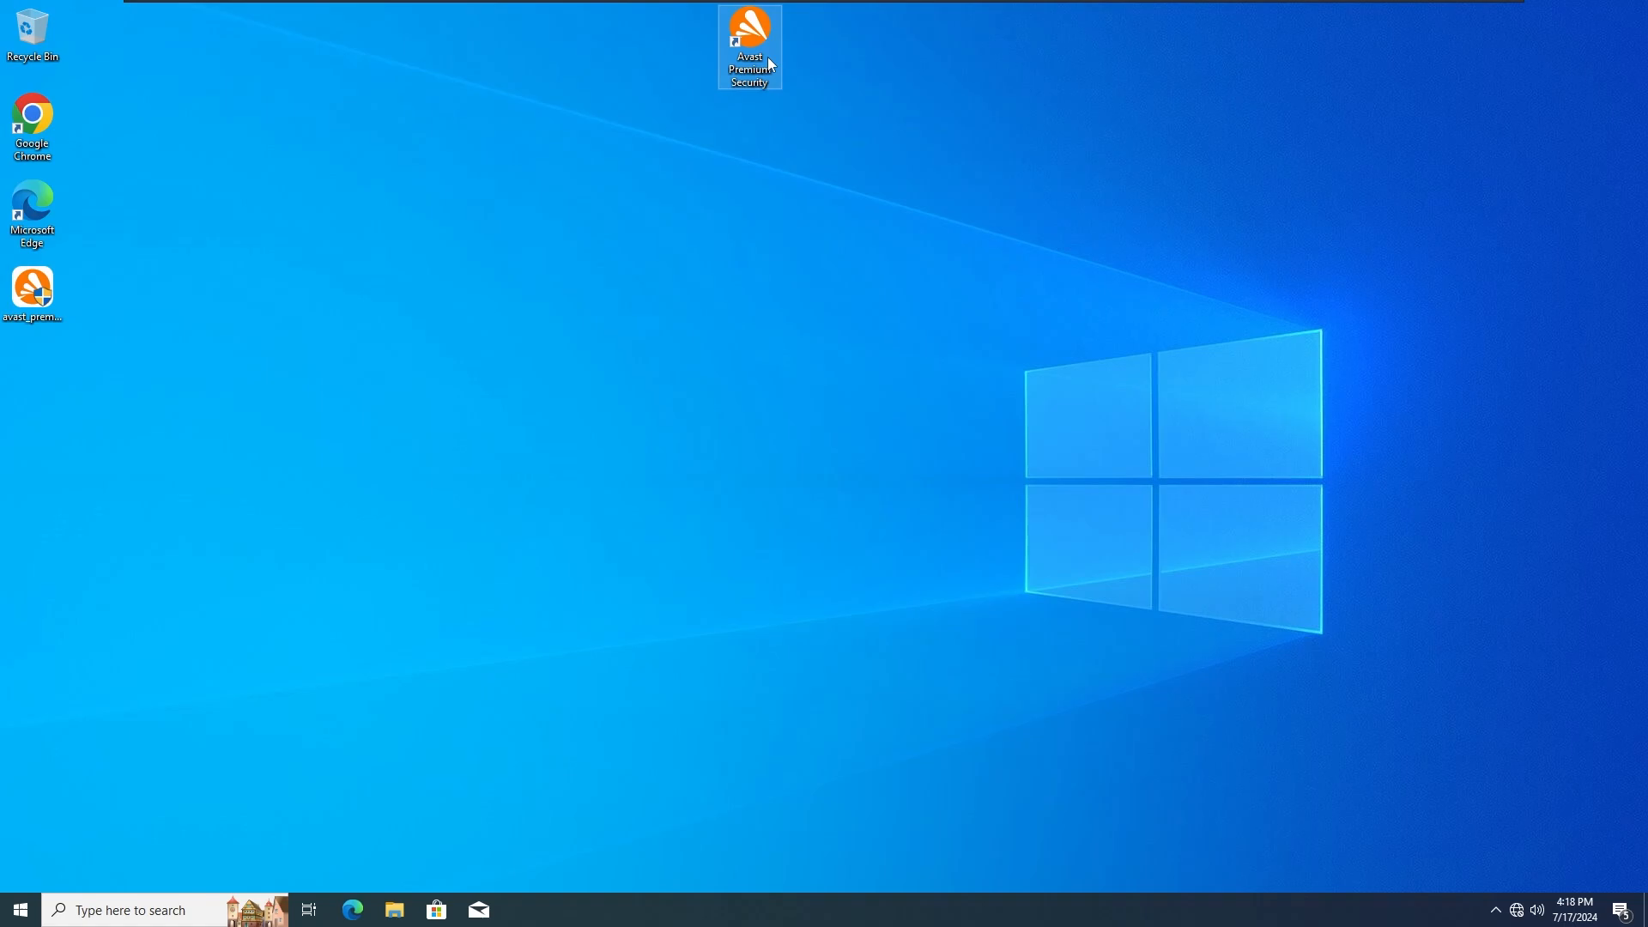
{"action": "double_click", "coordinate": [749, 42]}
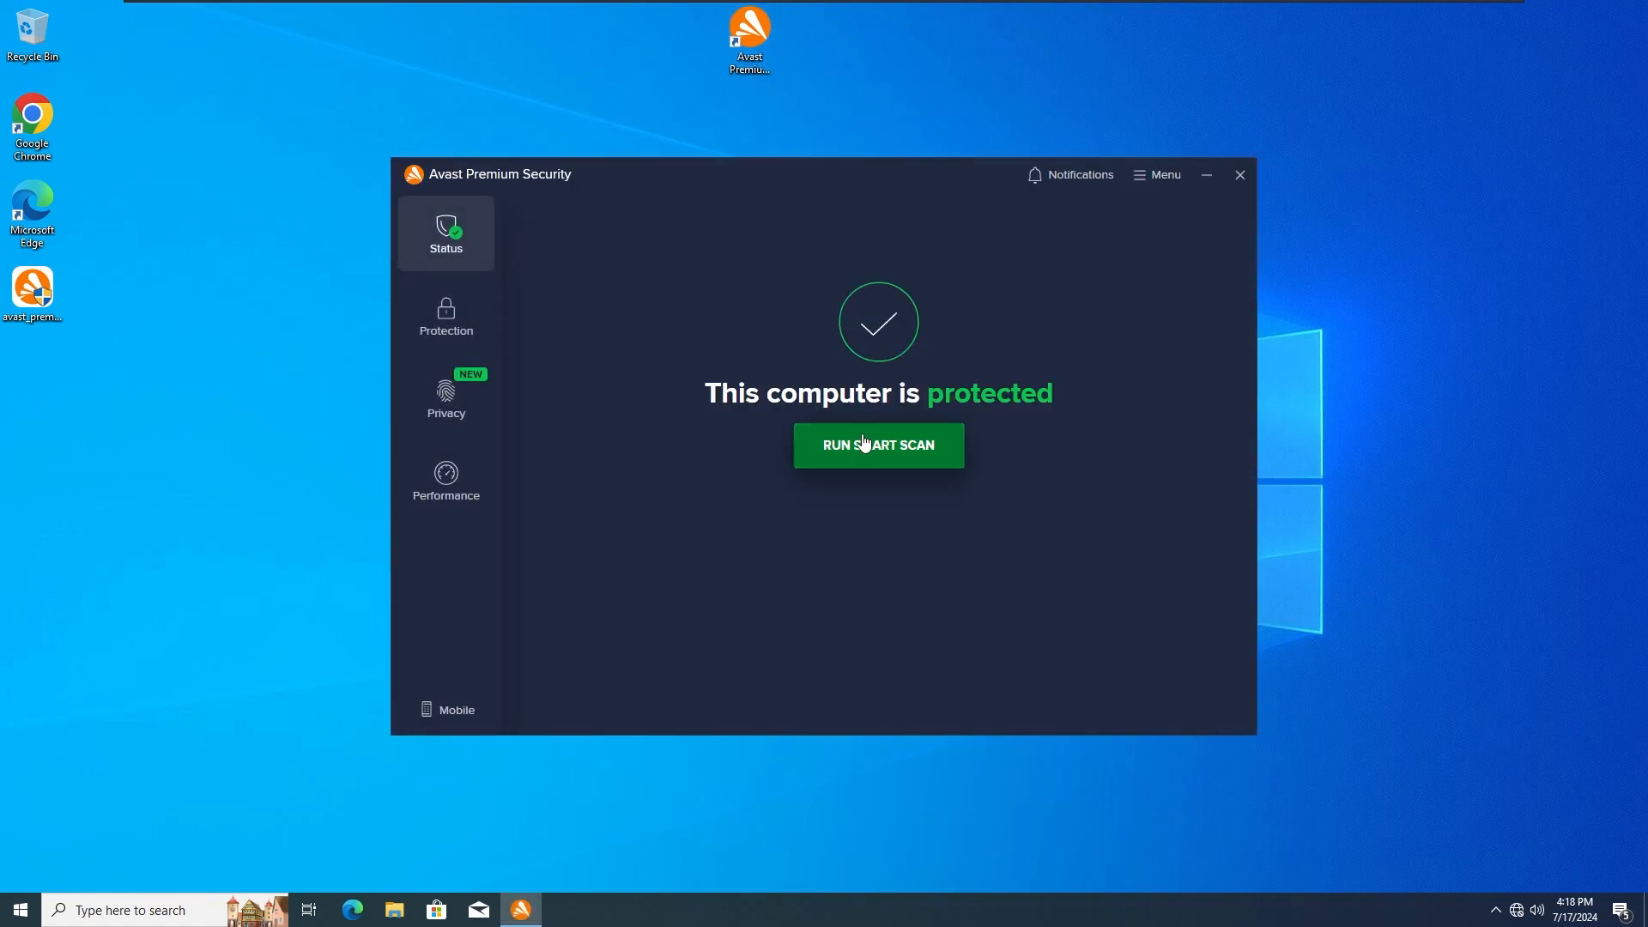
{"action": "mouse_move", "coordinate": [647, 710]}
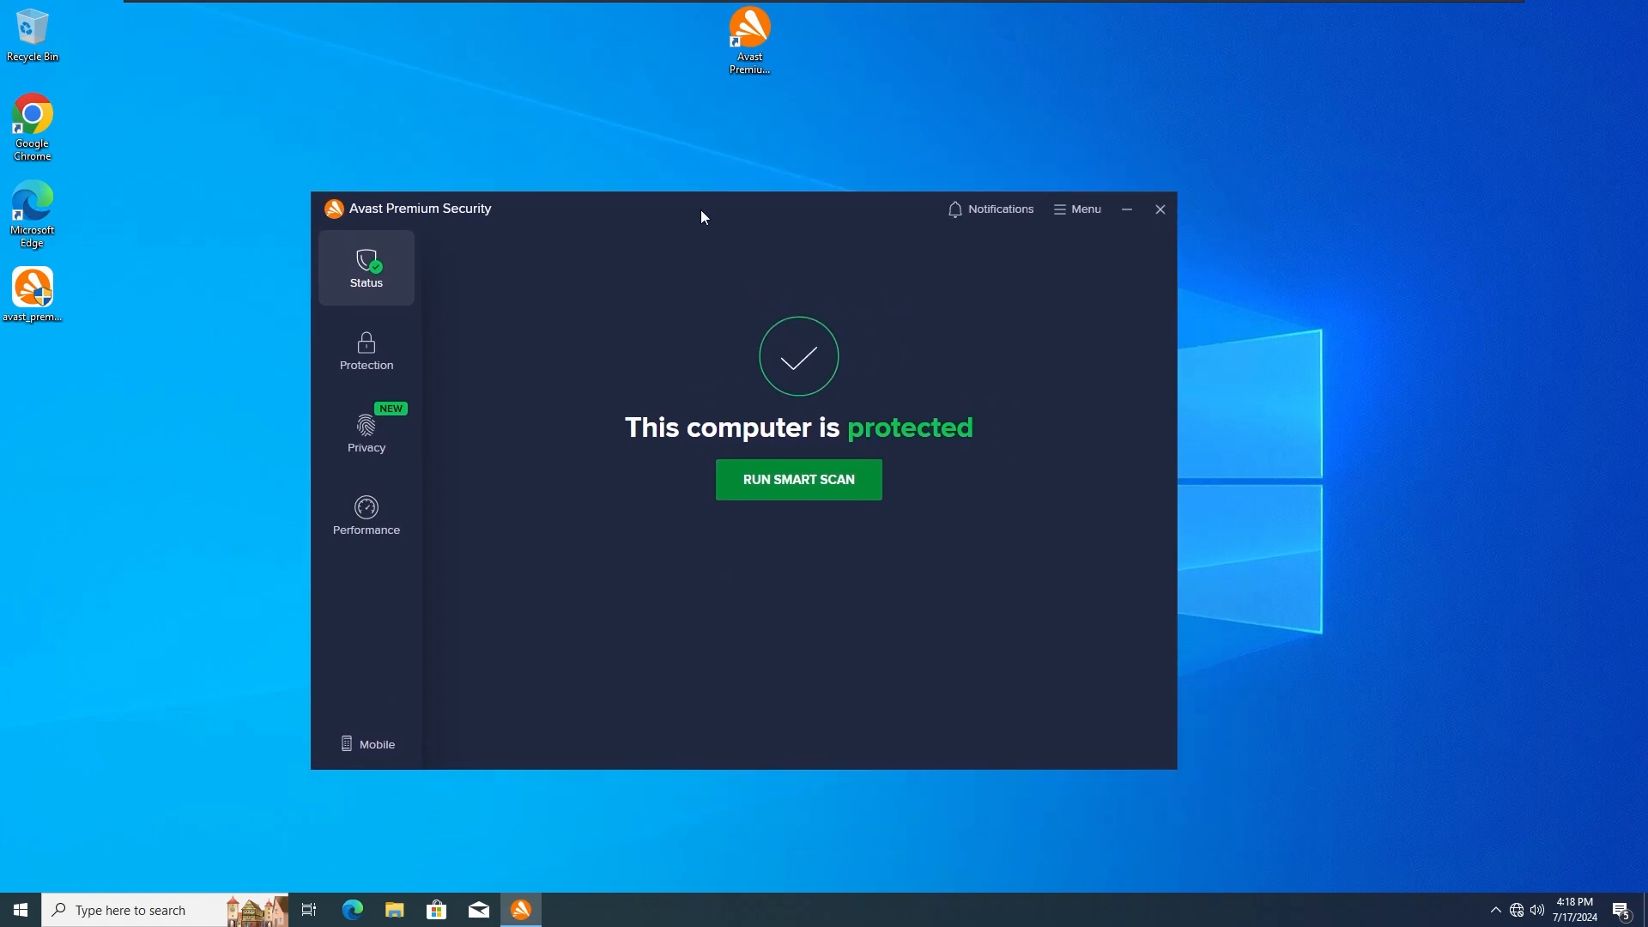
{"action": "left_click_drag", "start_coordinate": [702, 207], "coordinate": [710, 196]}
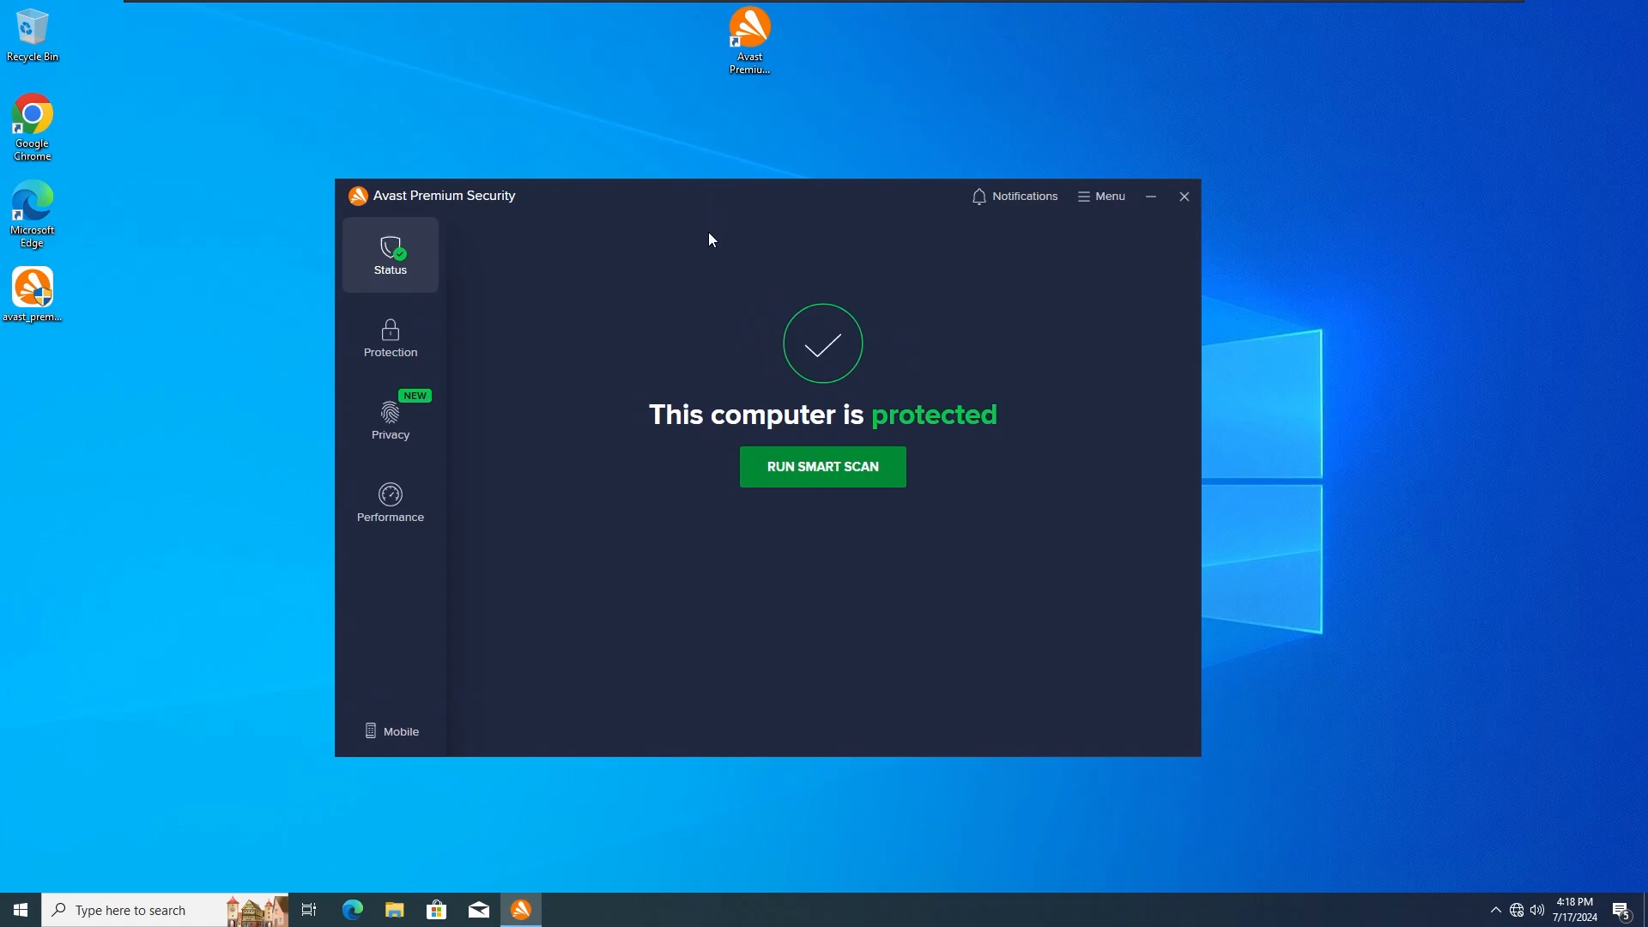
{"action": "mouse_move", "coordinate": [9, 712]}
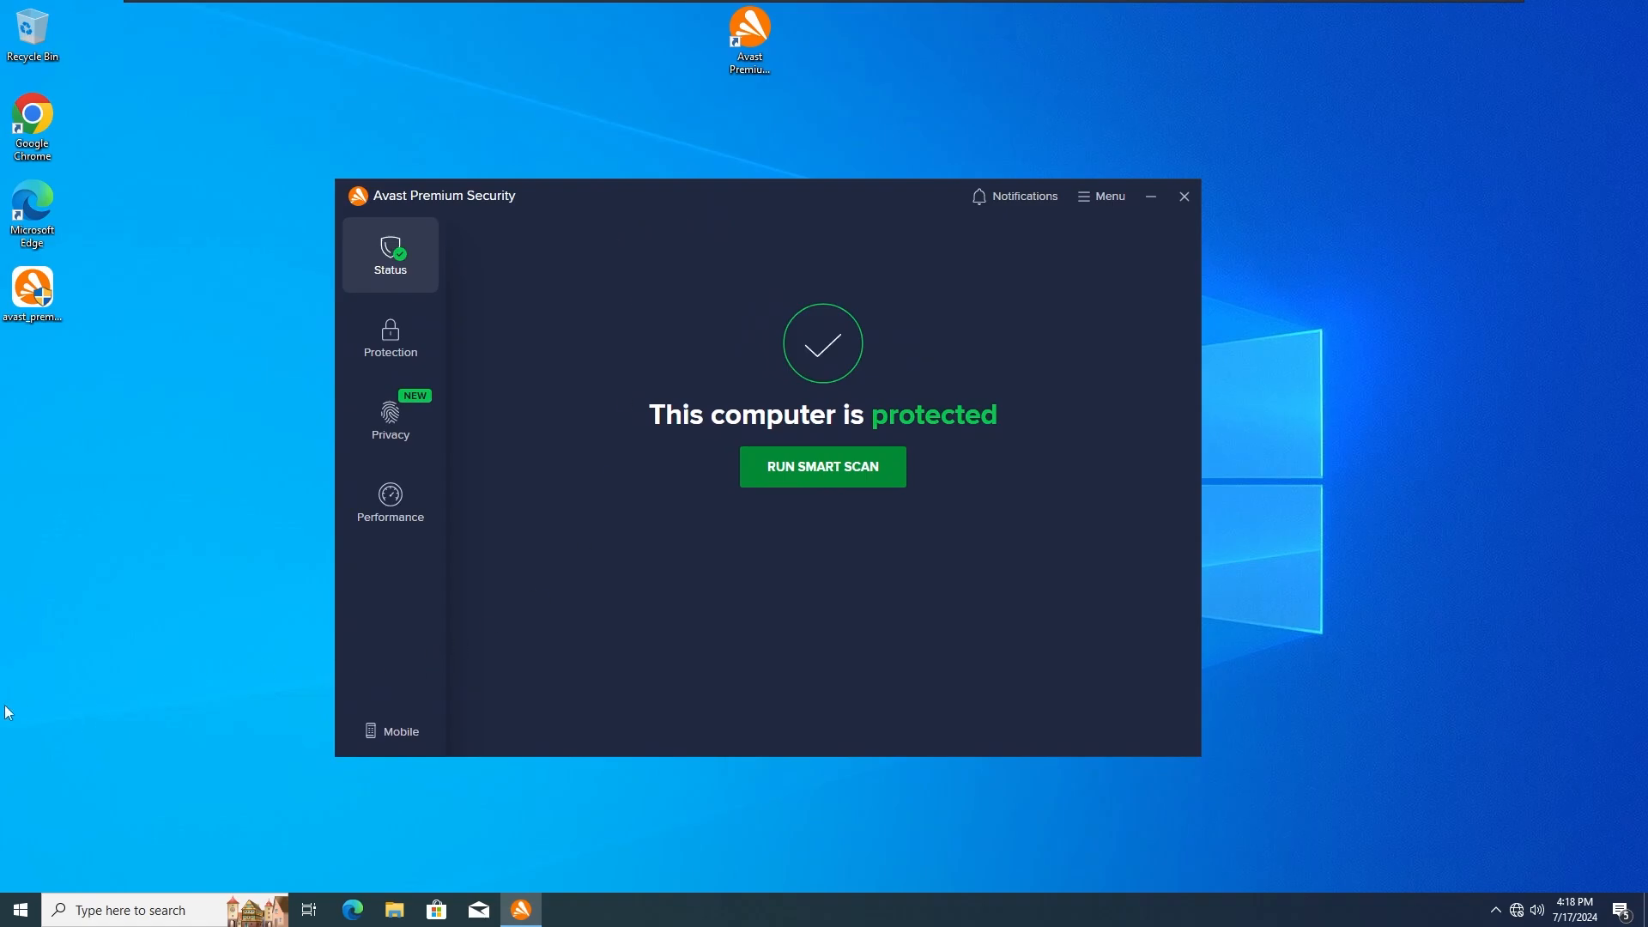
Step: Run a Smart Scan, step through its results (2 setting issues, no malware), and close it
{"action": "left_click", "coordinate": [822, 467]}
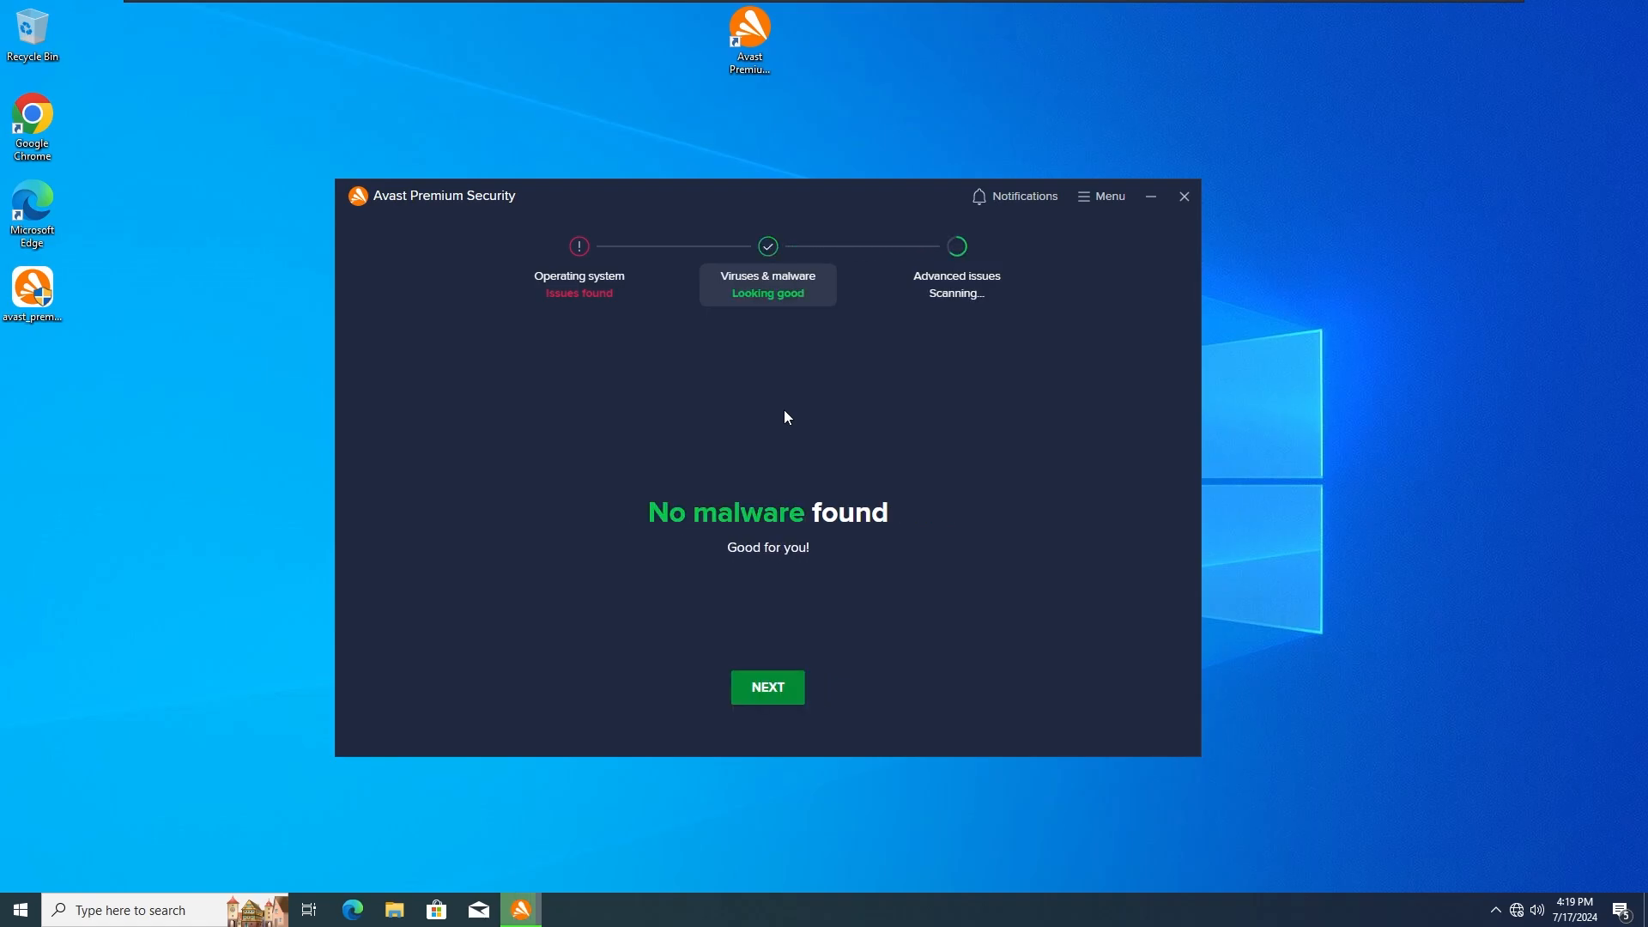
{"action": "mouse_move", "coordinate": [709, 568]}
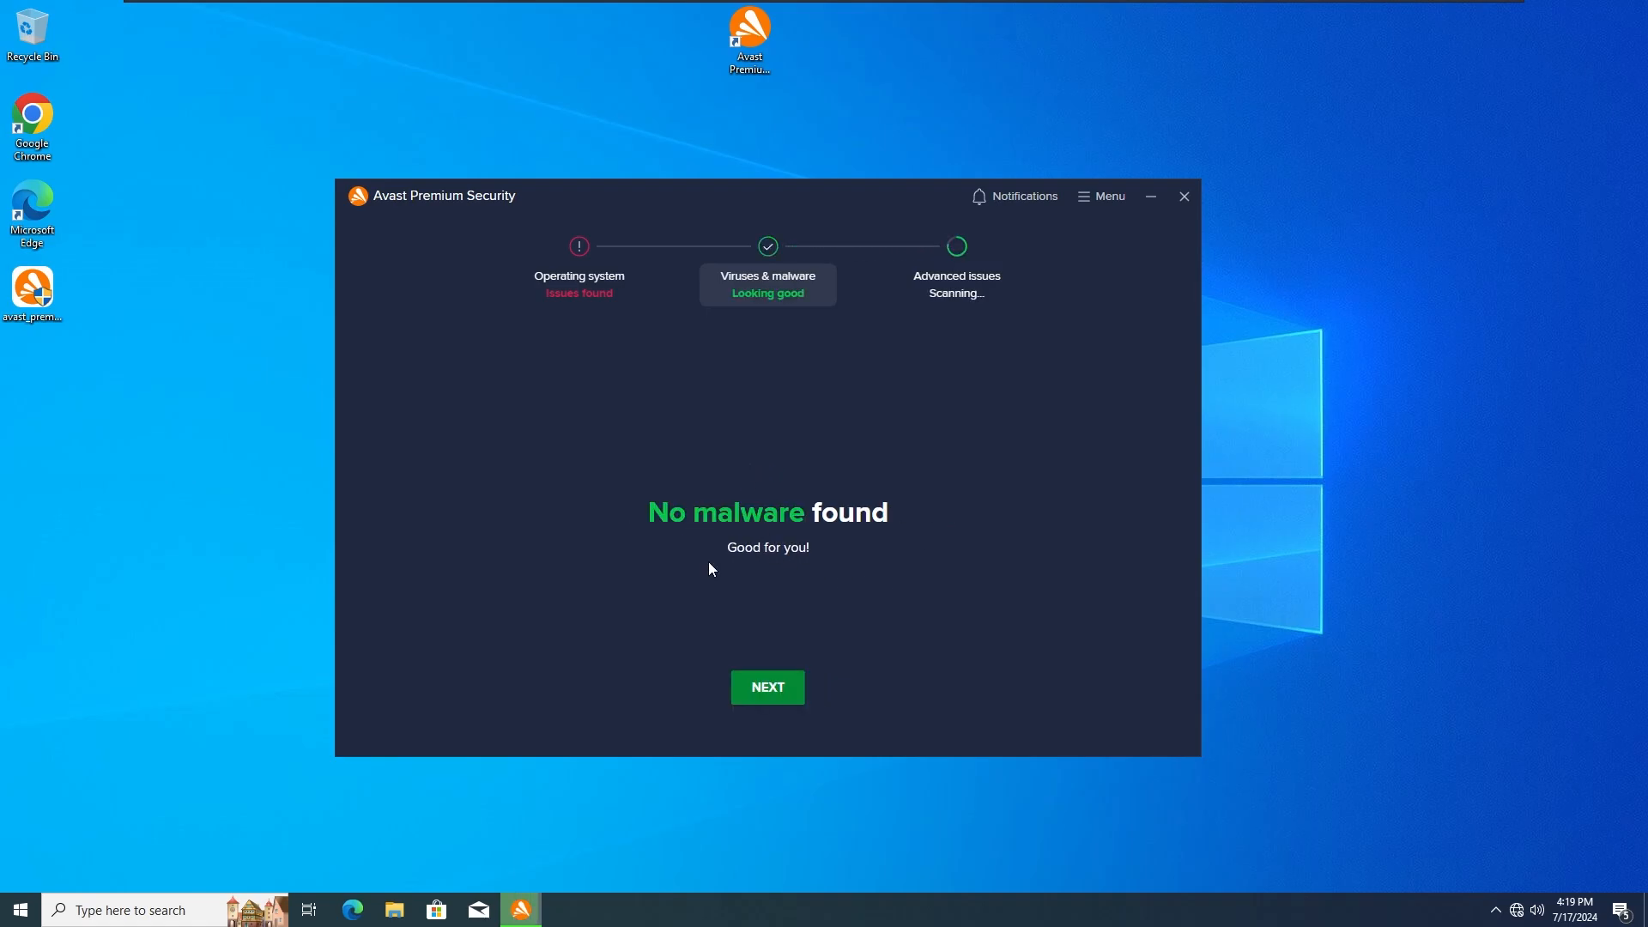
{"action": "left_click", "coordinate": [767, 687]}
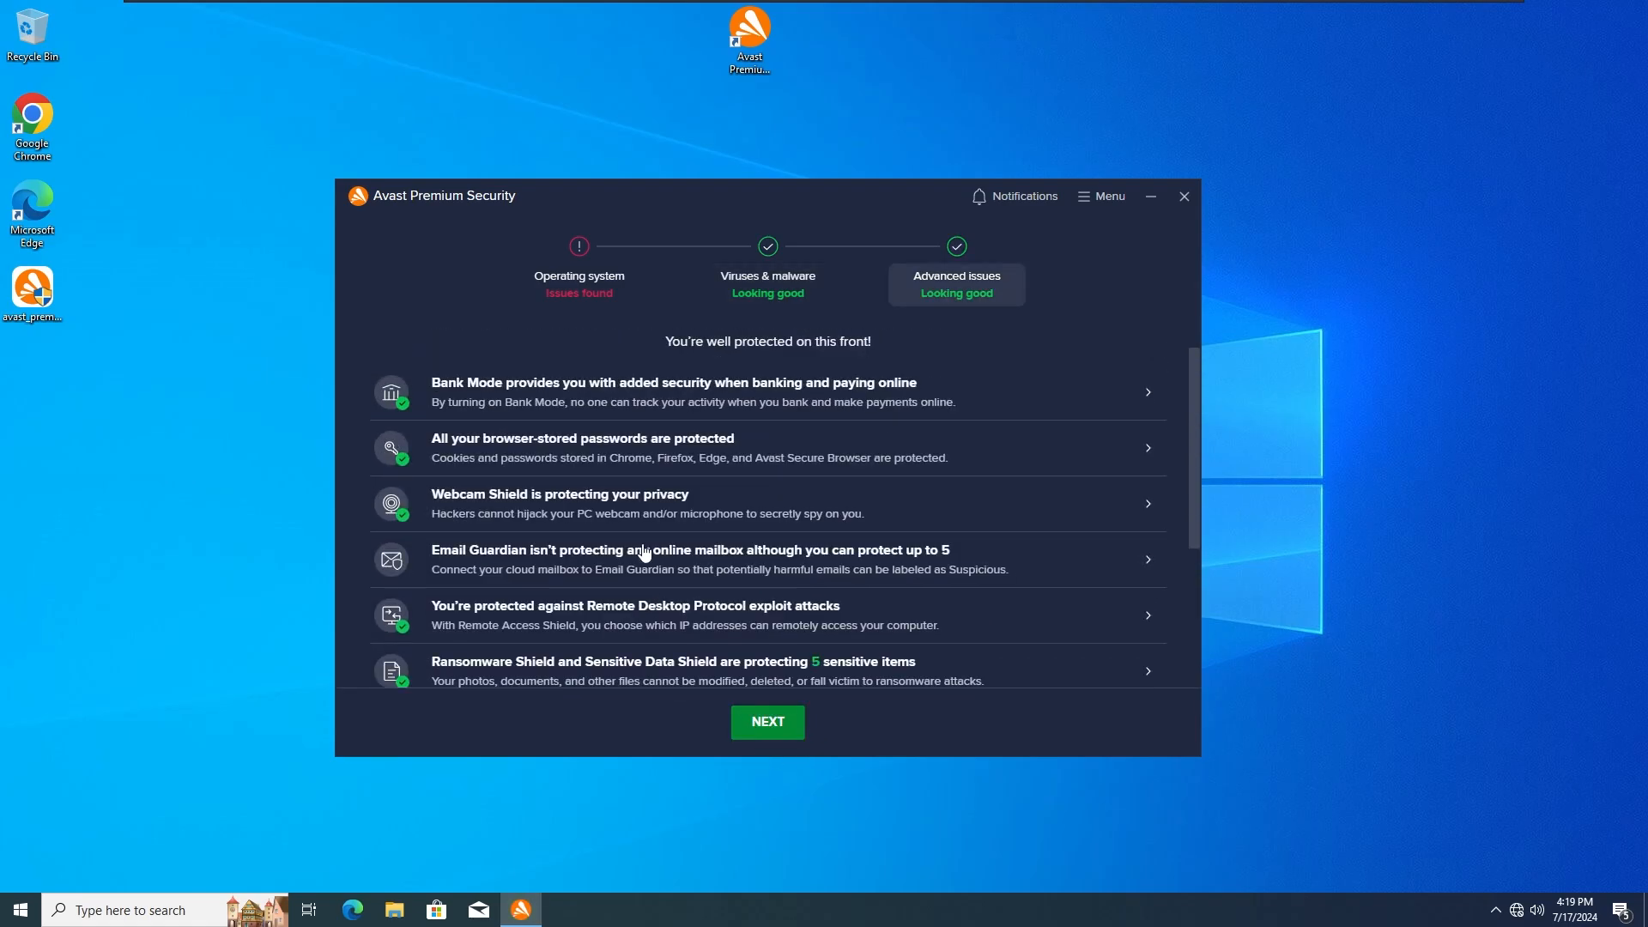
{"action": "left_click", "coordinate": [766, 722]}
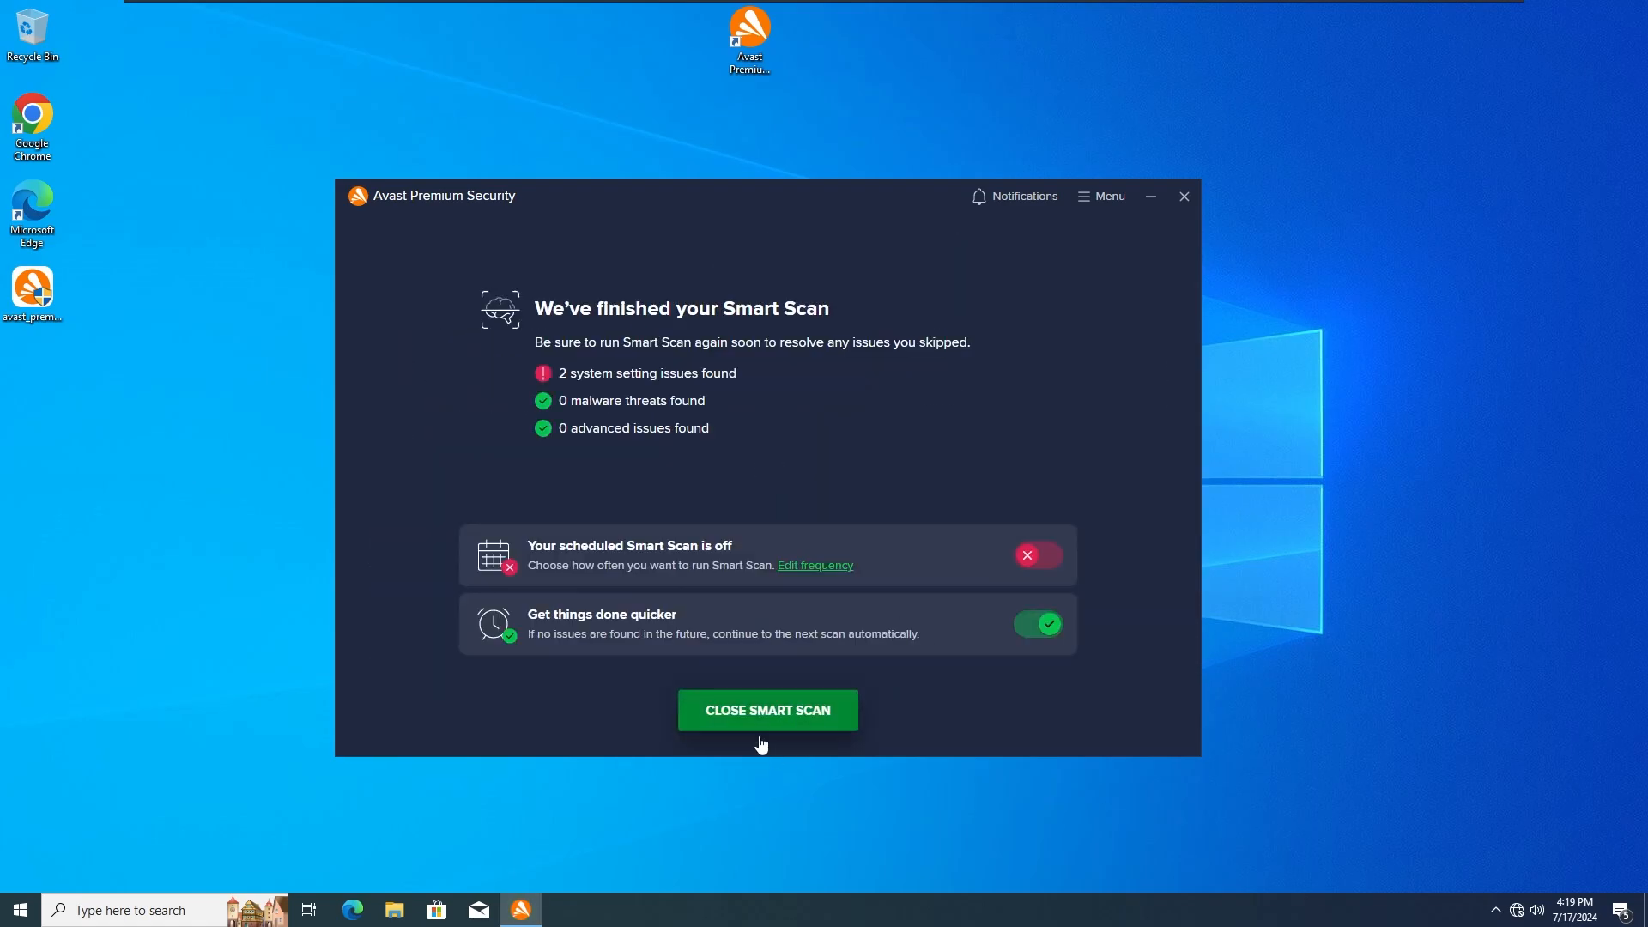
{"action": "mouse_move", "coordinate": [554, 388]}
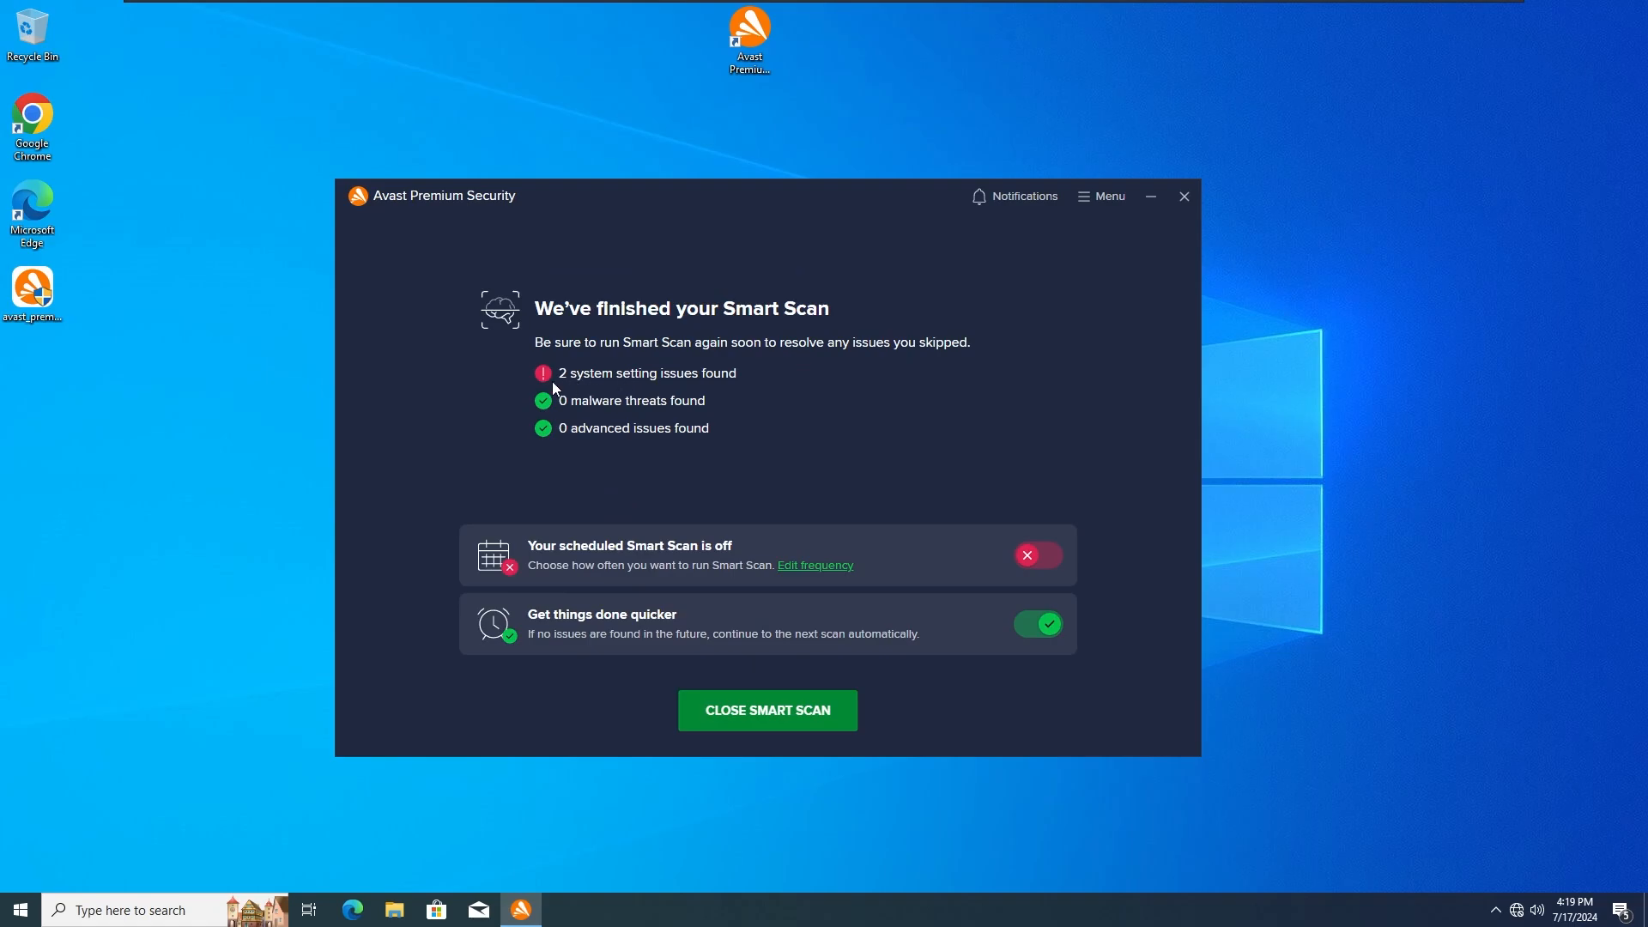
{"action": "mouse_move", "coordinate": [768, 709]}
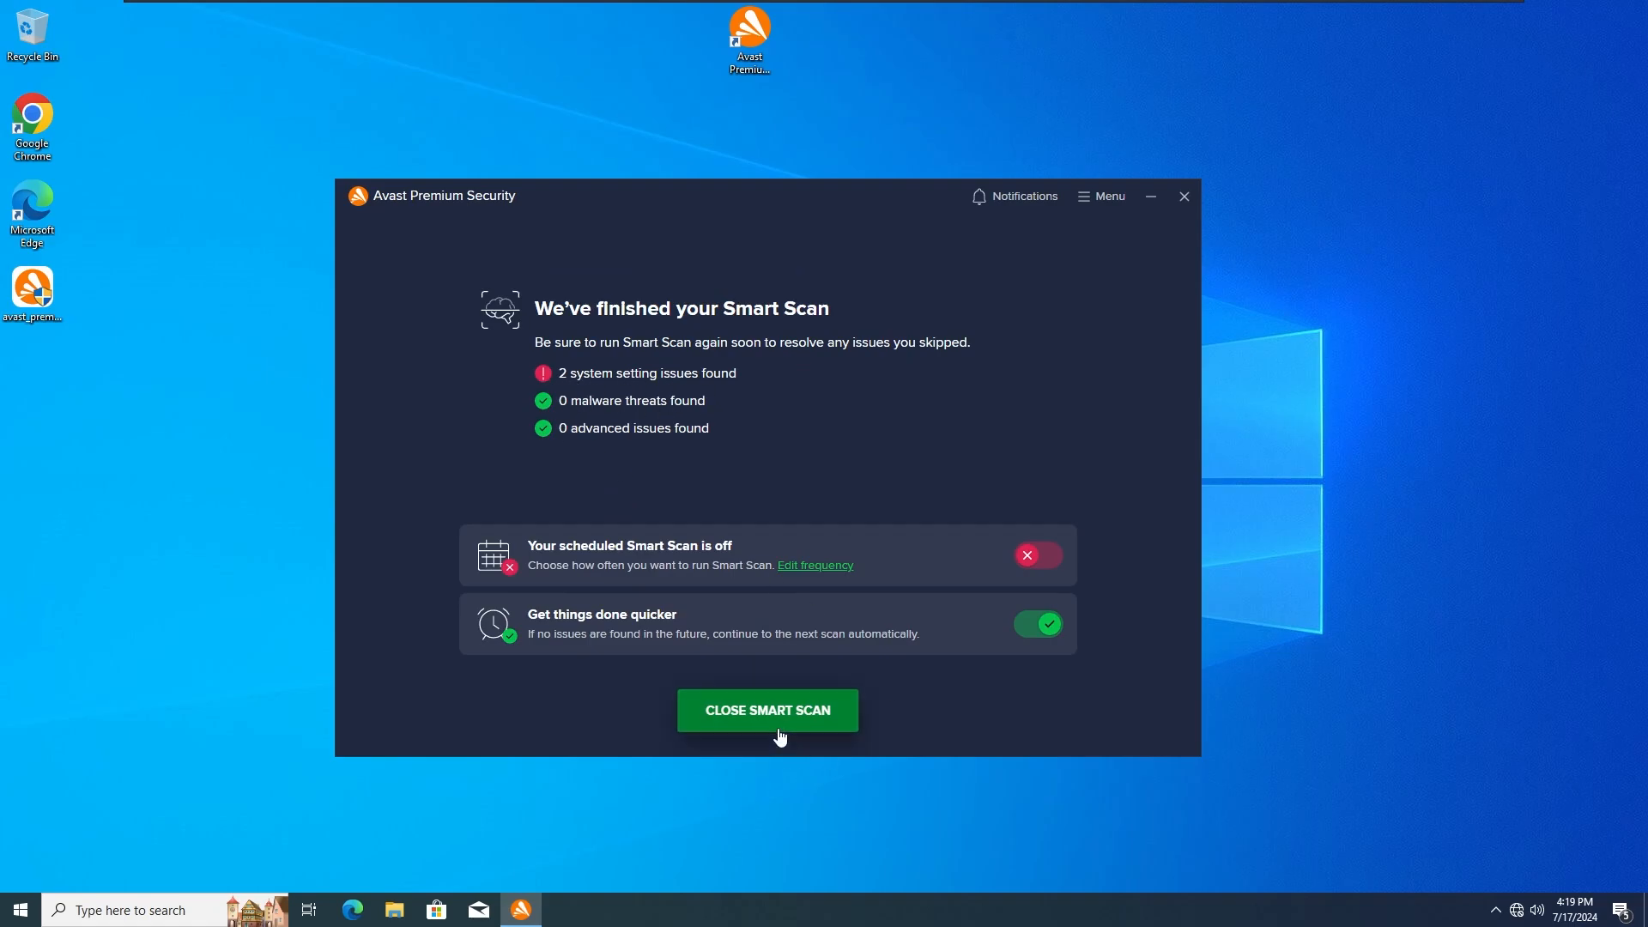
{"action": "left_click", "coordinate": [767, 709]}
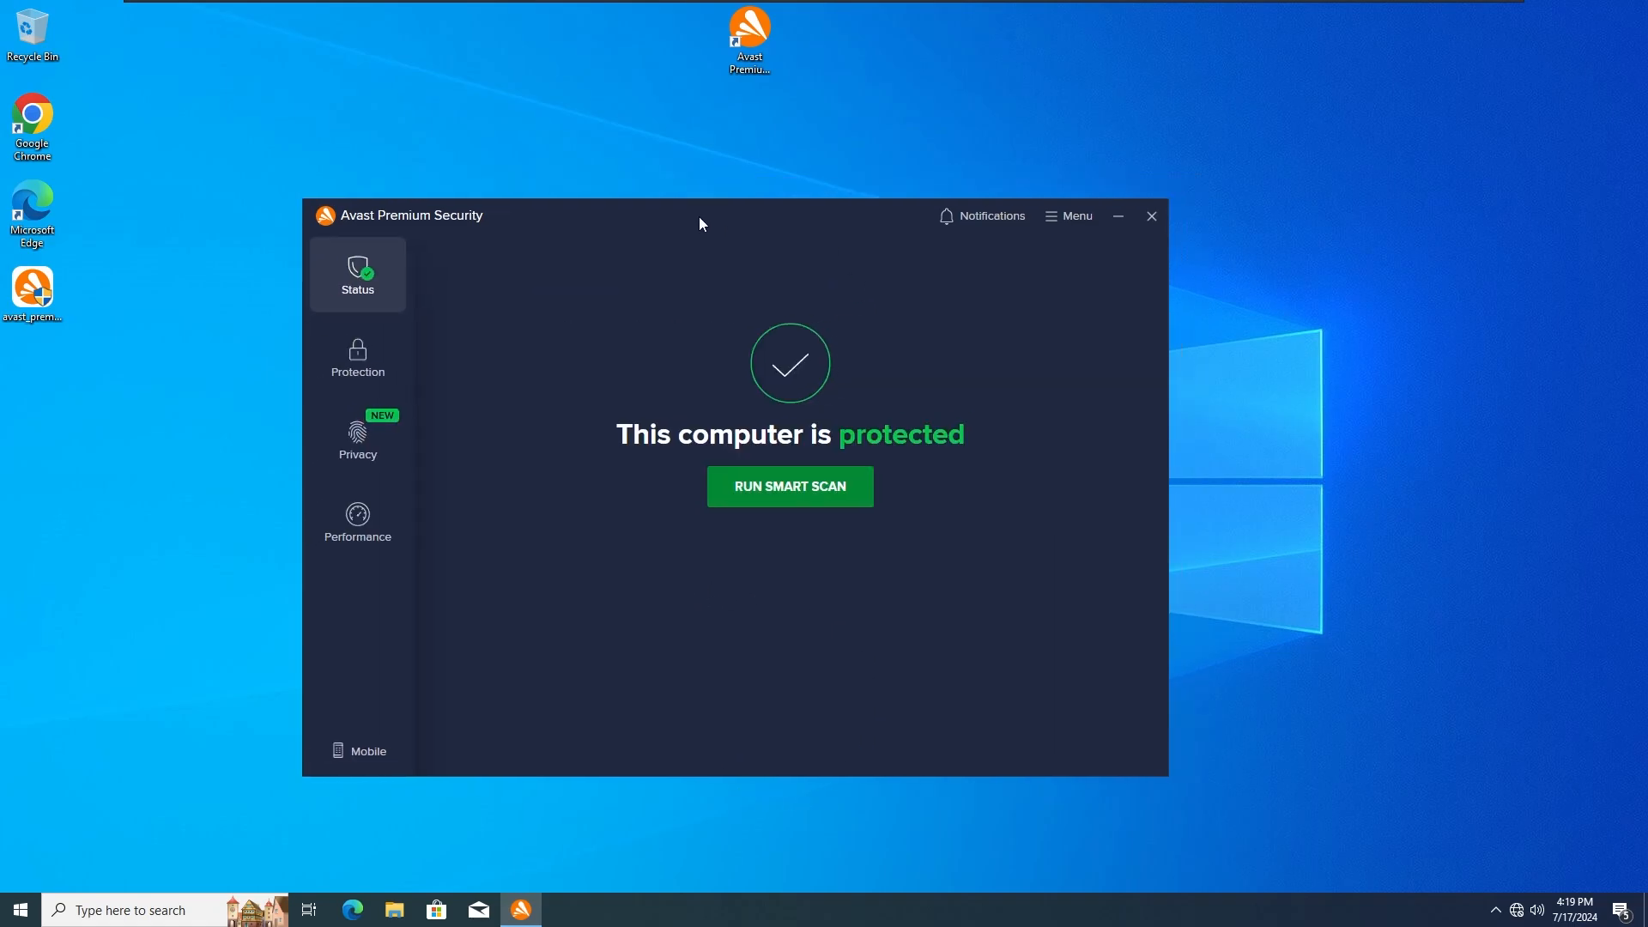
Step: Close Avast and reset the Windows 10 x64 virtual machine via VM > Power > Reset
{"action": "left_click", "coordinate": [1150, 216]}
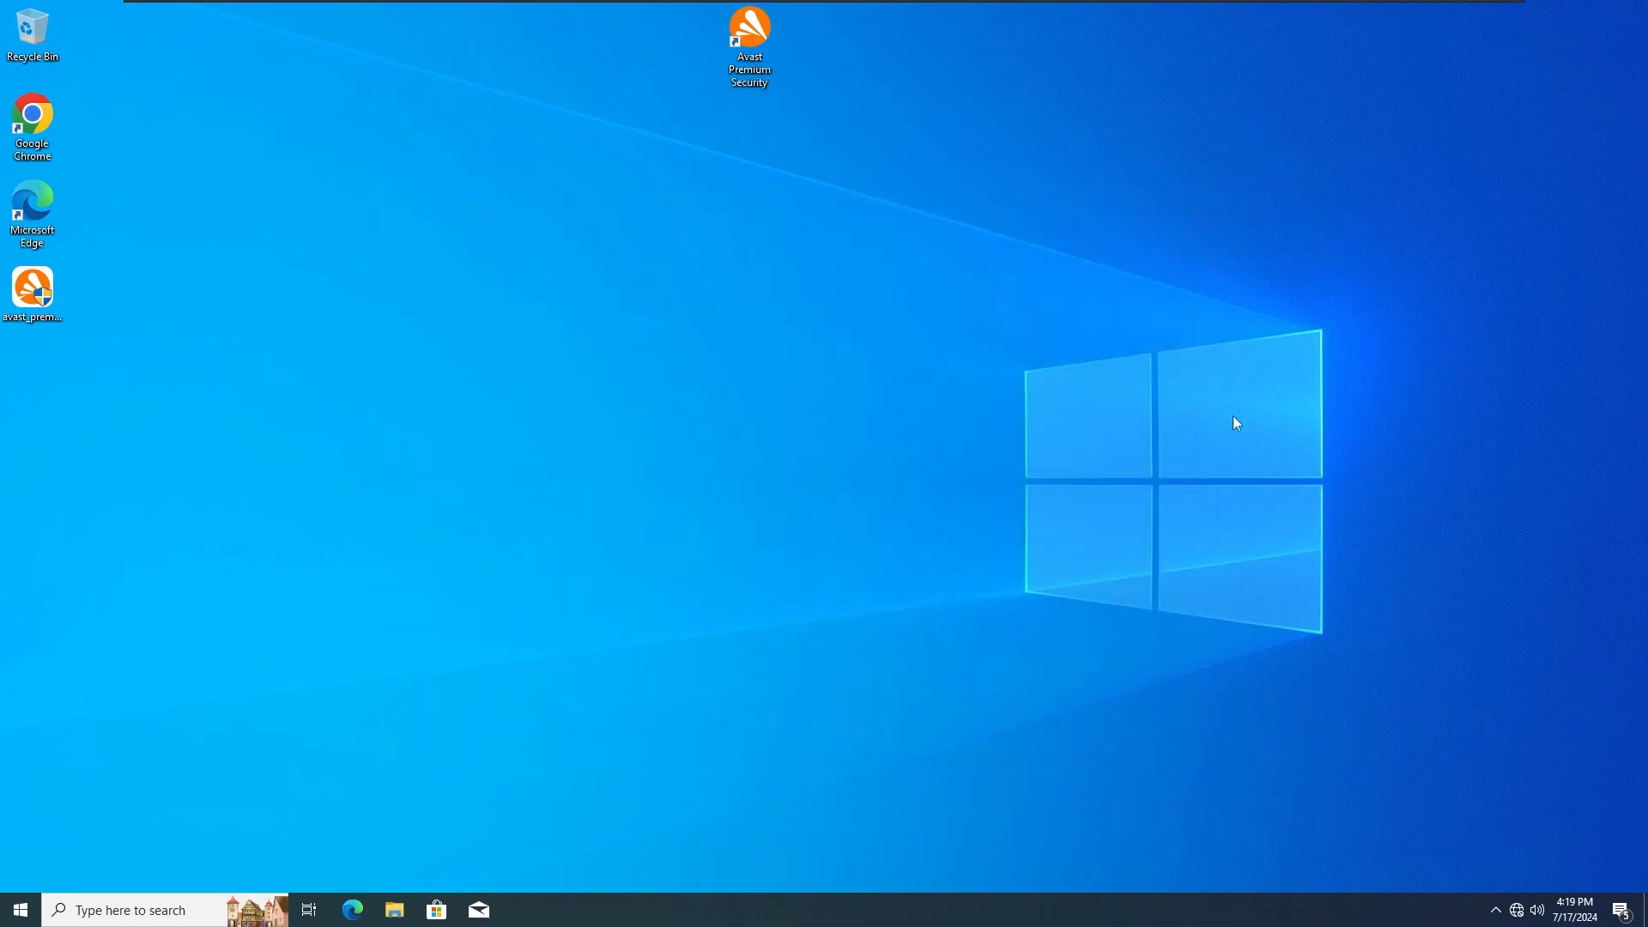
{"action": "left_click", "coordinate": [278, 10]}
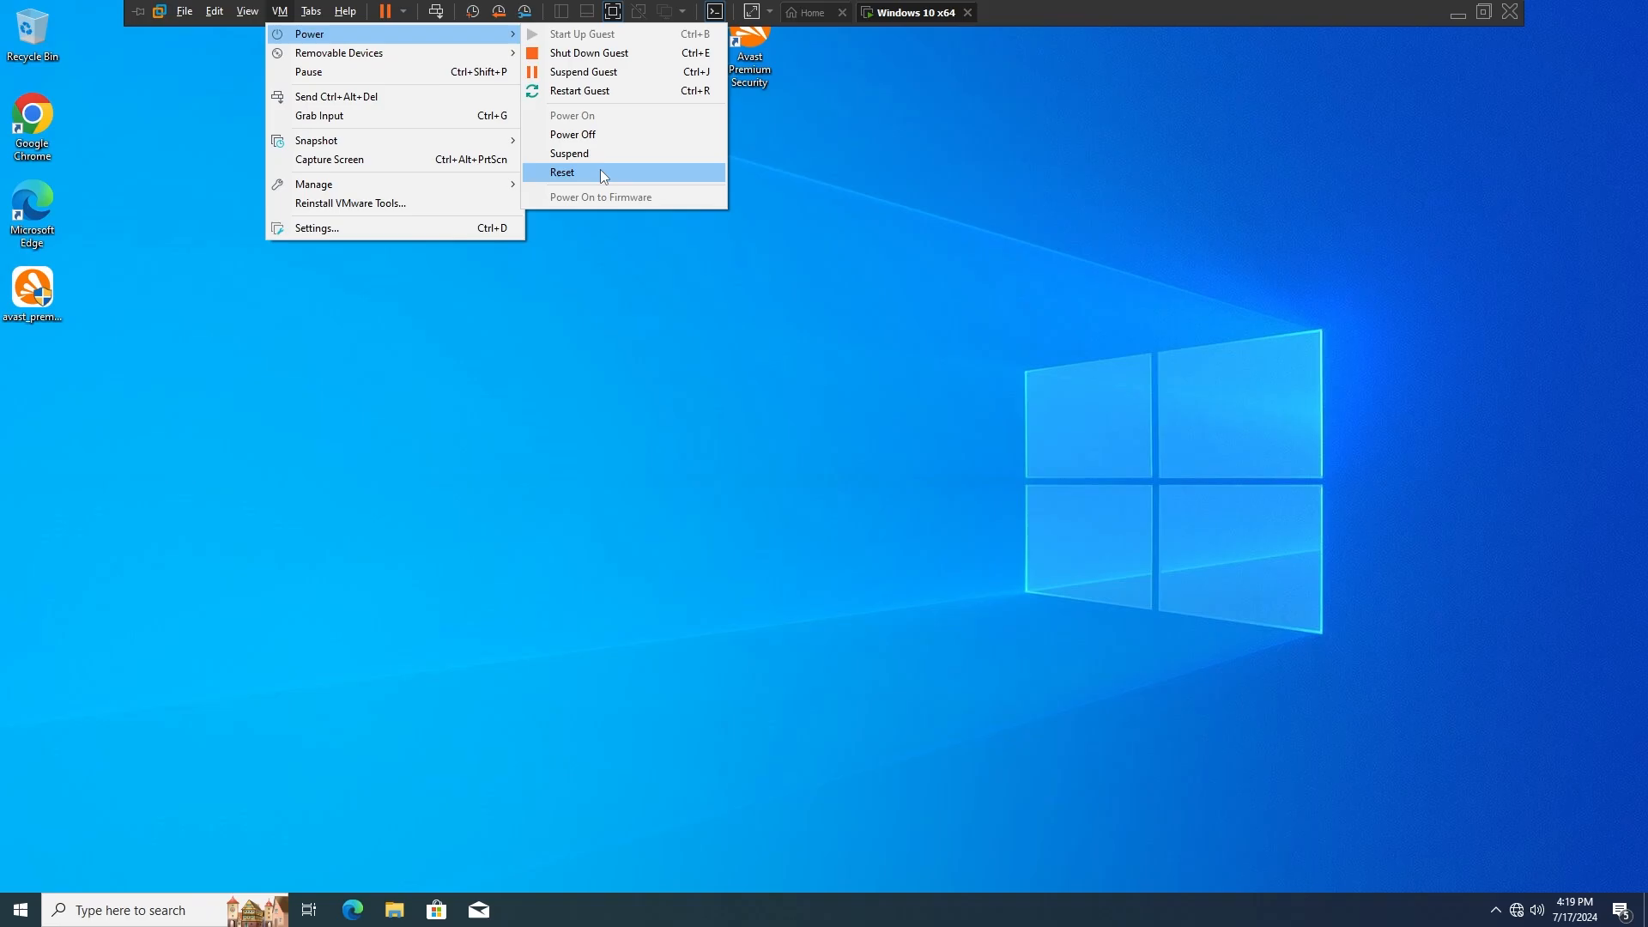
{"action": "left_click", "coordinate": [561, 172]}
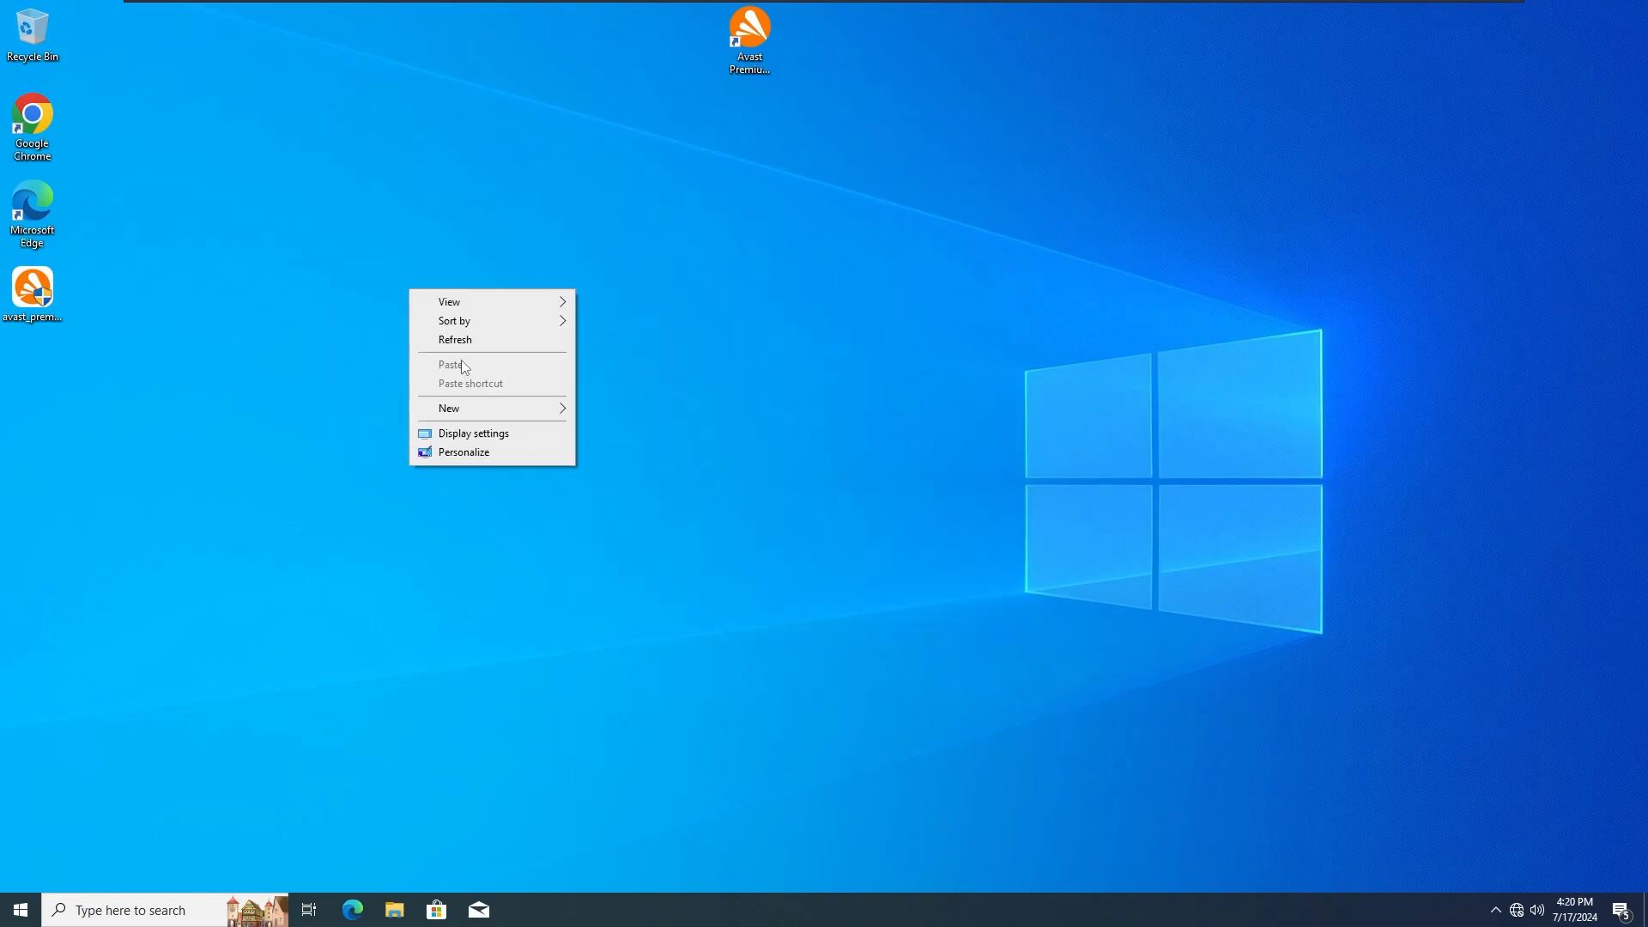
Step: Browse Task Manager's detailed process list and trace unsecapp.exe to System32\wbem
{"action": "left_click", "coordinate": [787, 683]}
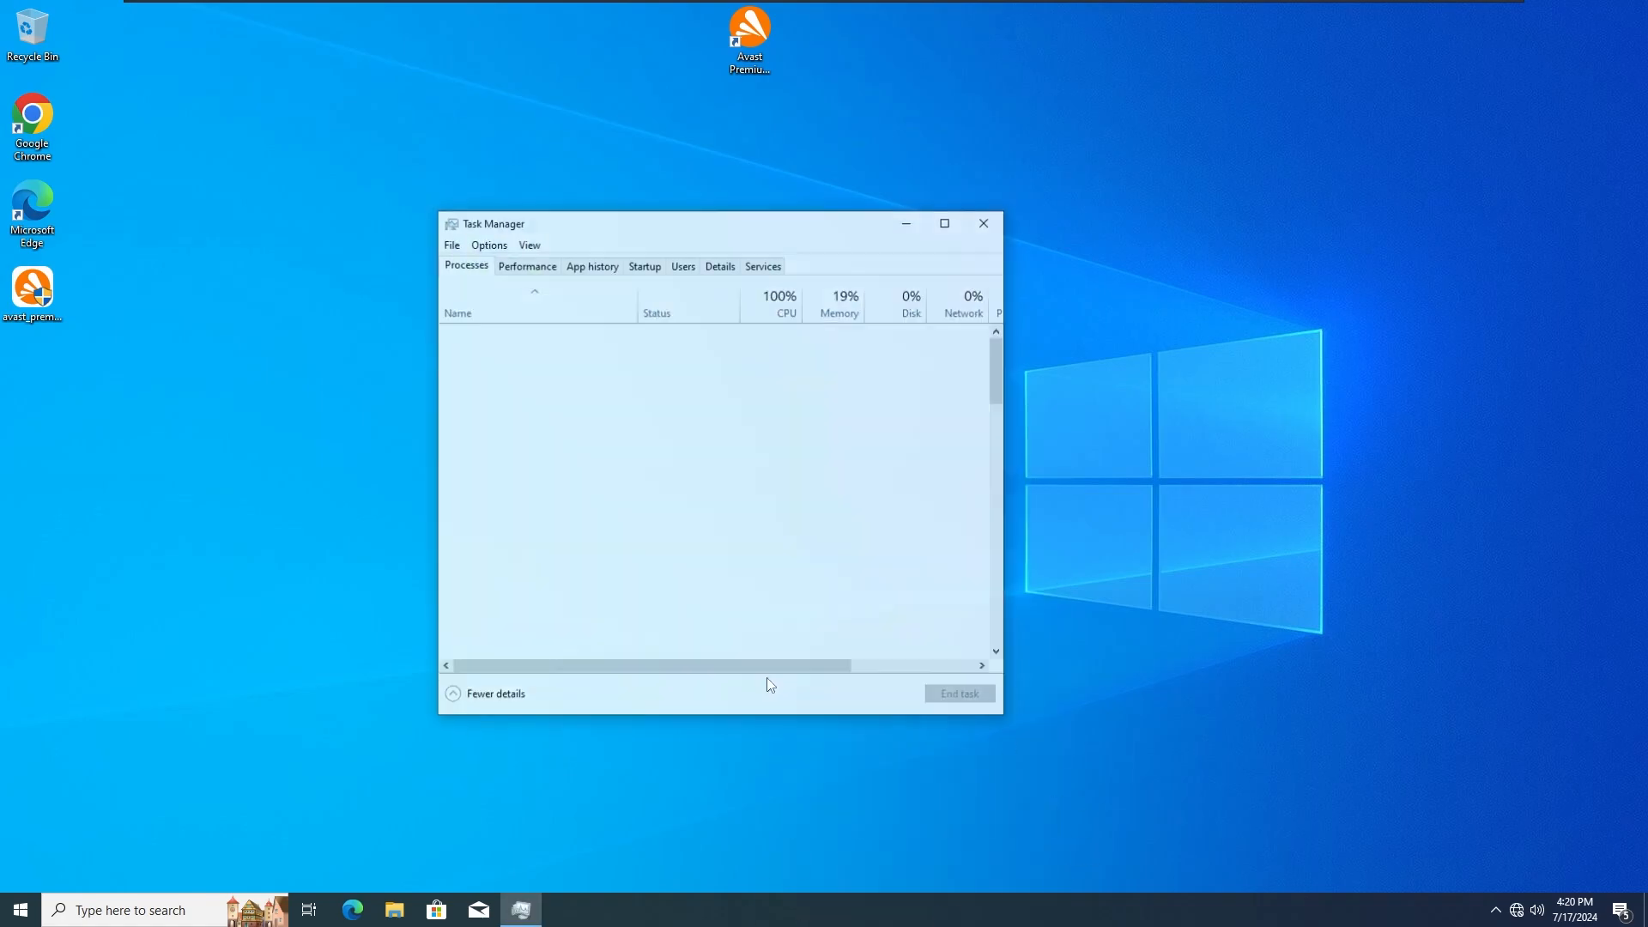
{"action": "left_click", "coordinate": [720, 266]}
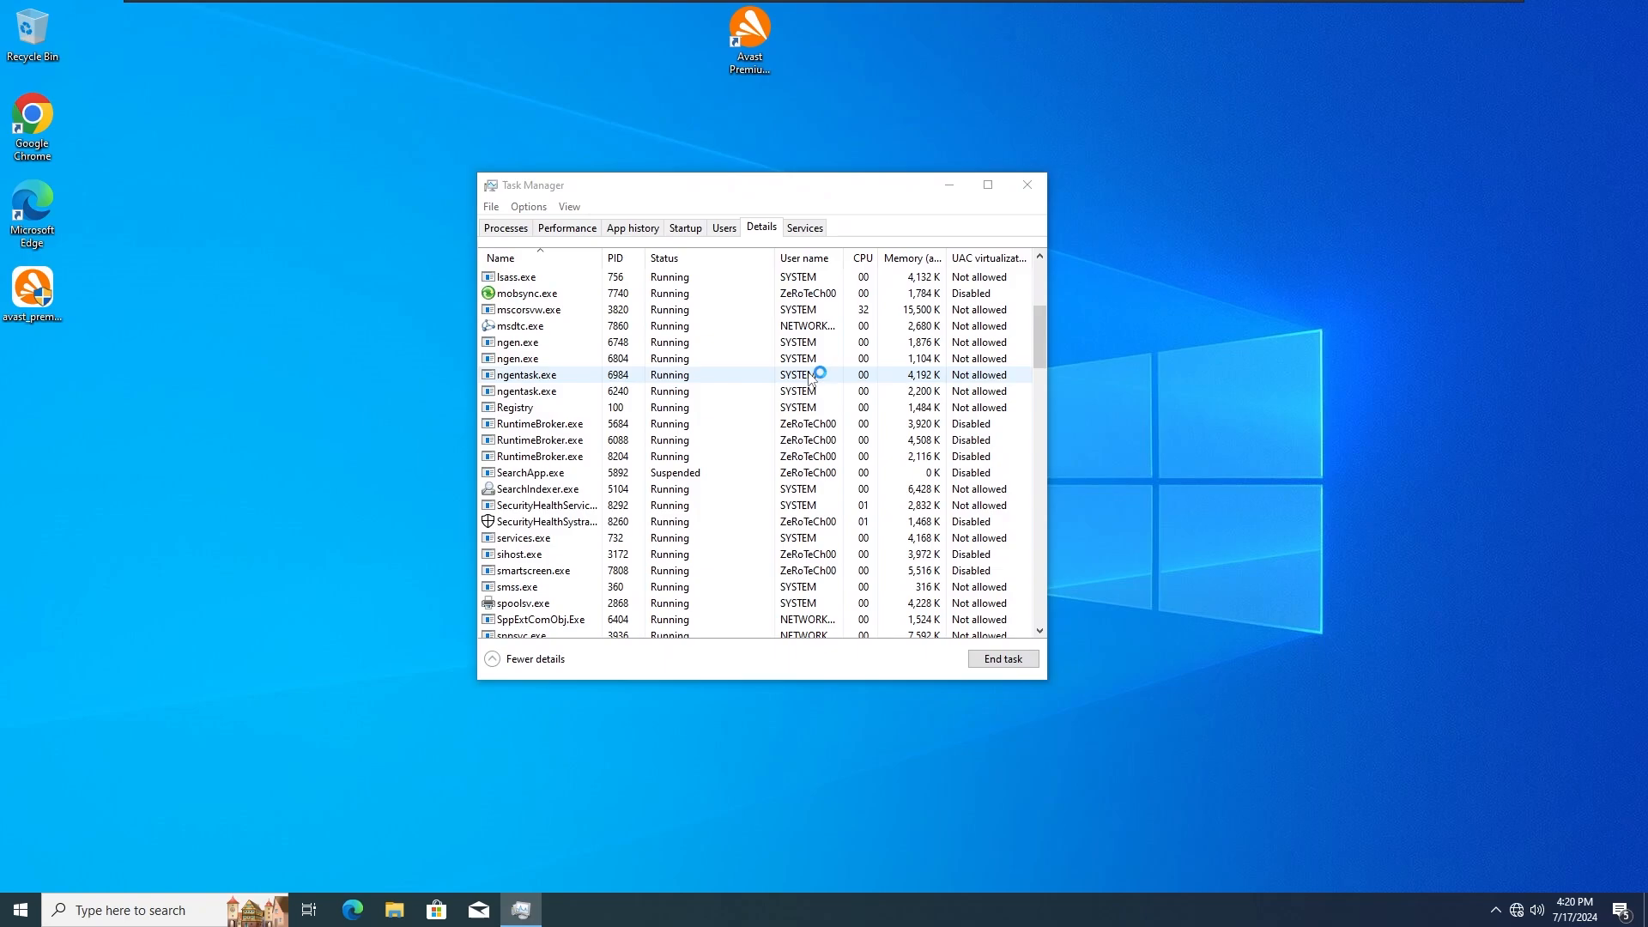
{"action": "scroll", "scroll_direction": "up", "scroll_amount": 3}
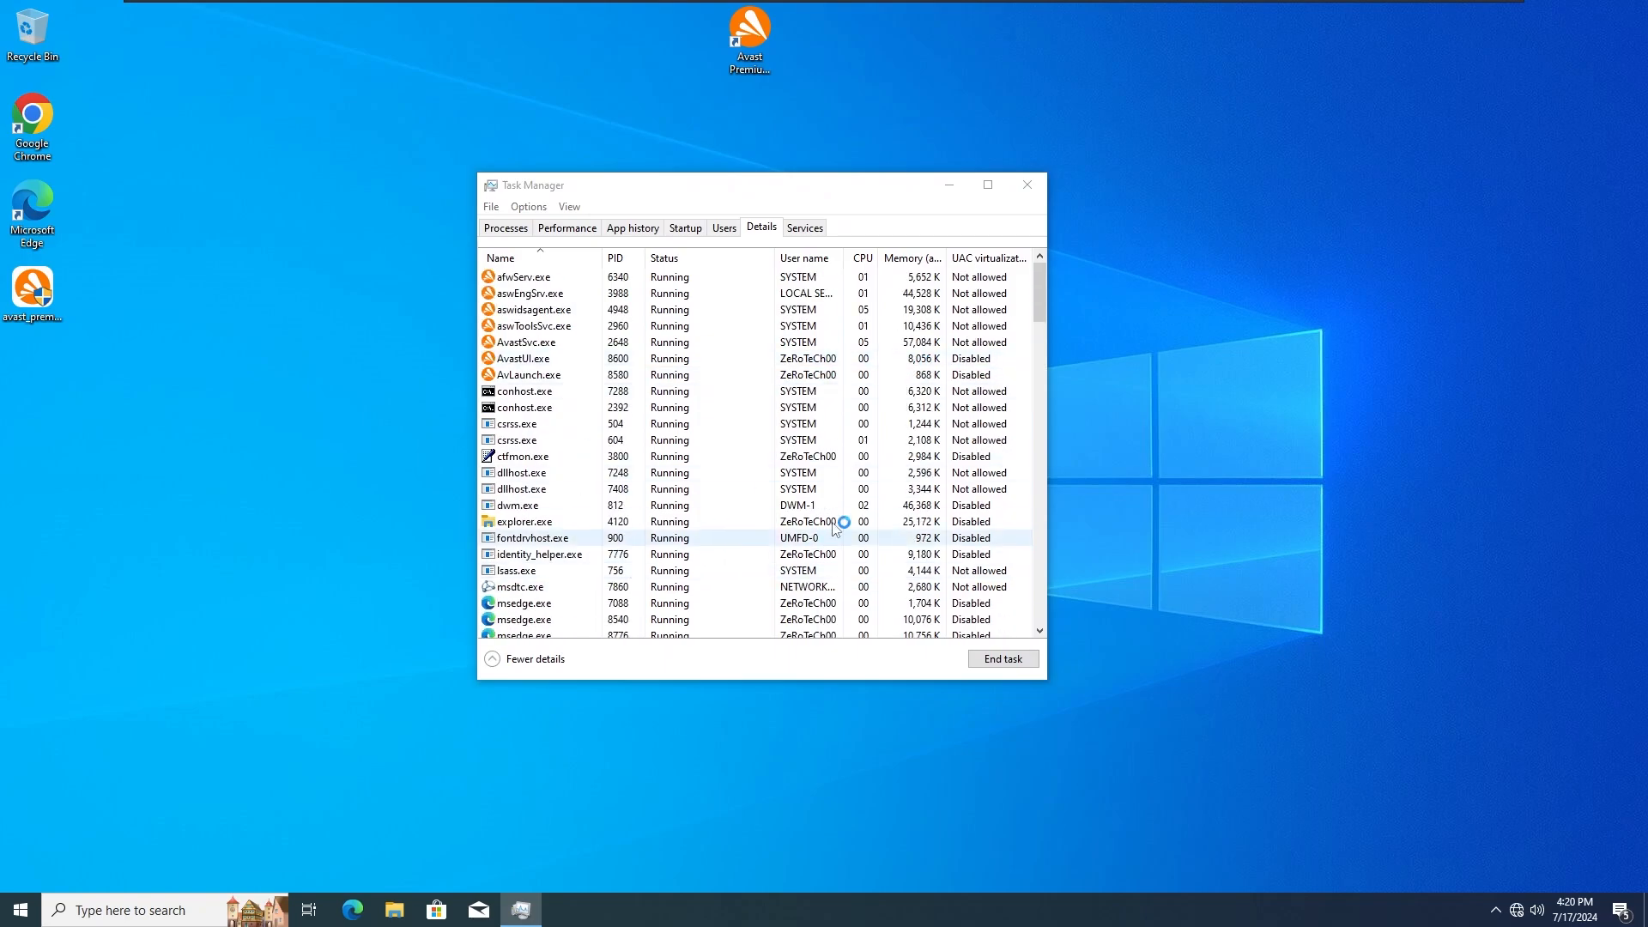
{"action": "scroll", "scroll_direction": "down", "scroll_amount": 3}
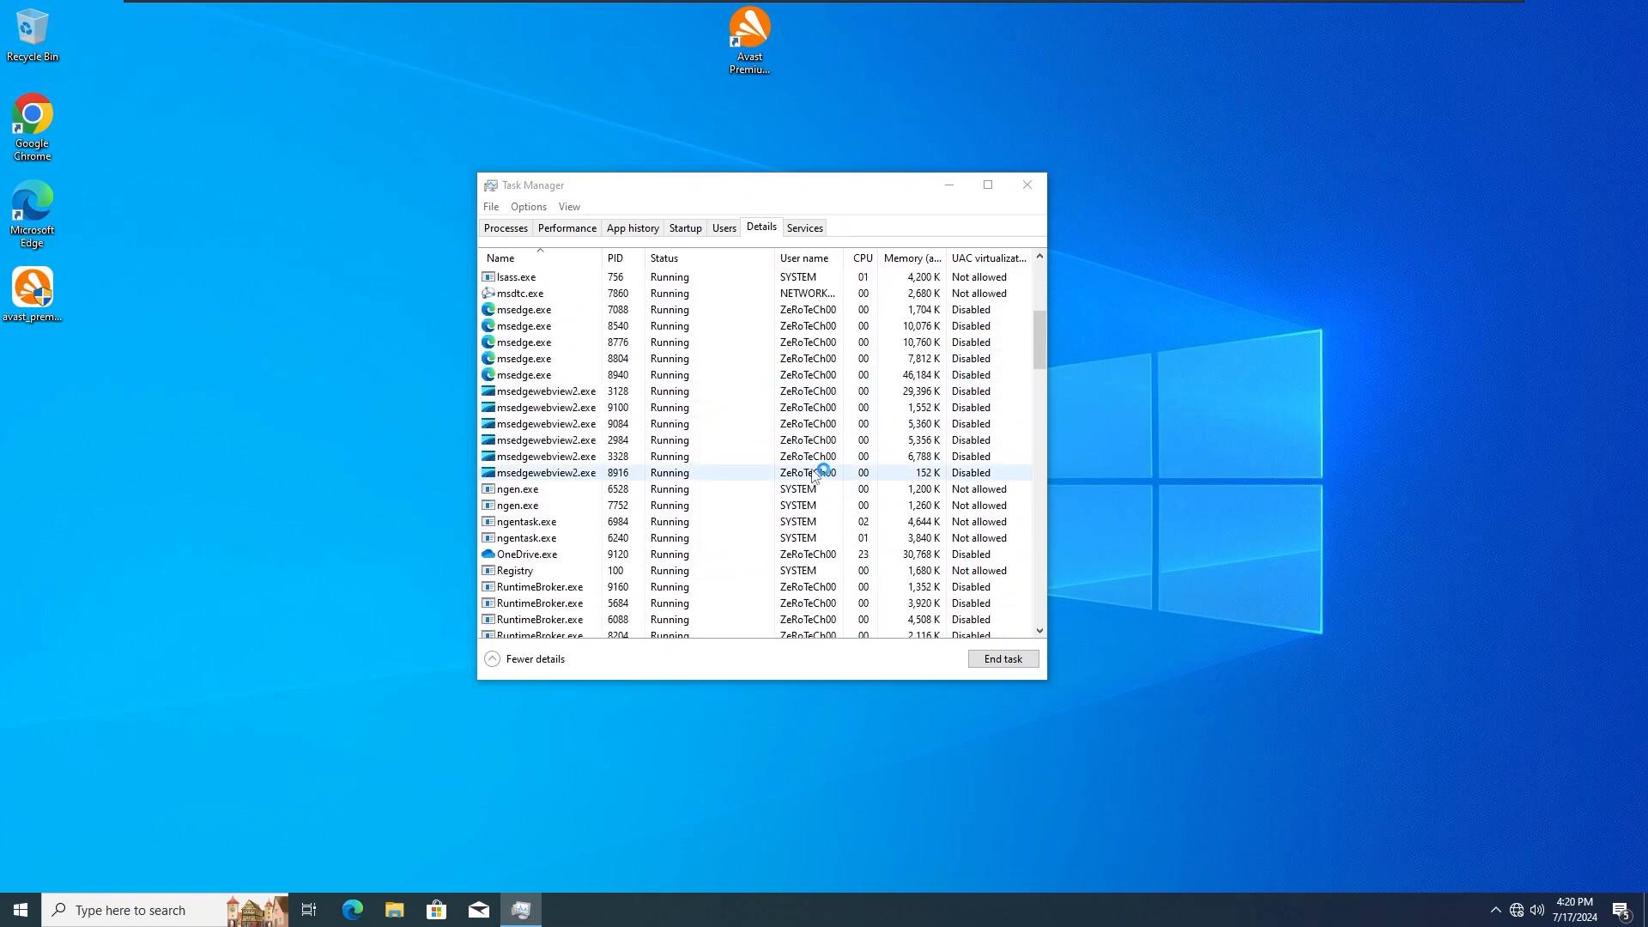
{"action": "scroll", "scroll_direction": "up", "scroll_amount": 3}
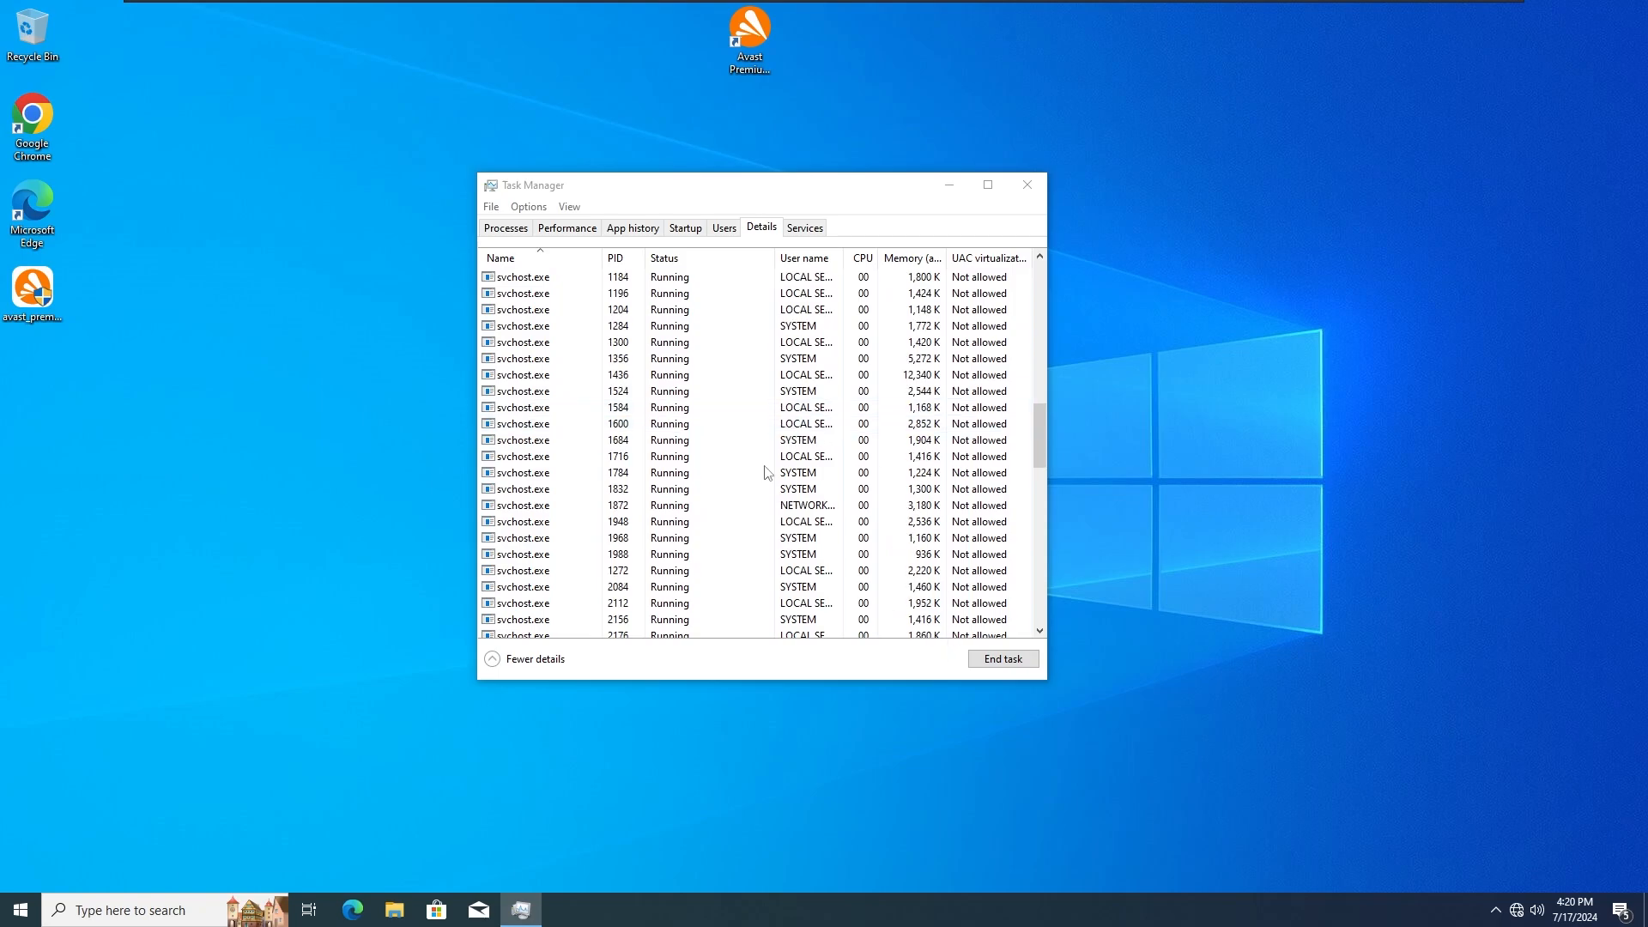
{"action": "scroll", "scroll_direction": "down", "scroll_amount": 3}
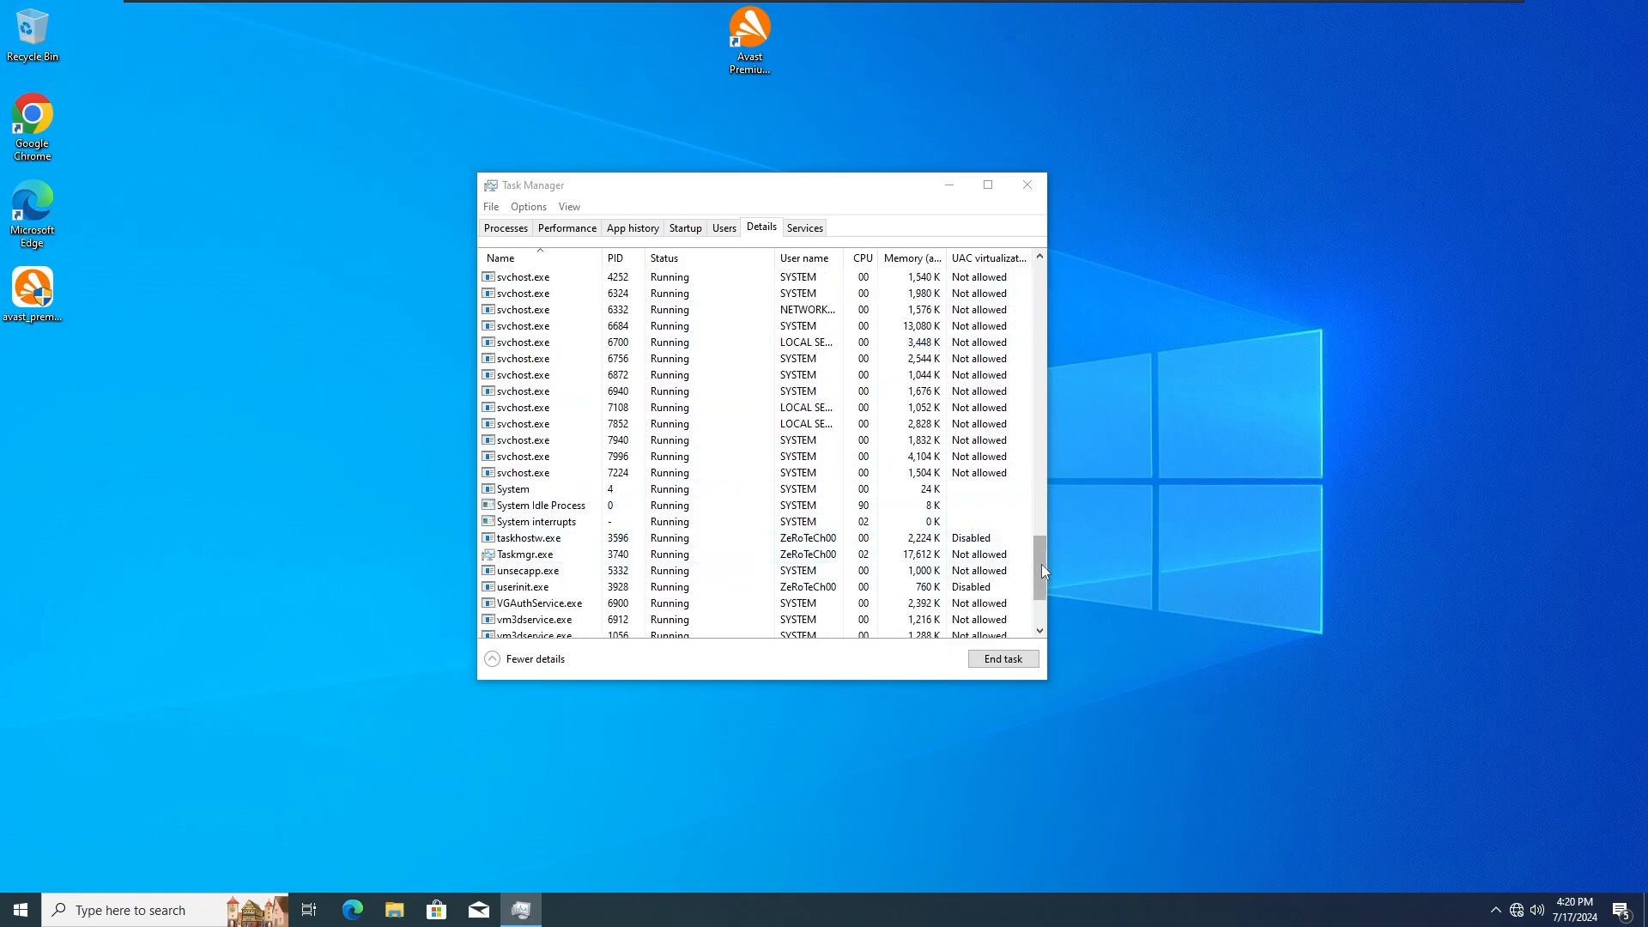
{"action": "scroll", "scroll_direction": "down", "scroll_amount": 3}
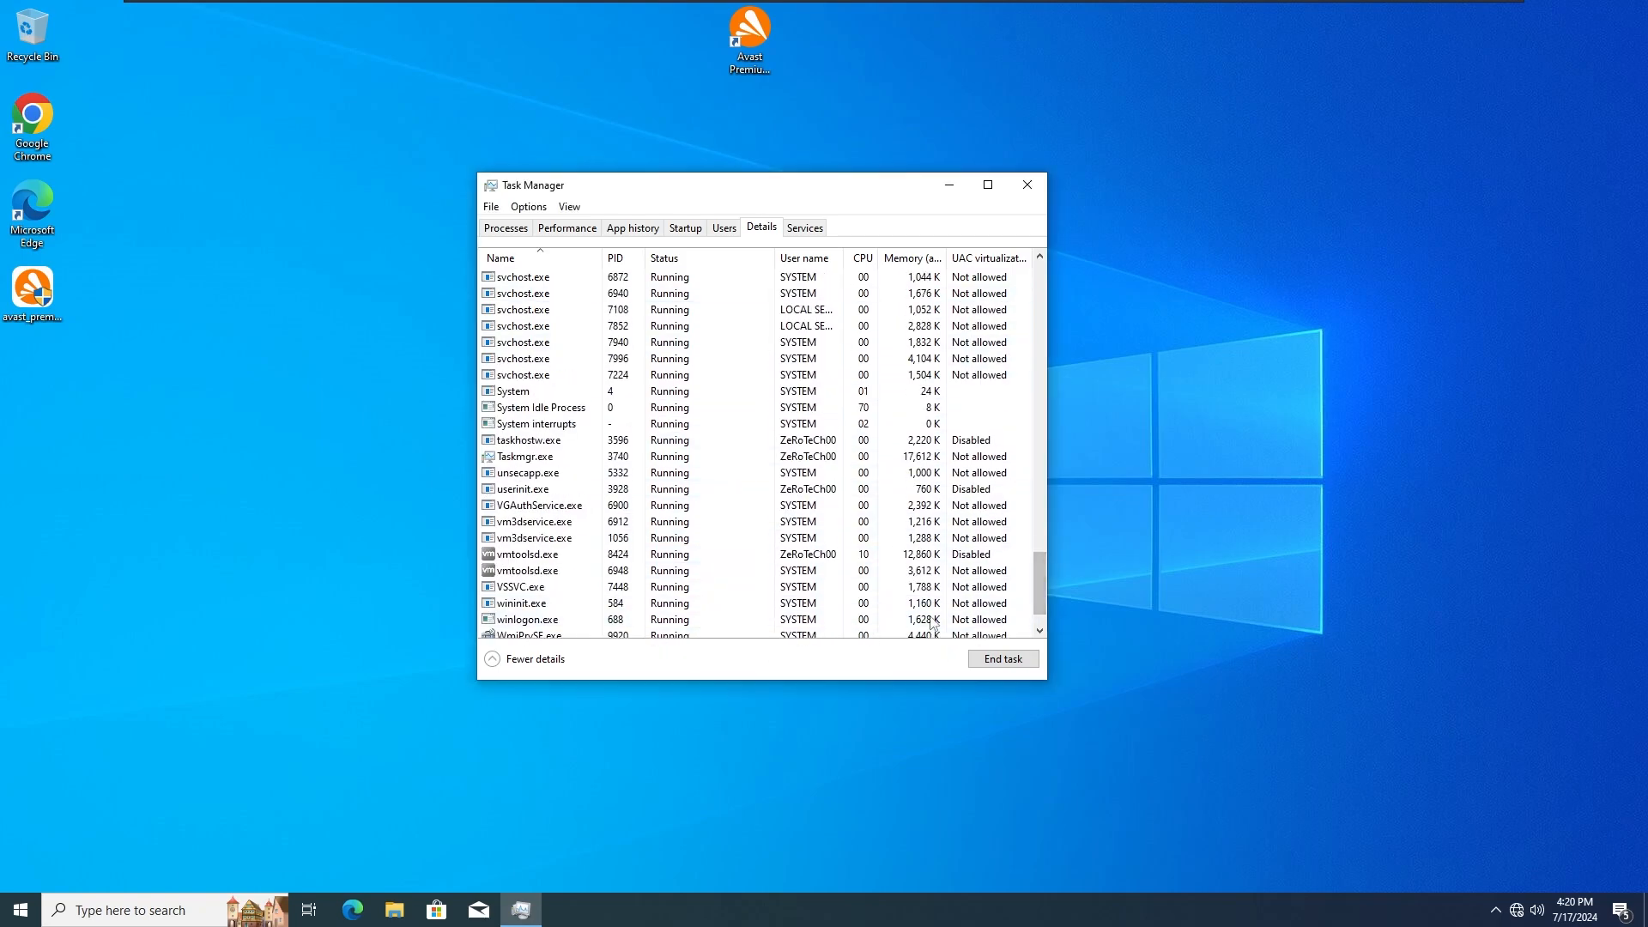
{"action": "scroll", "scroll_direction": "down", "scroll_amount": 3}
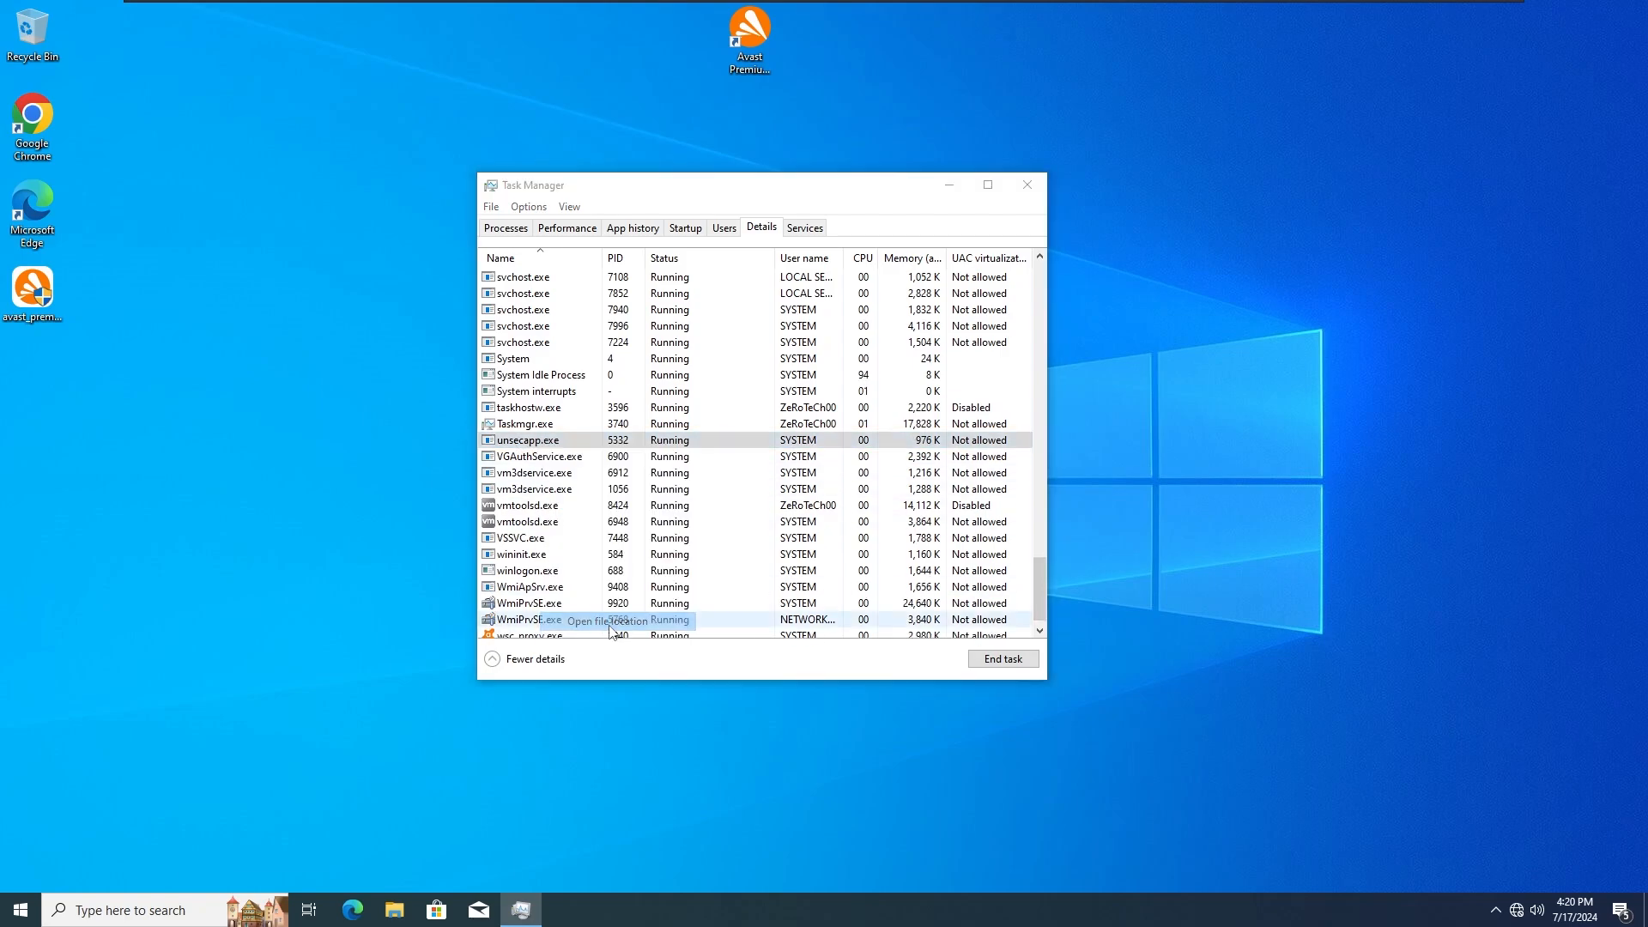
{"action": "left_click", "coordinate": [610, 619]}
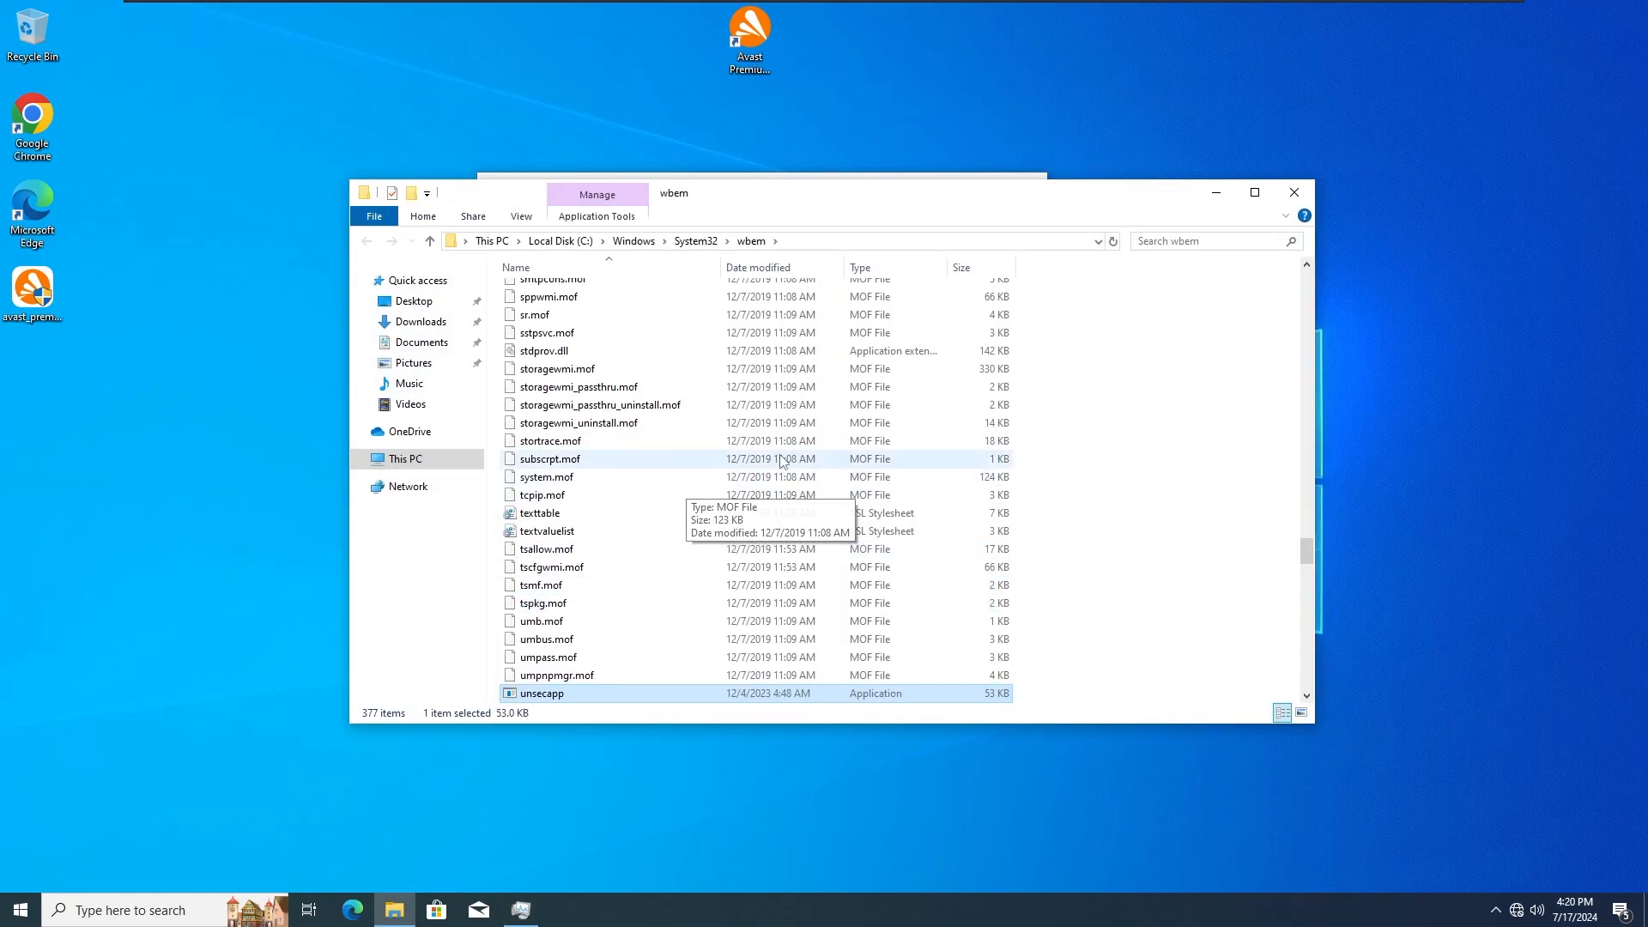
{"action": "scroll", "scroll_direction": "down", "scroll_amount": 3}
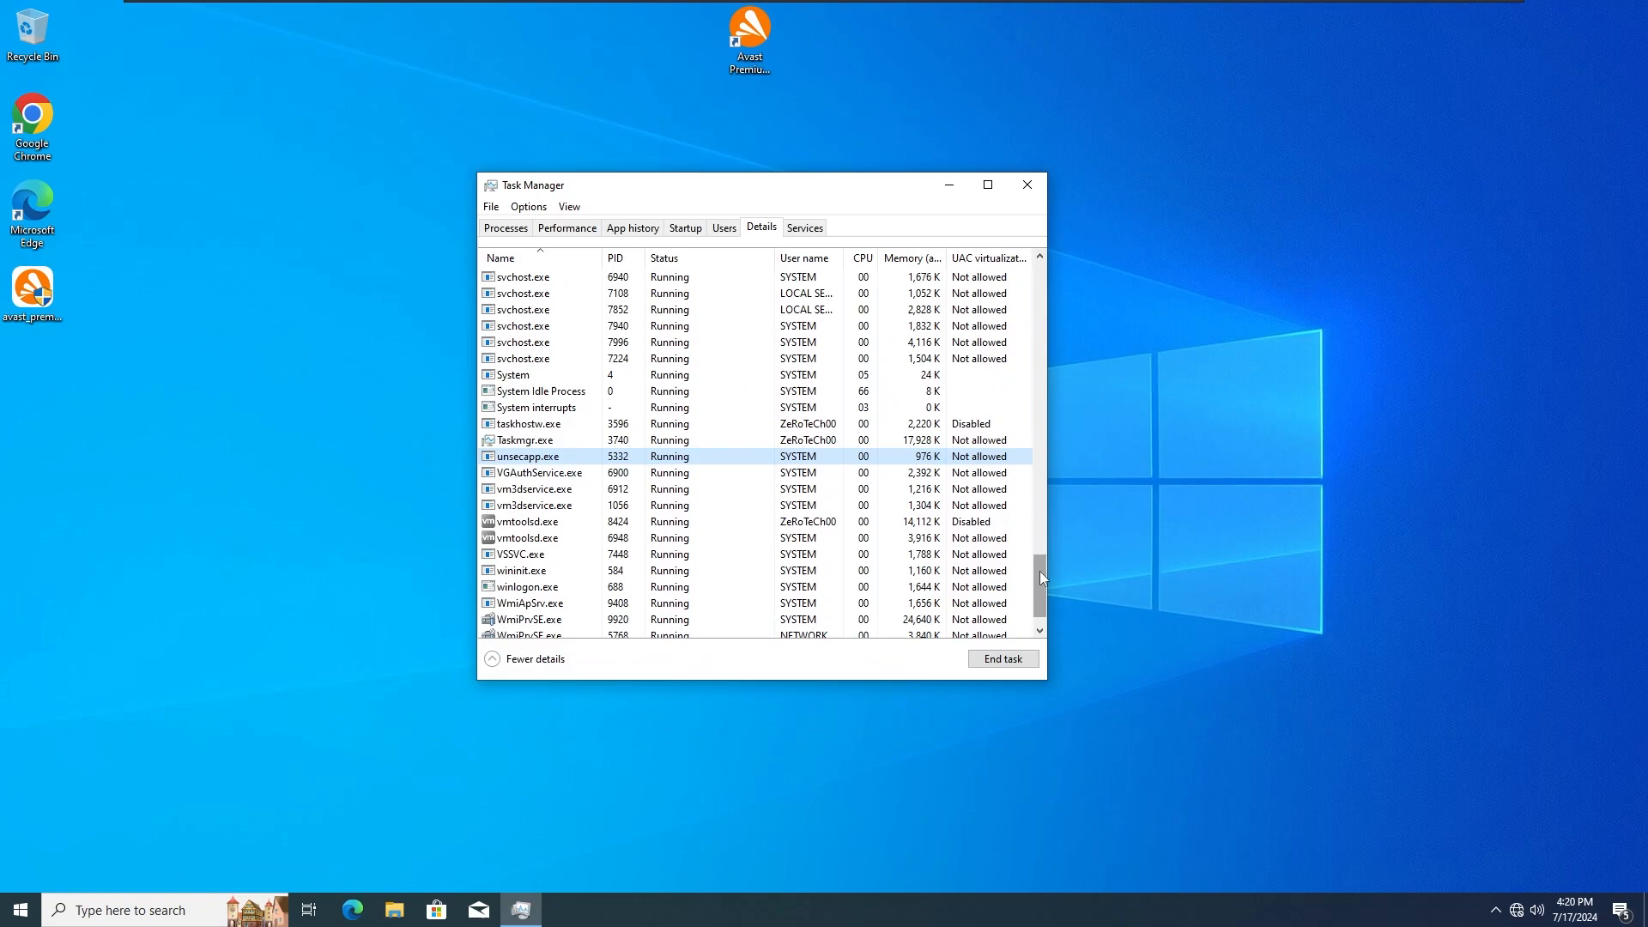
Step: Scroll back to the top of the process list, return to the Processes overview, and close Task Manager
{"action": "scroll", "scroll_direction": "up", "scroll_amount": 3}
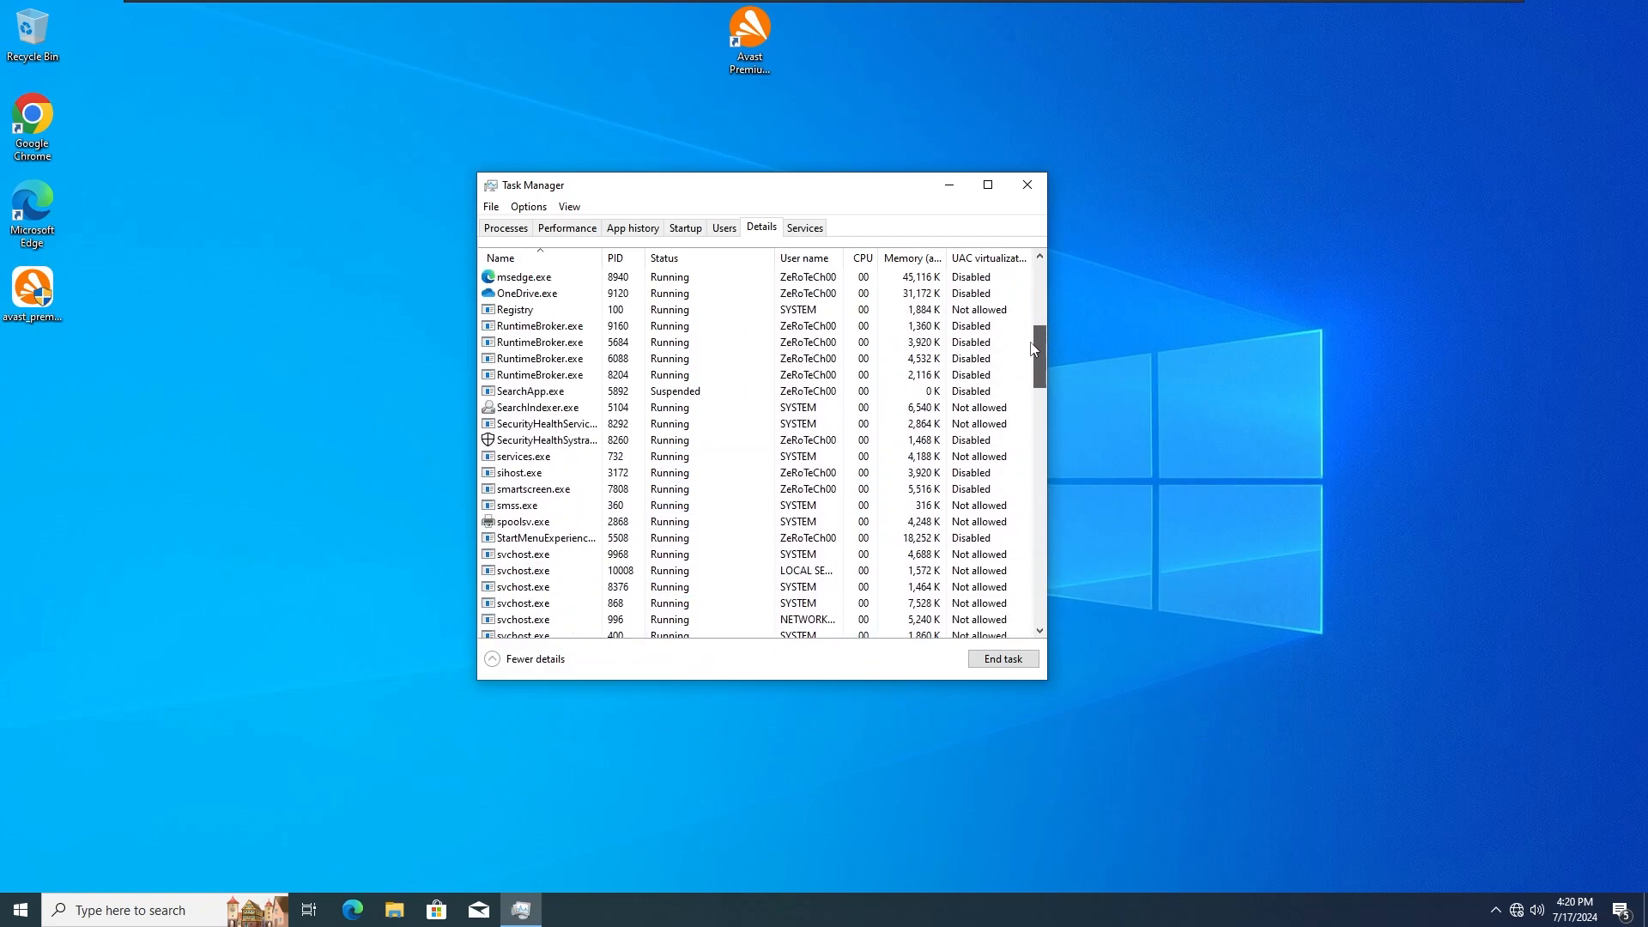
{"action": "scroll", "scroll_direction": "up", "scroll_amount": 3}
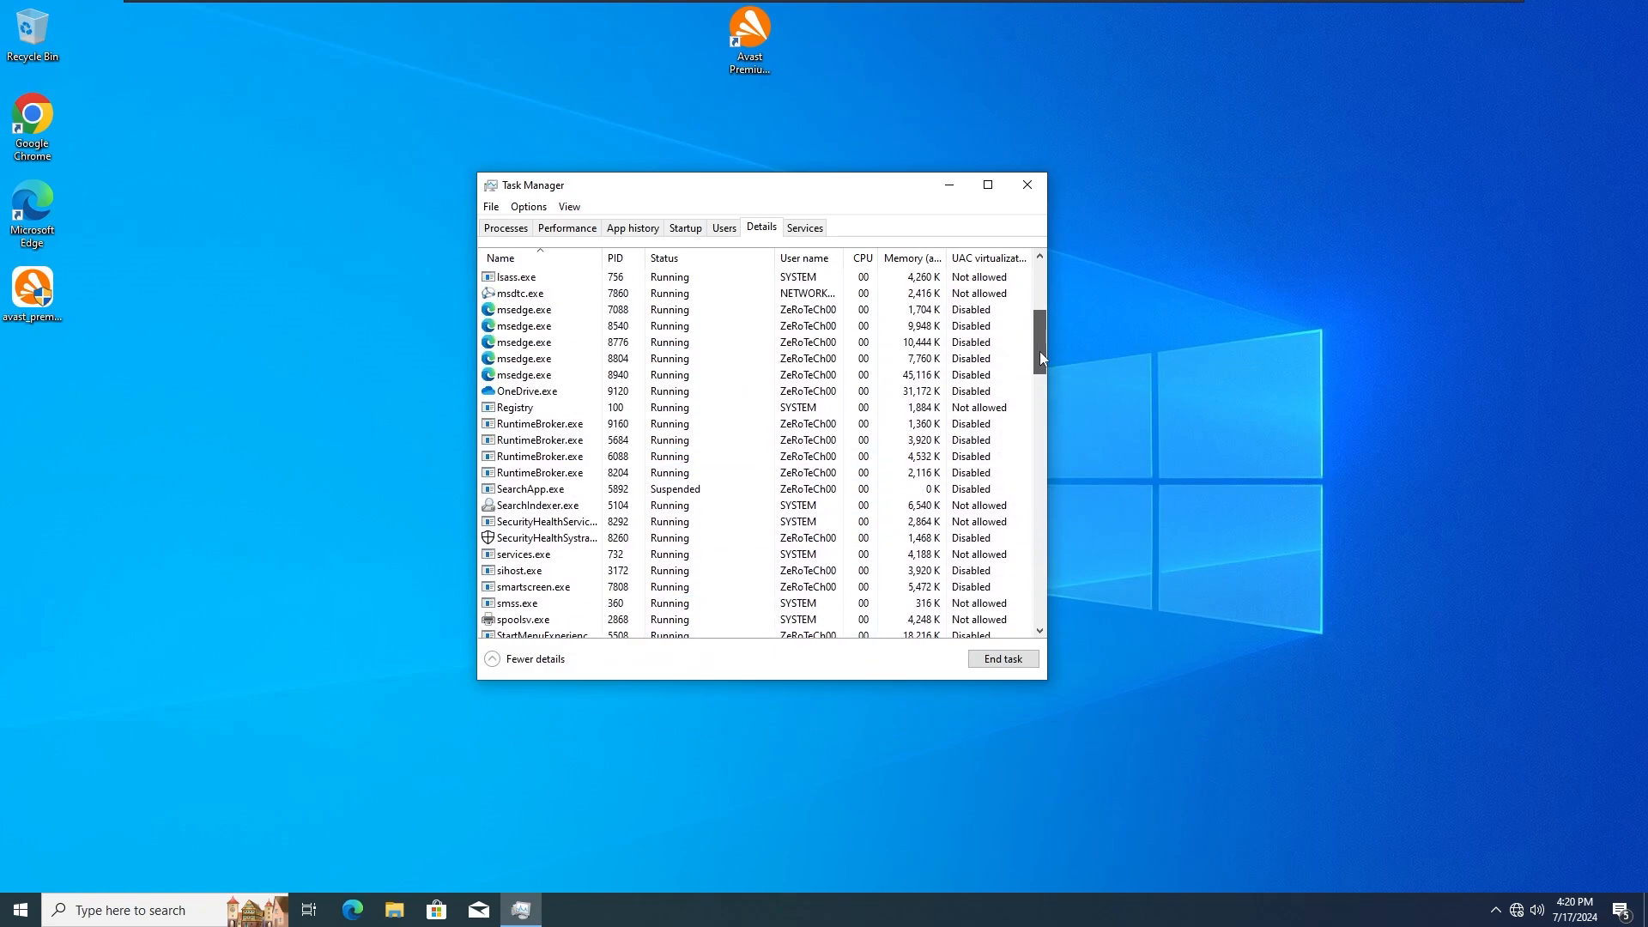
{"action": "scroll", "scroll_direction": "up", "scroll_amount": 3}
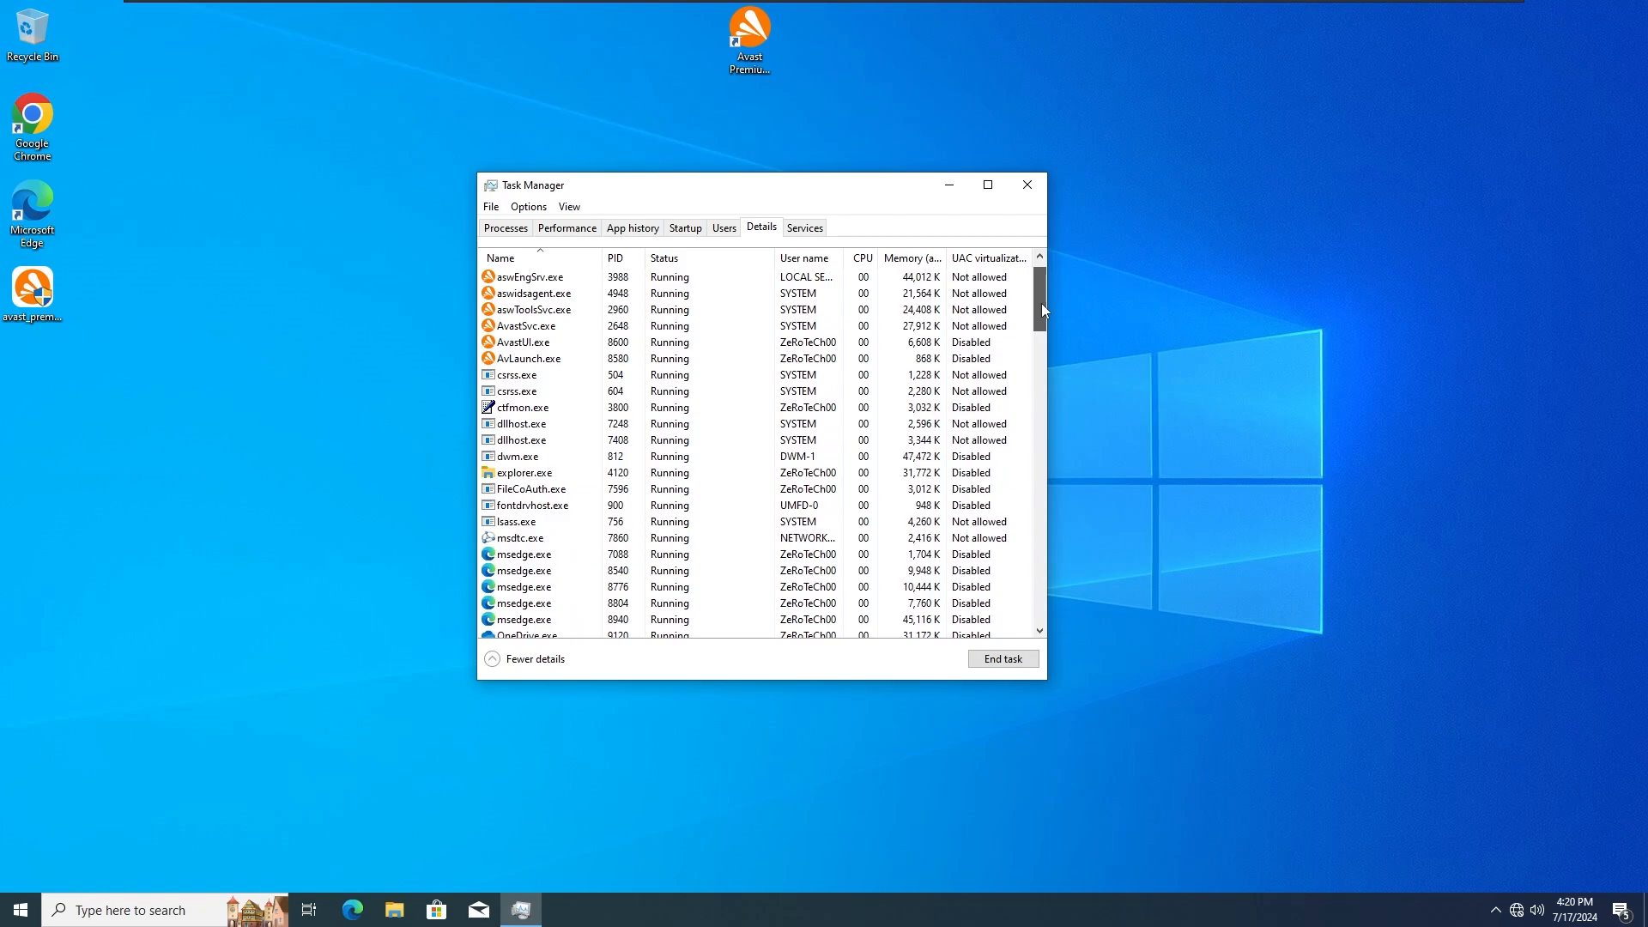
{"action": "left_click", "coordinate": [505, 226]}
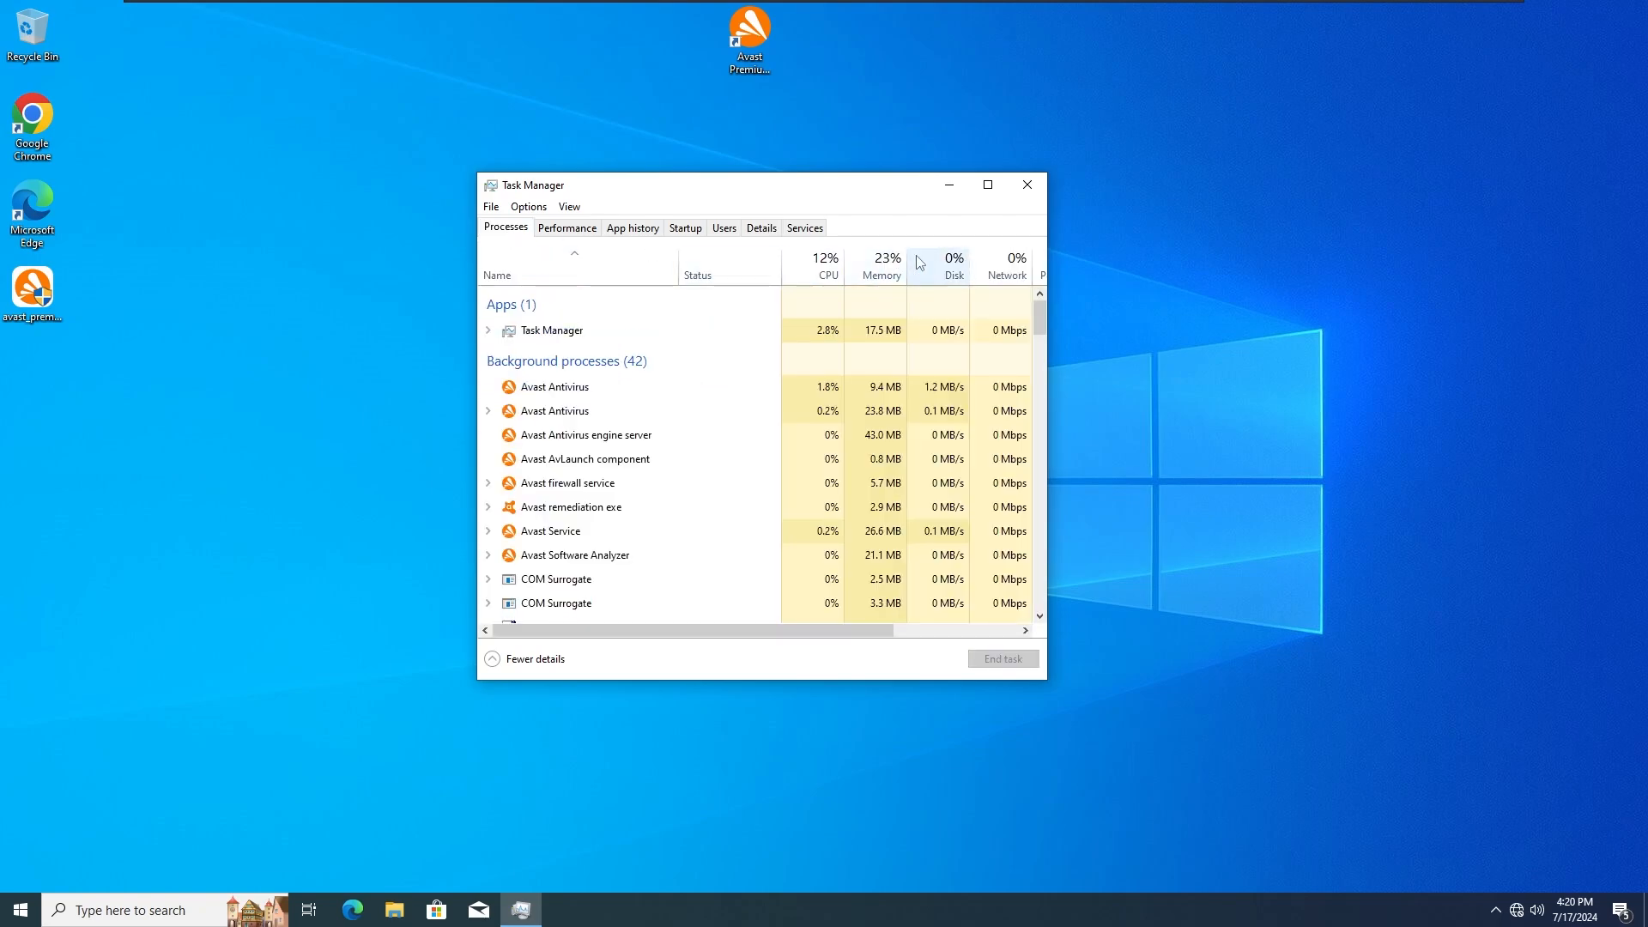
{"action": "left_click", "coordinate": [1025, 186]}
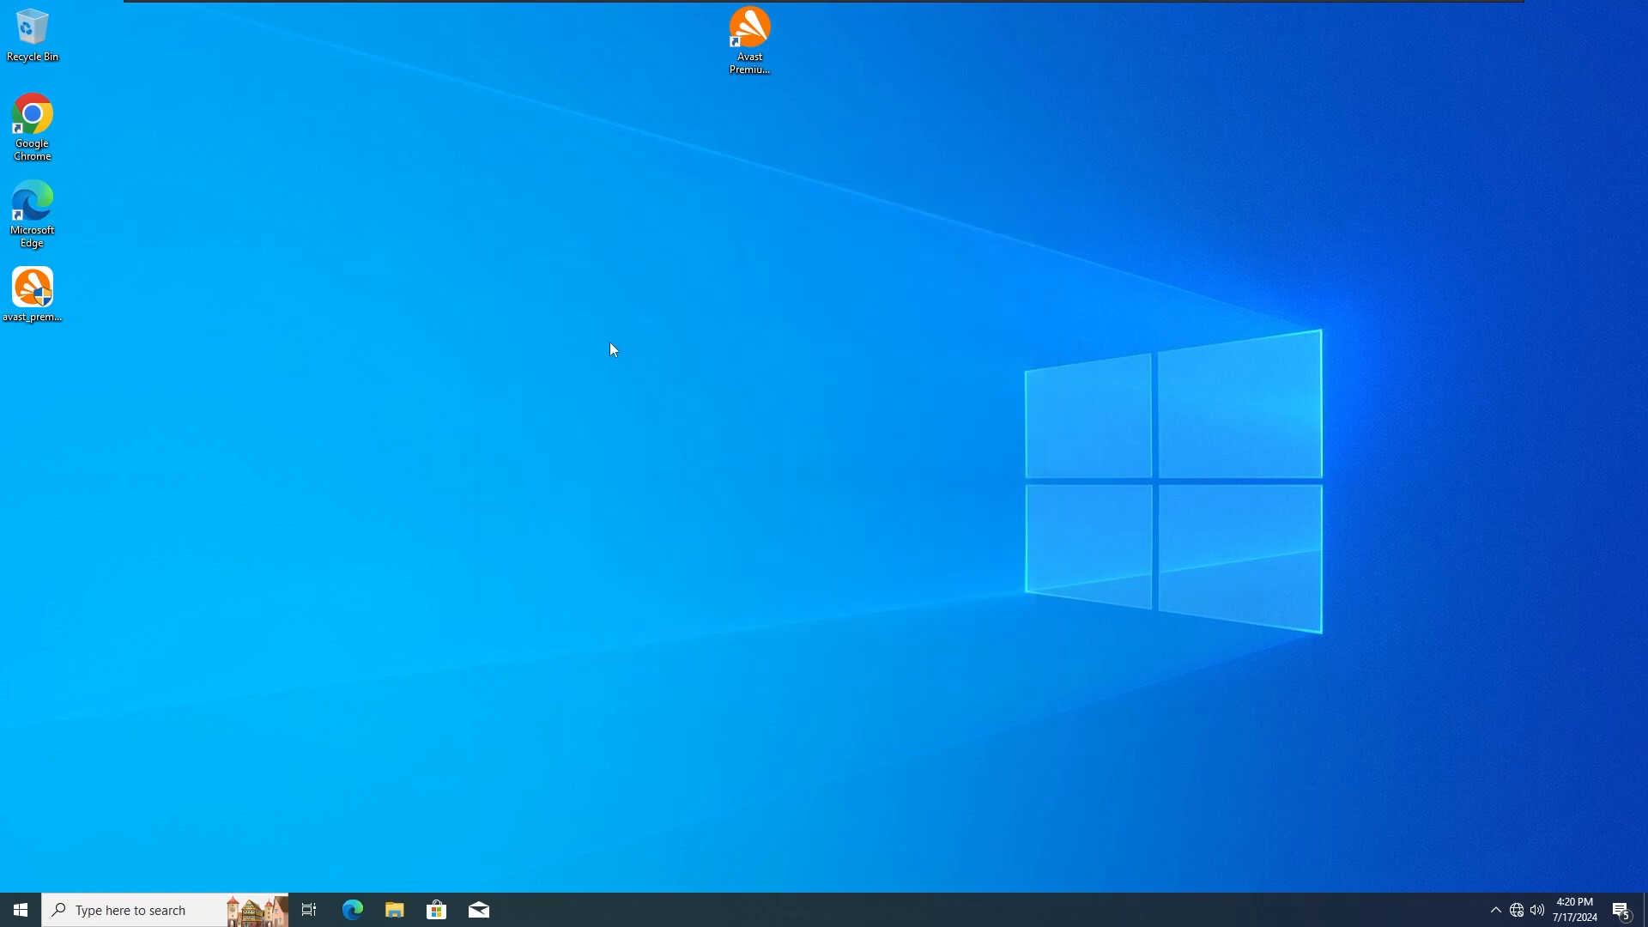
{"action": "mouse_move", "coordinate": [433, 298]}
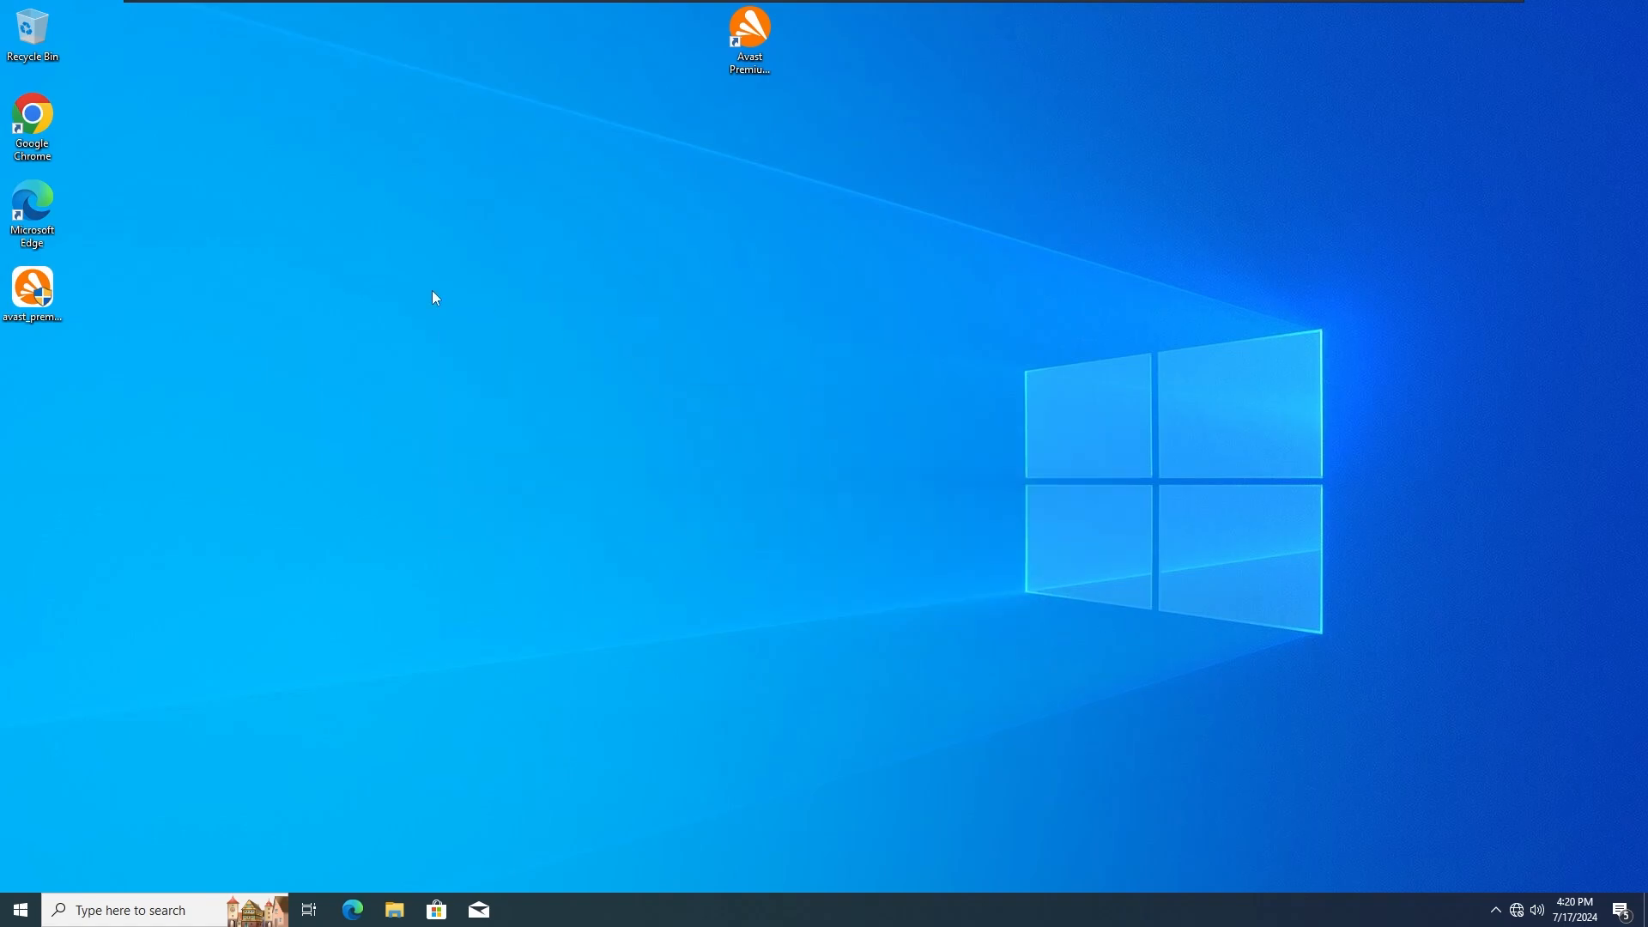
{"action": "mouse_move", "coordinate": [862, 499]}
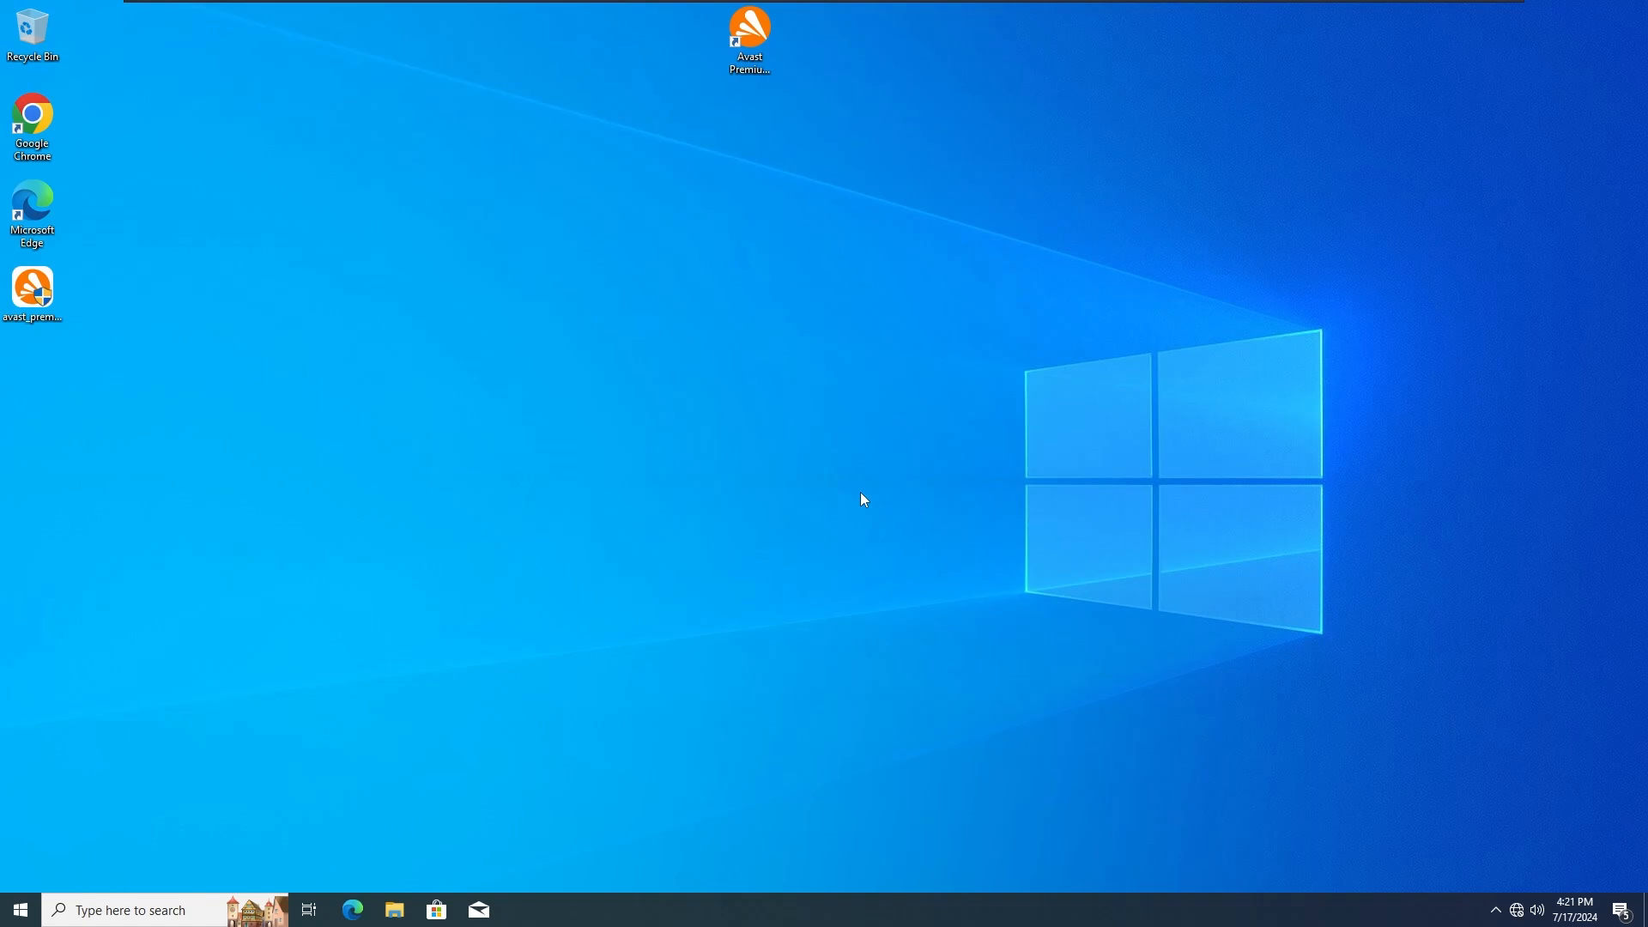
{"action": "mouse_move", "coordinate": [866, 531]}
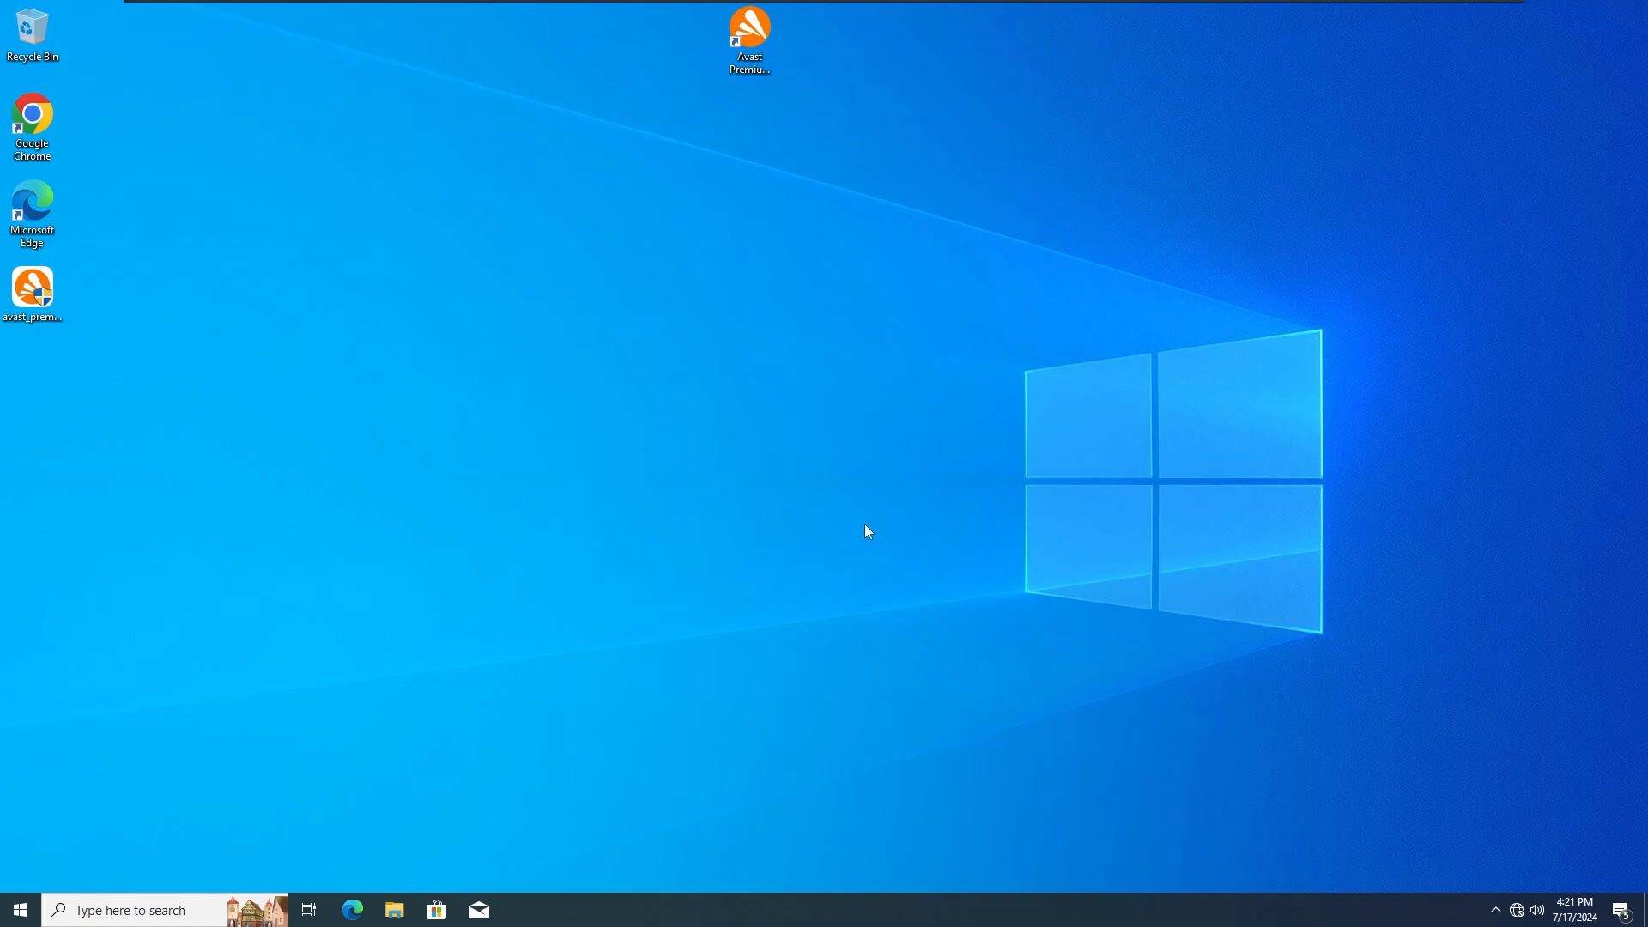